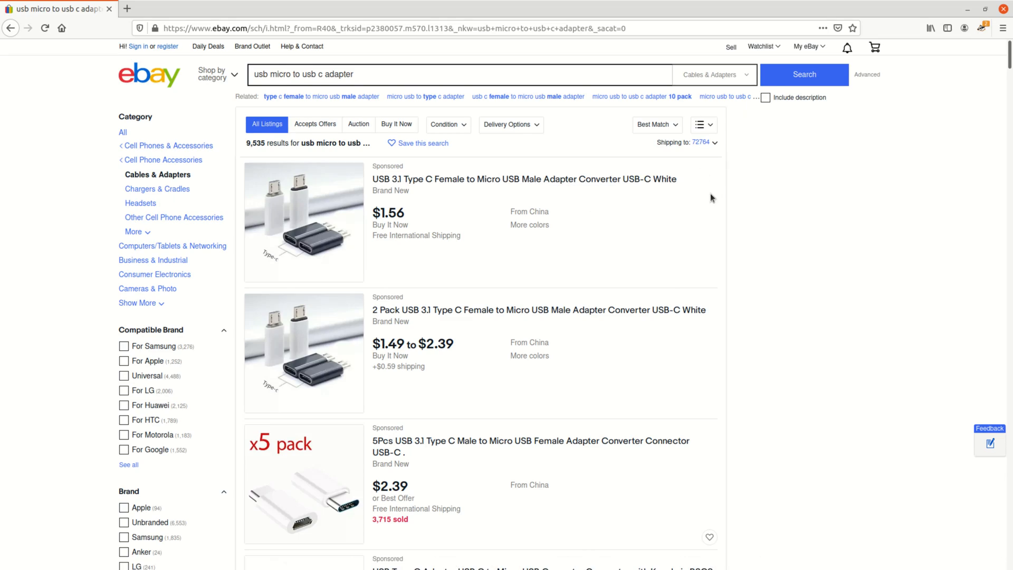
Step: Search Amazon for 'Raspberry Pi 4 HDMI' and scroll through the micro HDMI cable results
scroll("down", 3)
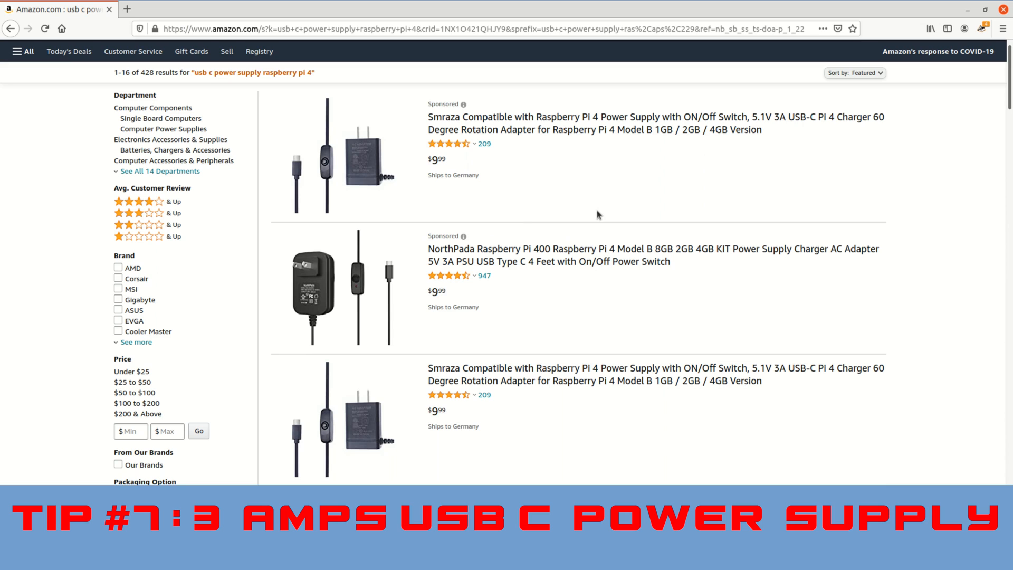
scroll("down", 3)
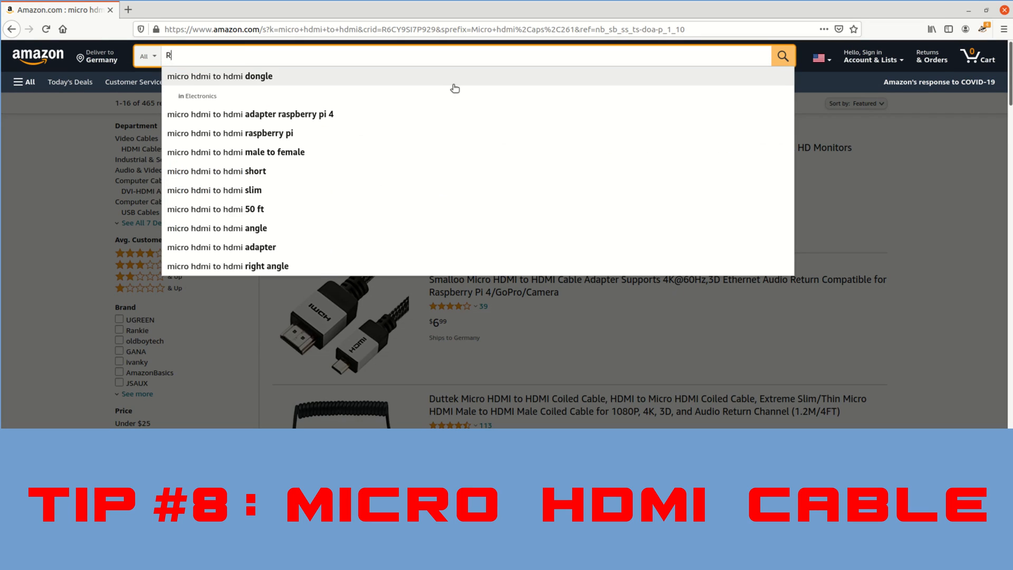
type("Raspberry Pi 4 HDMI")
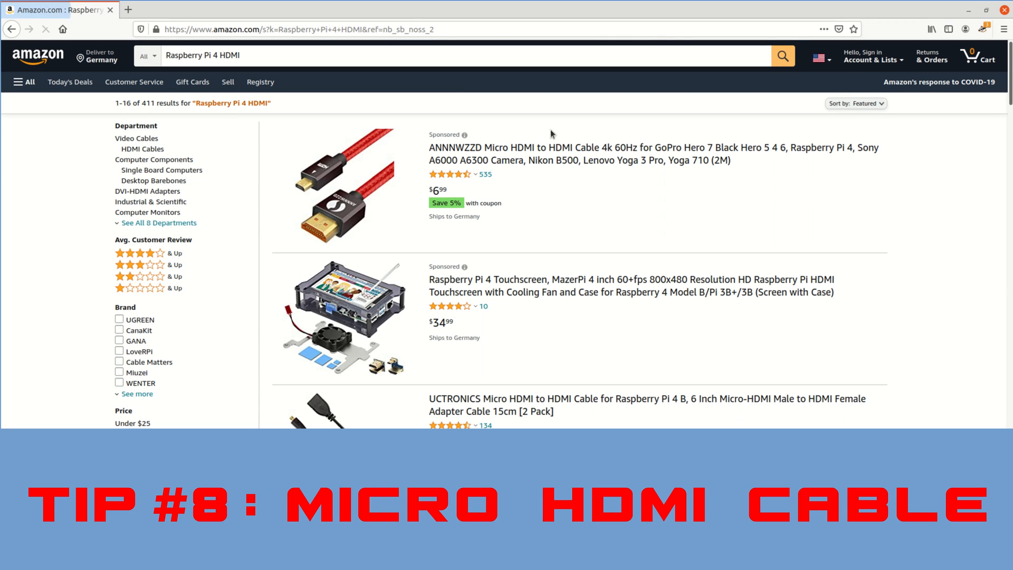
scroll("down", 3)
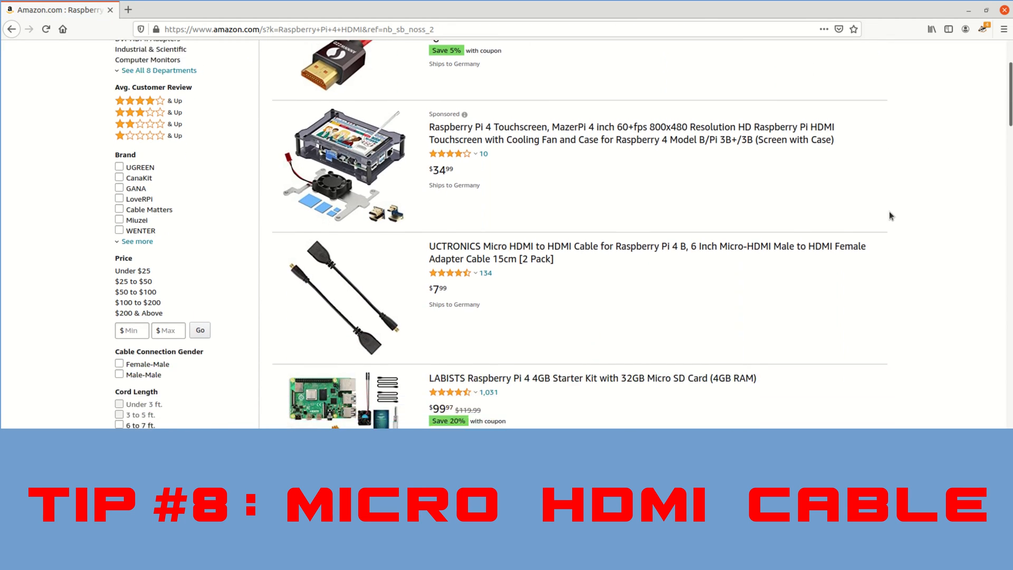
scroll("down", 3)
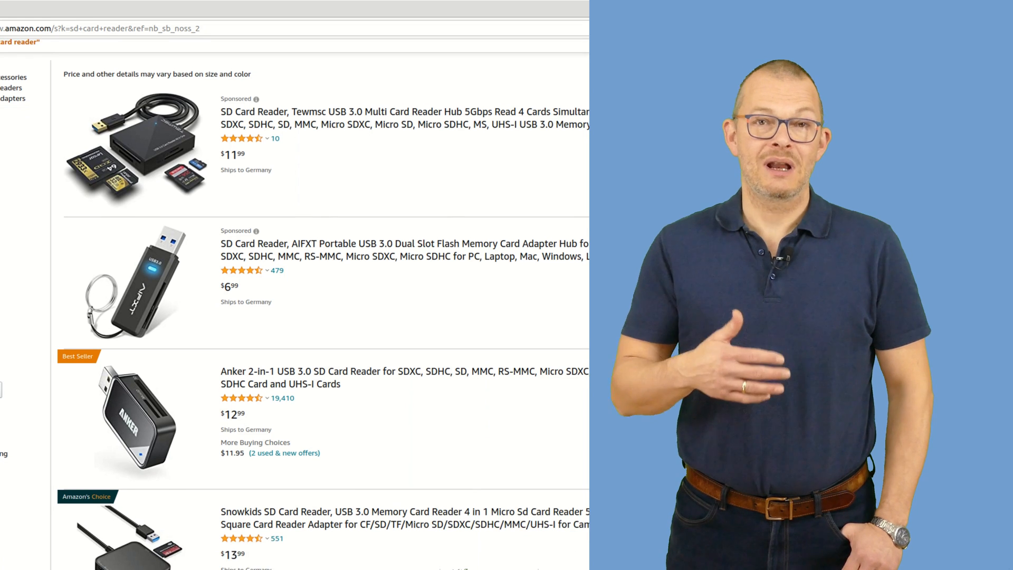
Step: Scroll through the Amazon SD card reader results
scroll("down", 3)
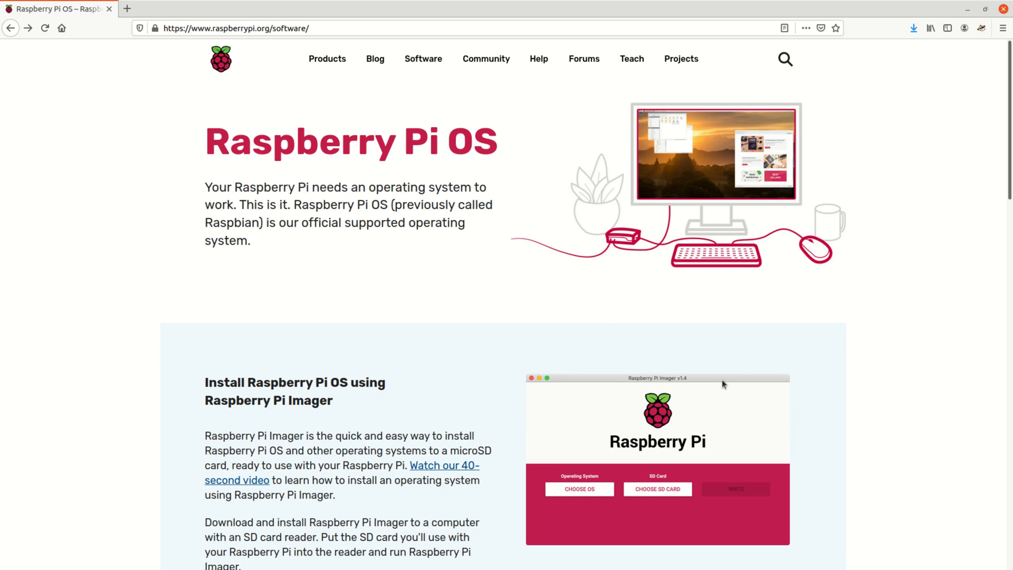
Step: Scroll to the Raspberry Pi Imager section and download the Ubuntu x86 installer
scroll("down", 3)
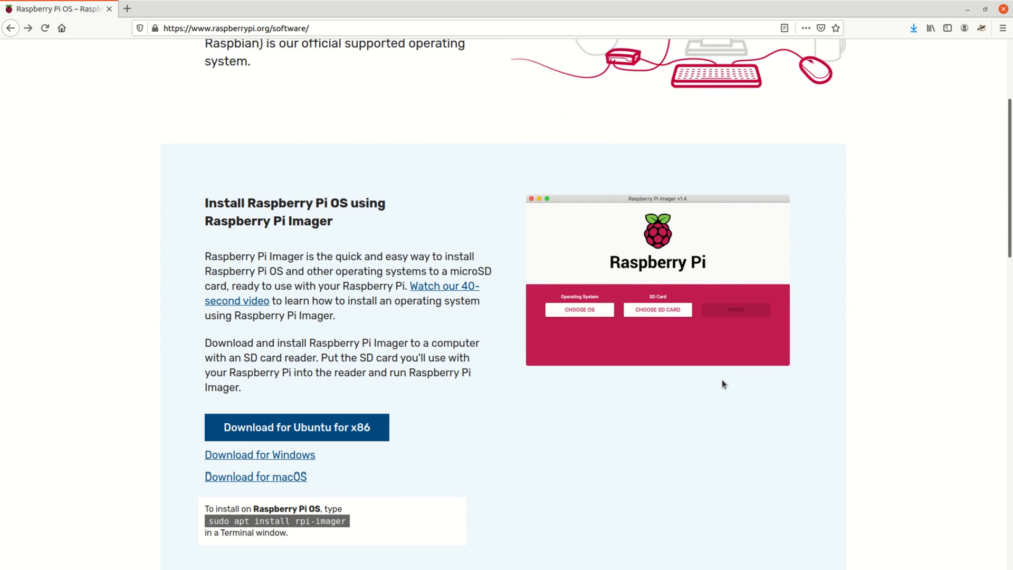
scroll("down", 3)
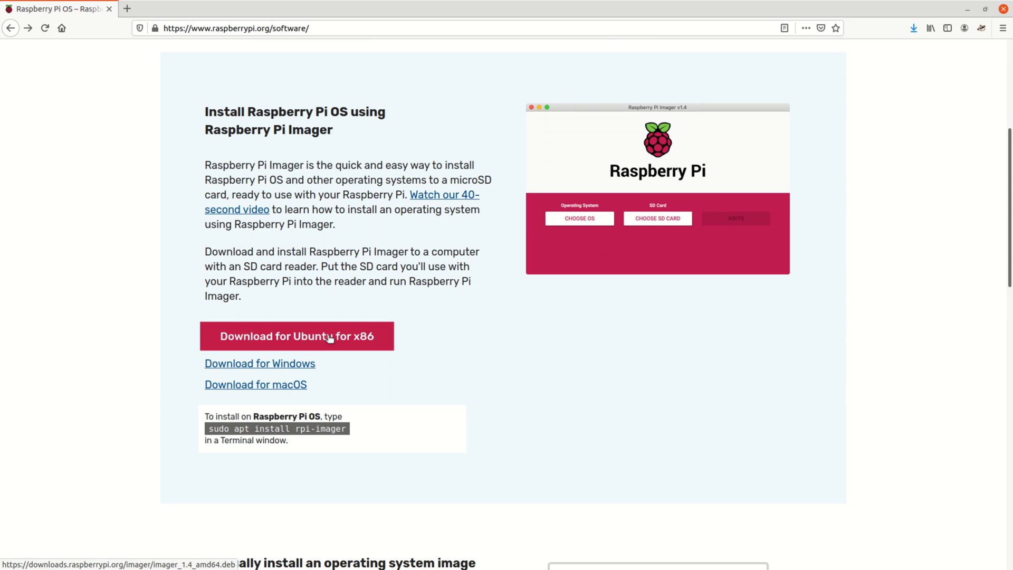
left_click(297, 336)
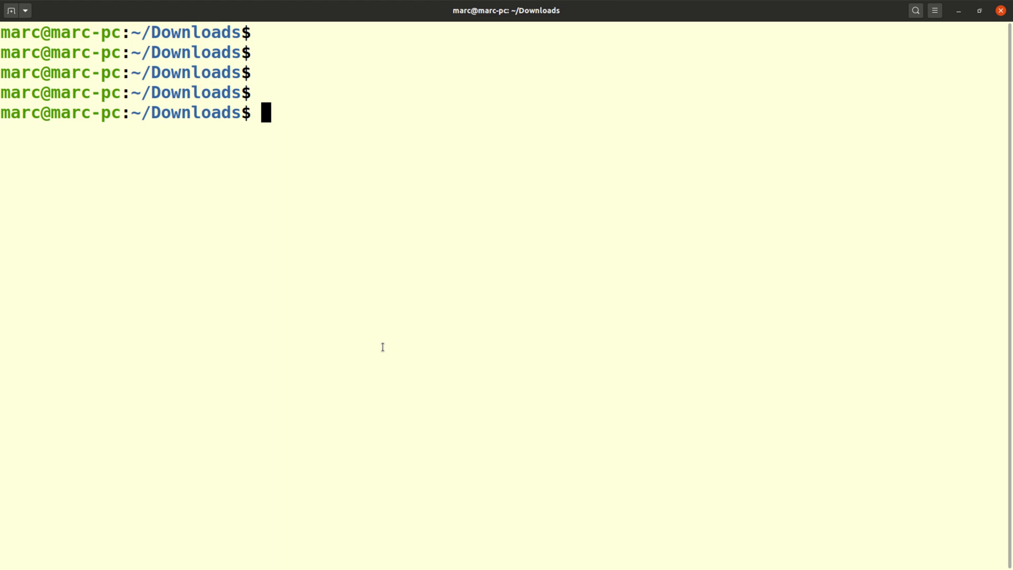
Step: Run the rpi-imager command in the Downloads folder terminal
type("rp")
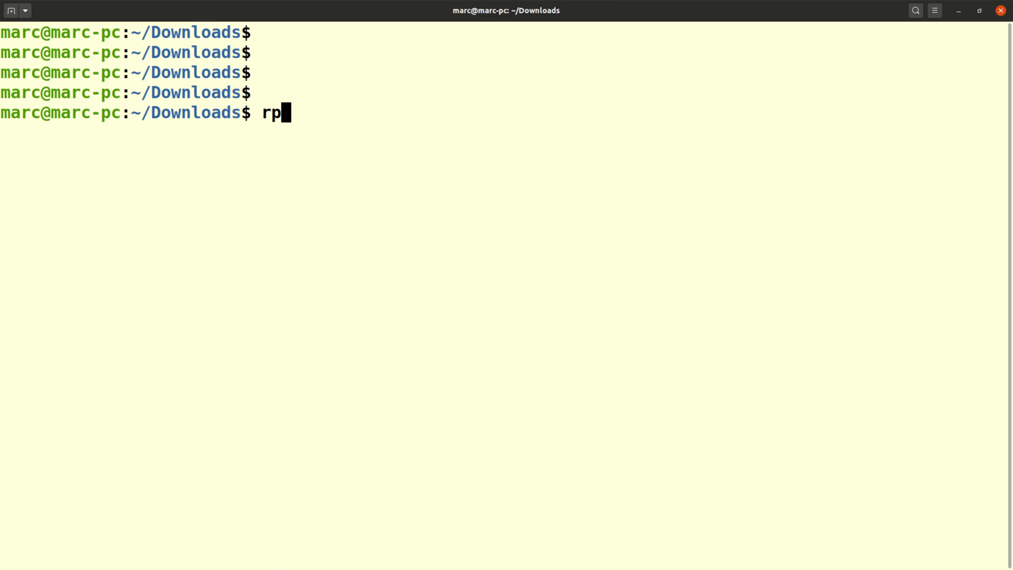
type("i-imager")
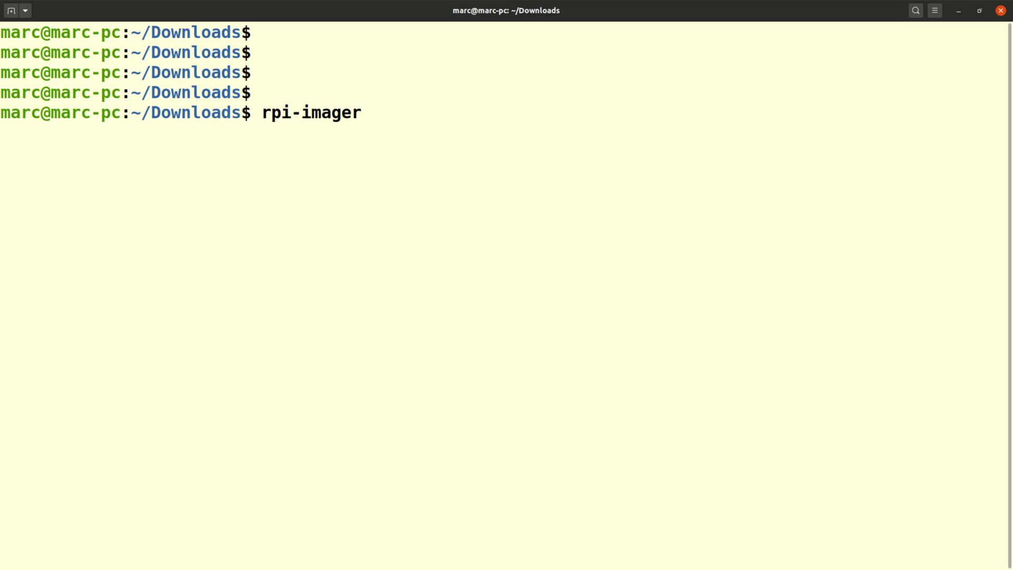
key("Return")
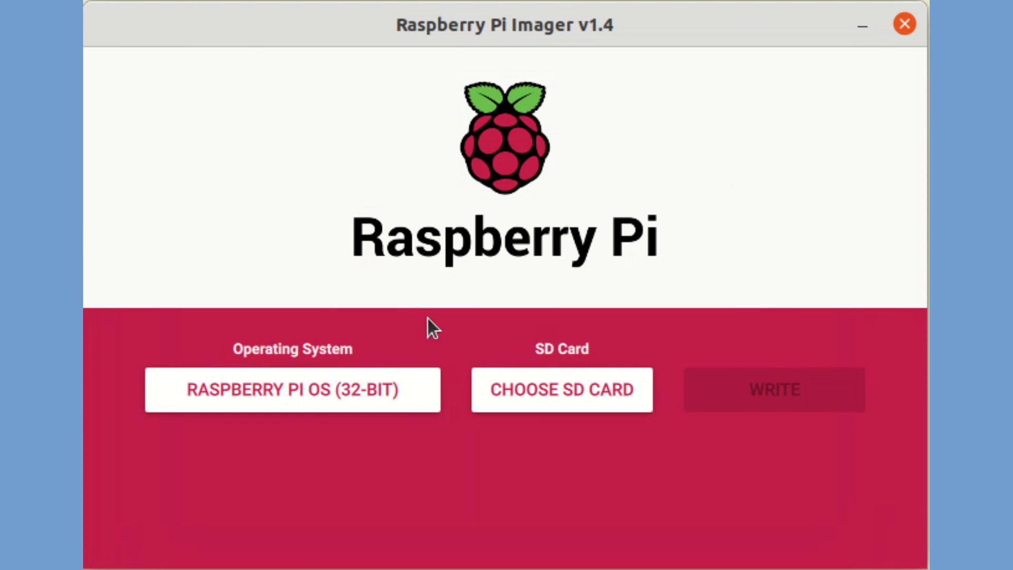
Step: Choose the Transcend SD card, write Raspberry Pi OS (32-bit), confirm erasing, and authenticate
left_click(561, 389)
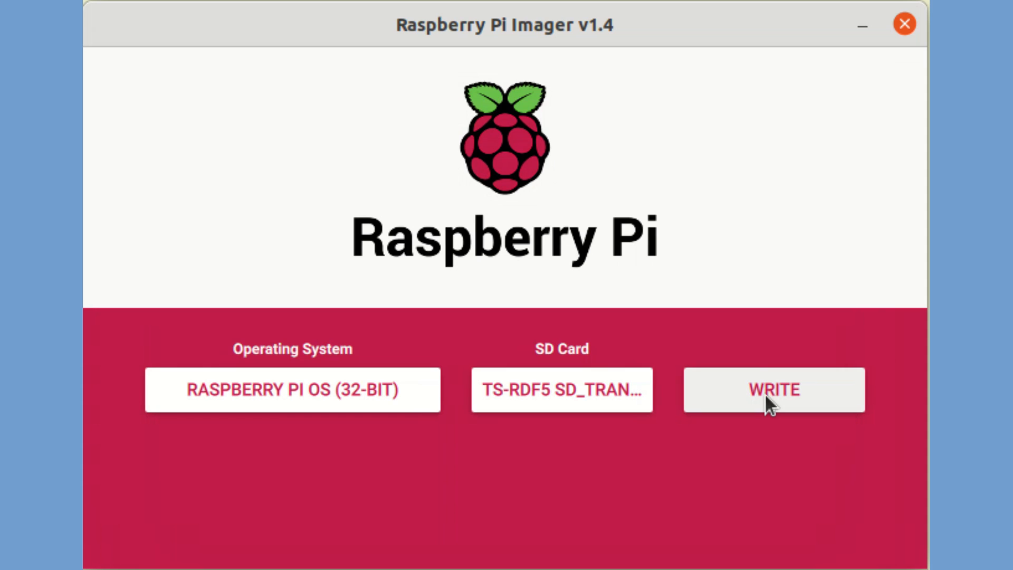
left_click(774, 390)
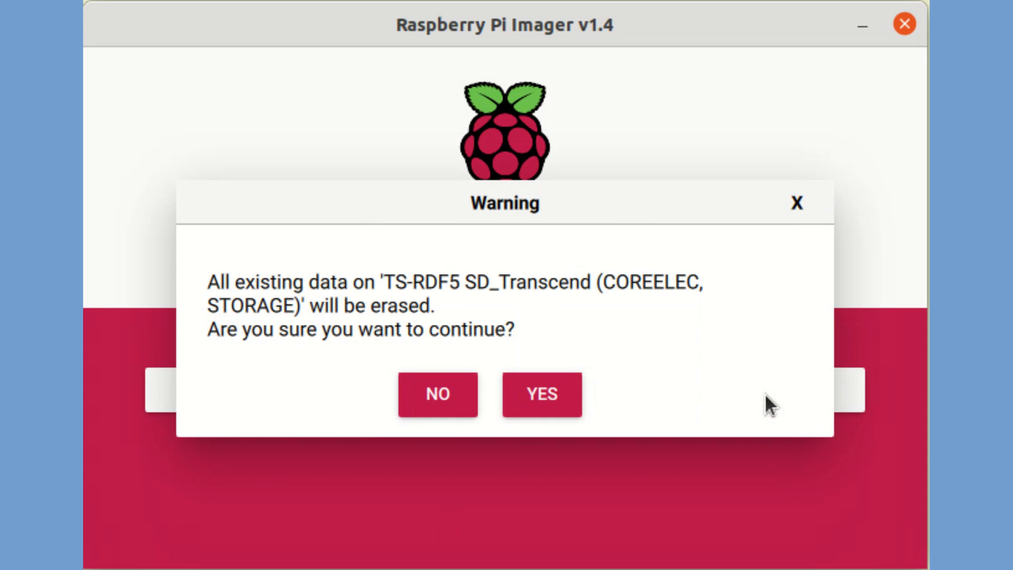
mouse_move(541, 394)
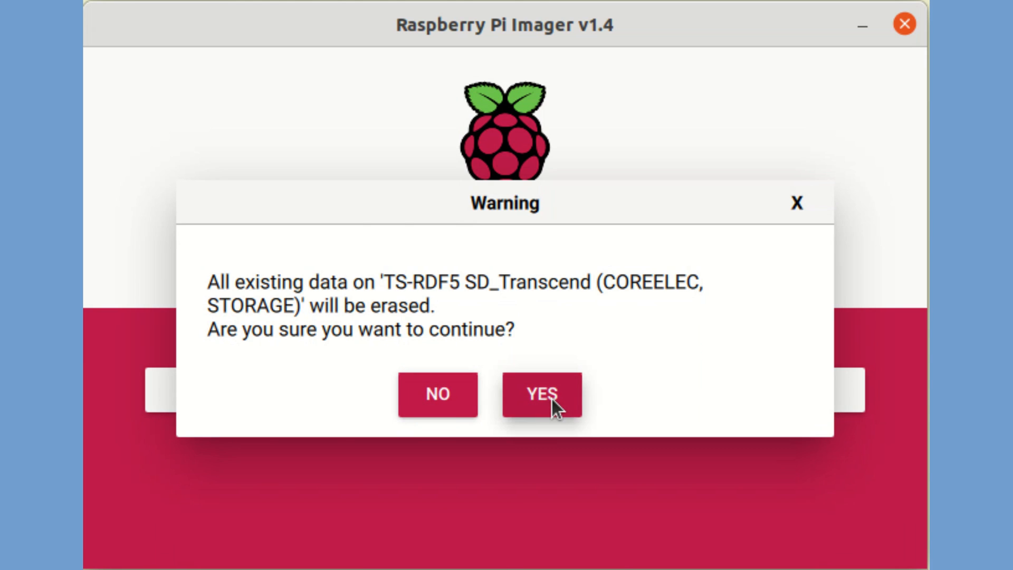
left_click(541, 394)
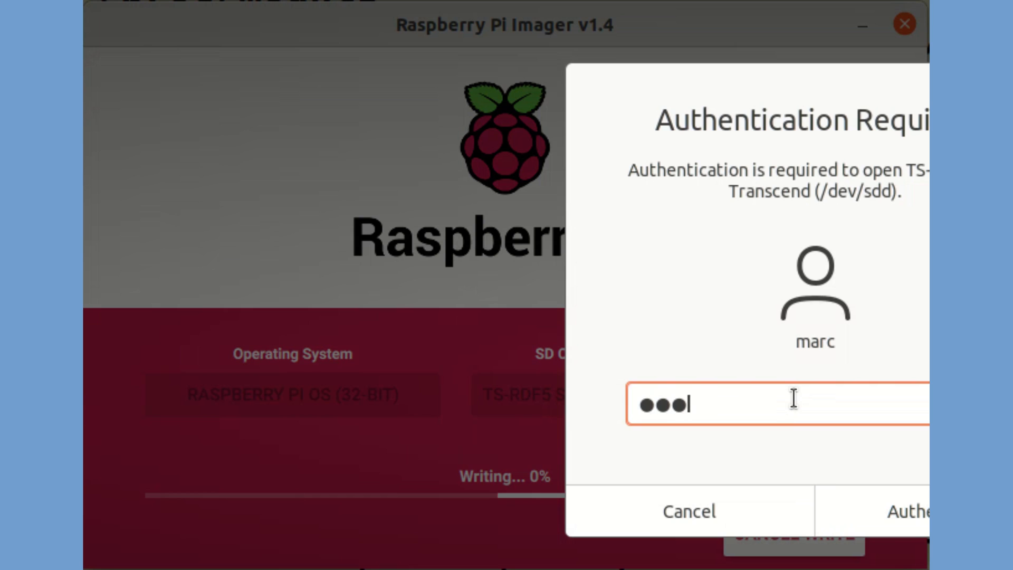
type("password")
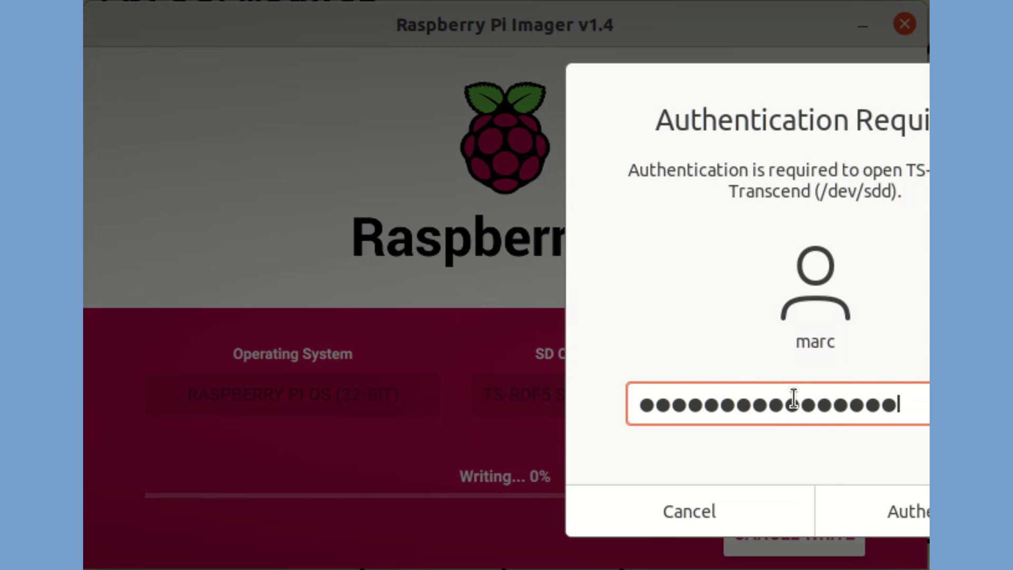
left_click(911, 511)
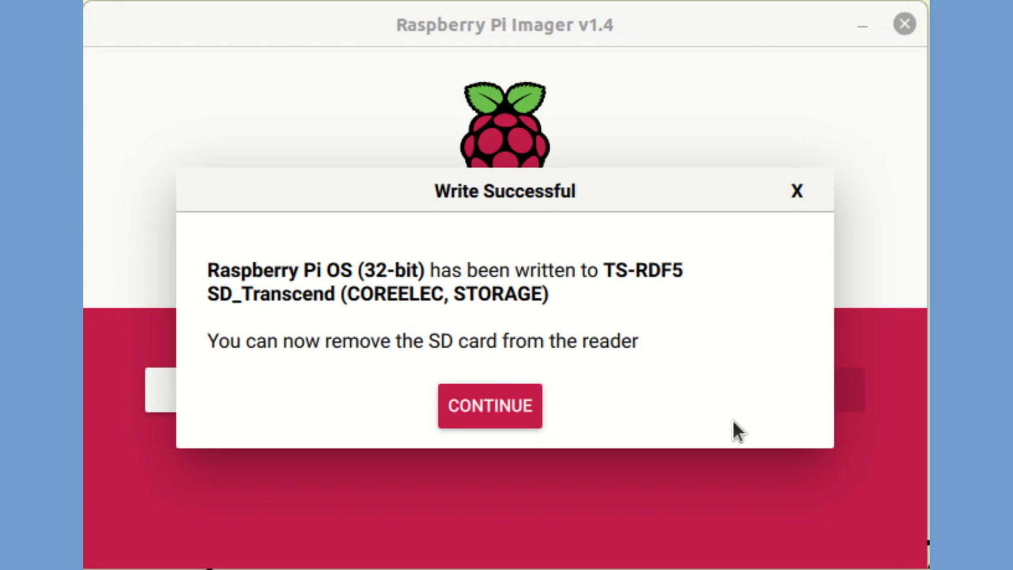
mouse_move(524, 419)
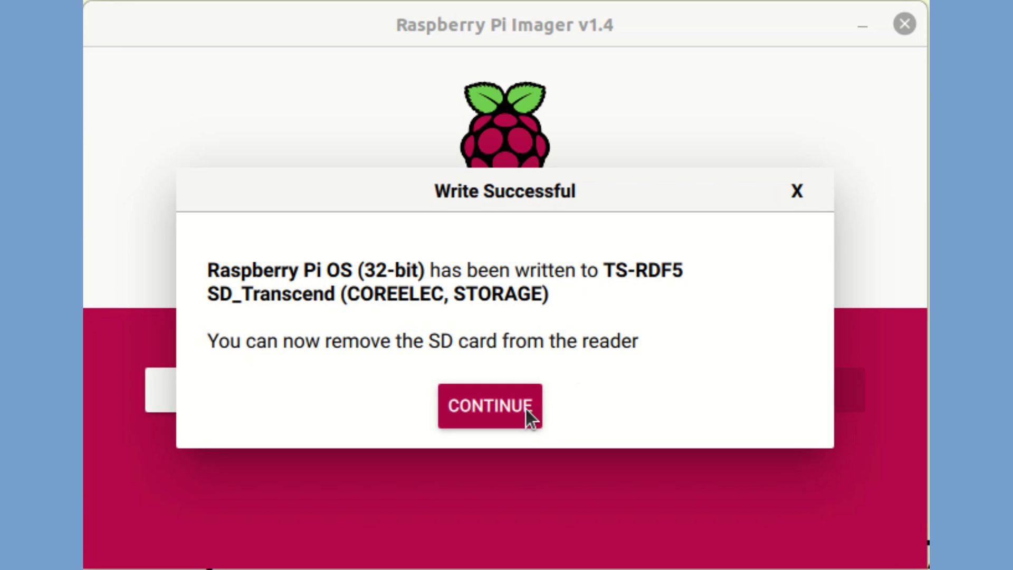
Step: Dismiss the write-successful message and list the mounted volumes with ls -al /media/marc
left_click(490, 407)
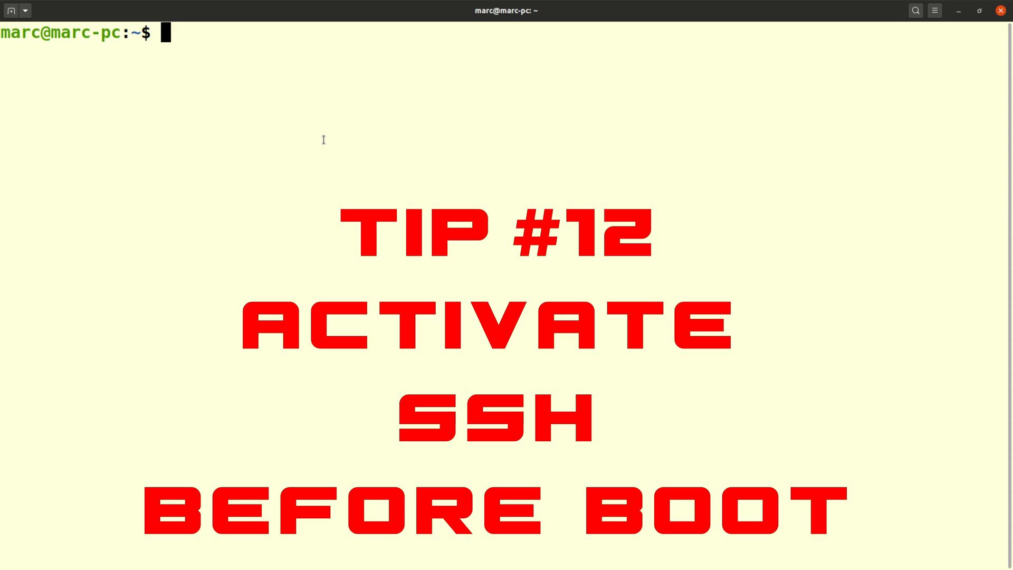
key("Return")
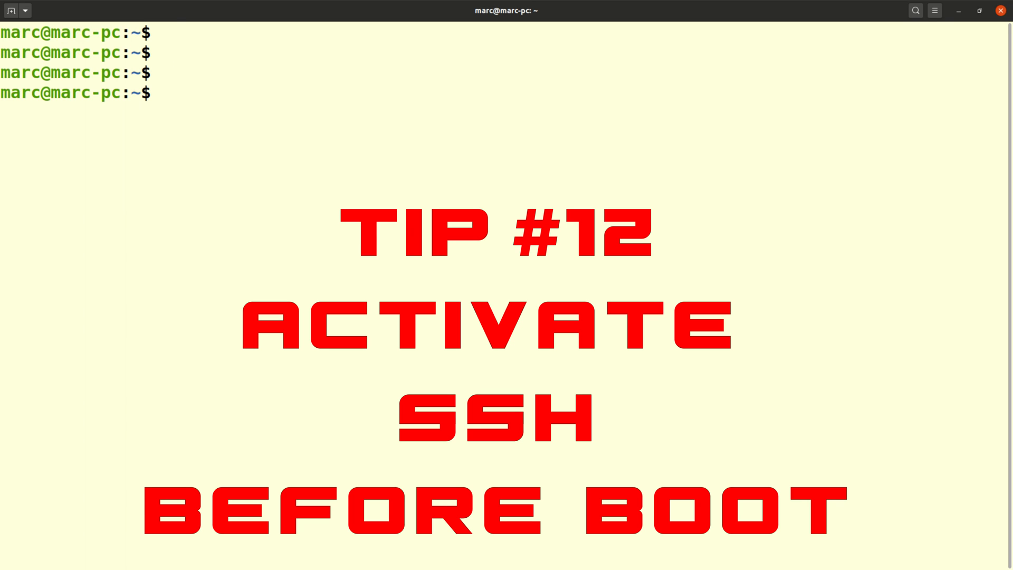
type("ls -al /")
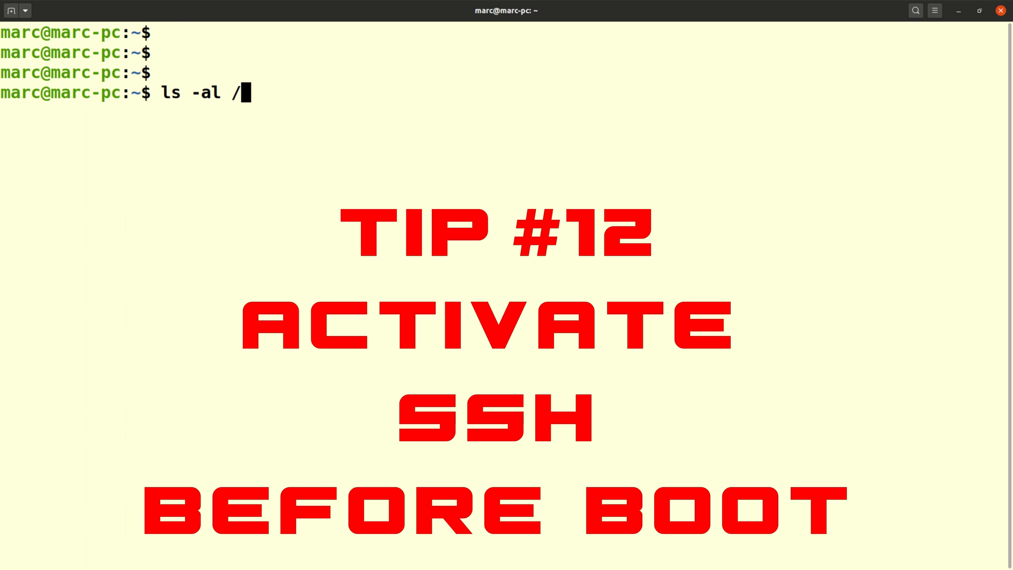
type("media/marc")
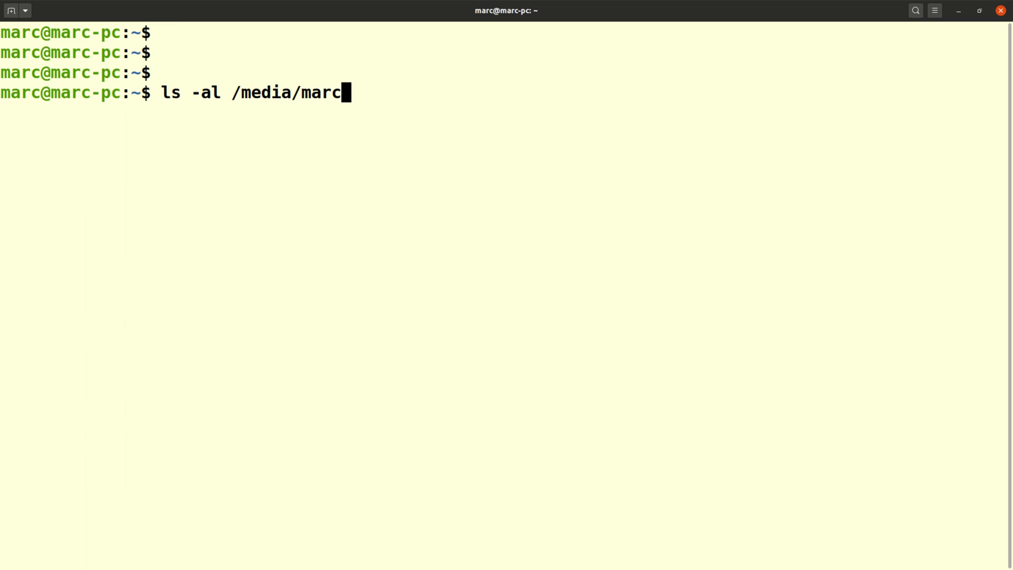
key("Return")
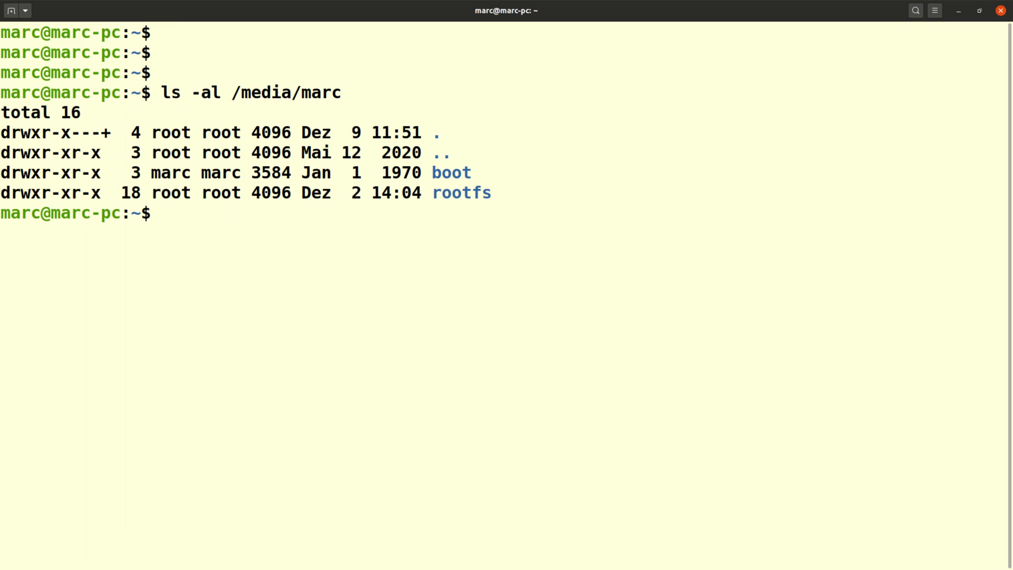
Step: Create an empty ssh file with touch /media/marc/boot/ssh
type("touch /")
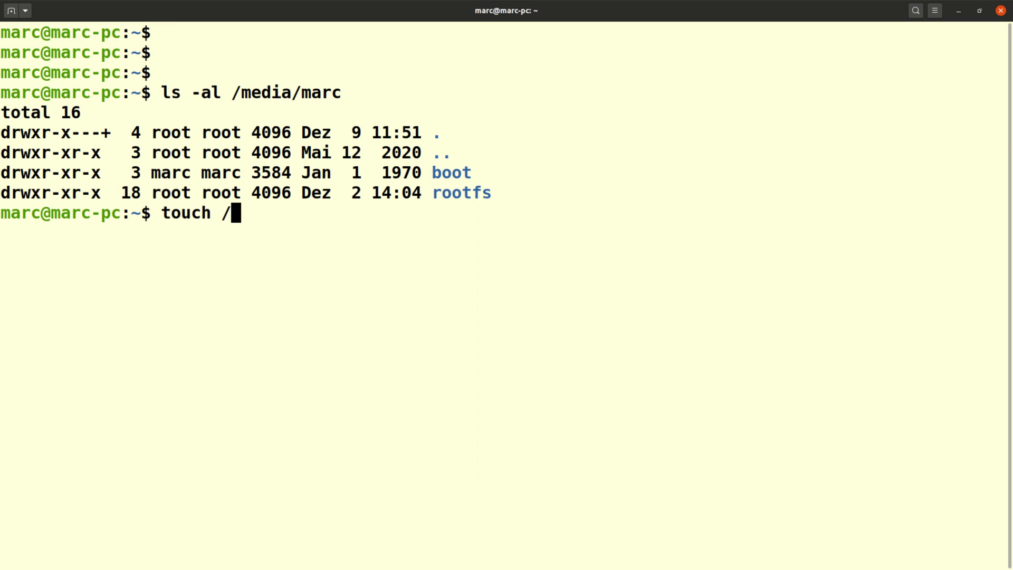
type("media")
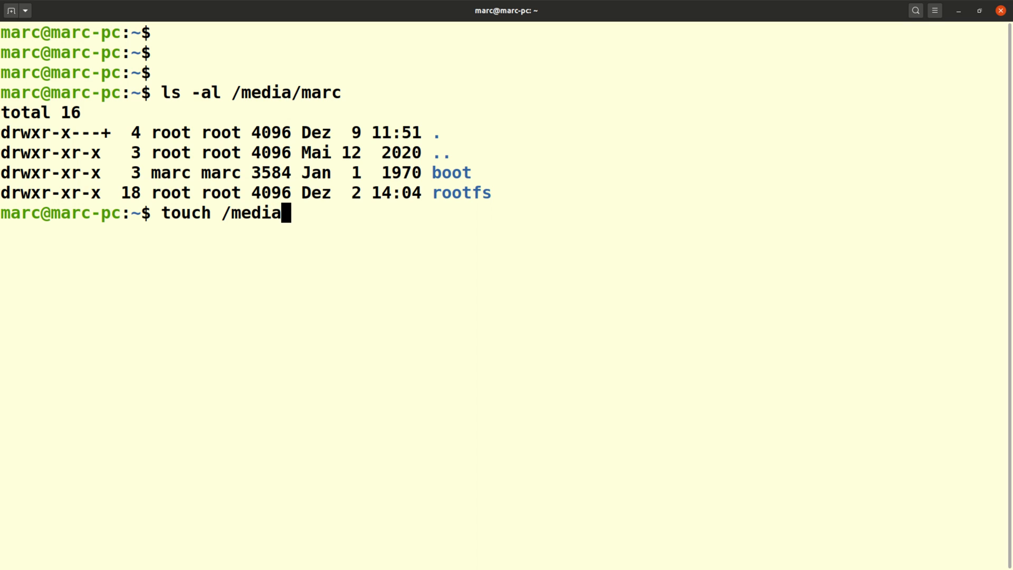
type("marc")
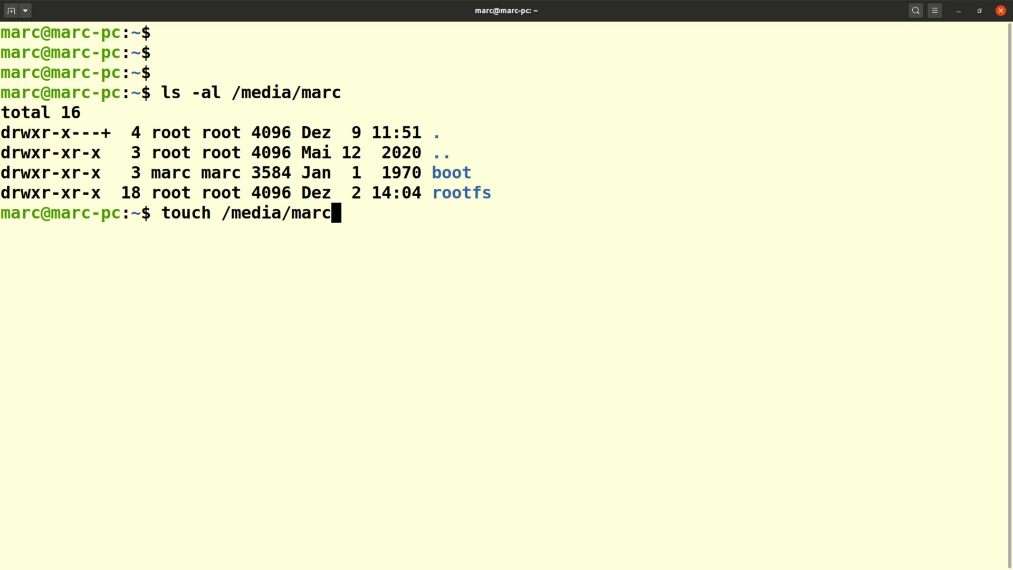
type("/boo")
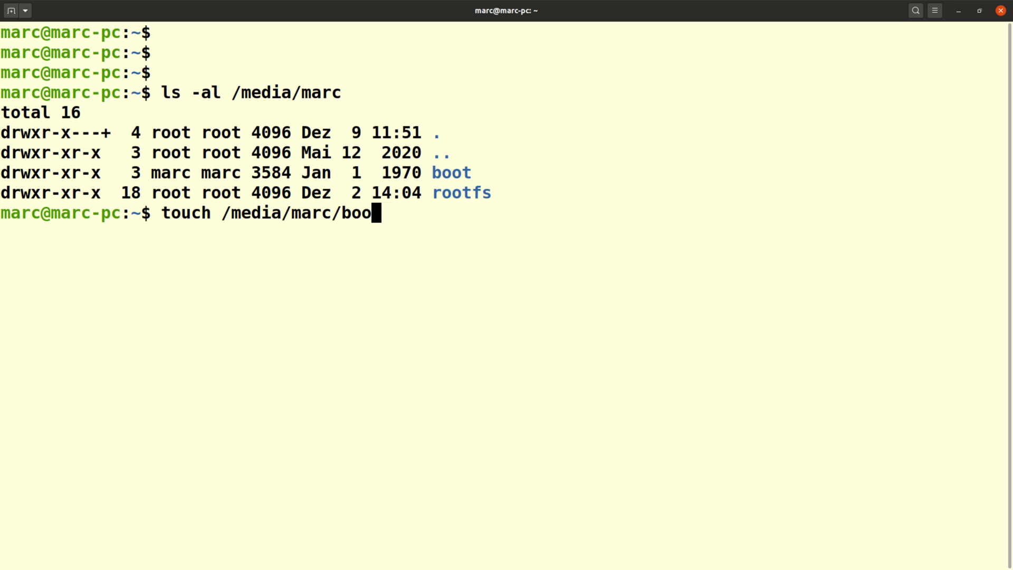
type("t/ssh")
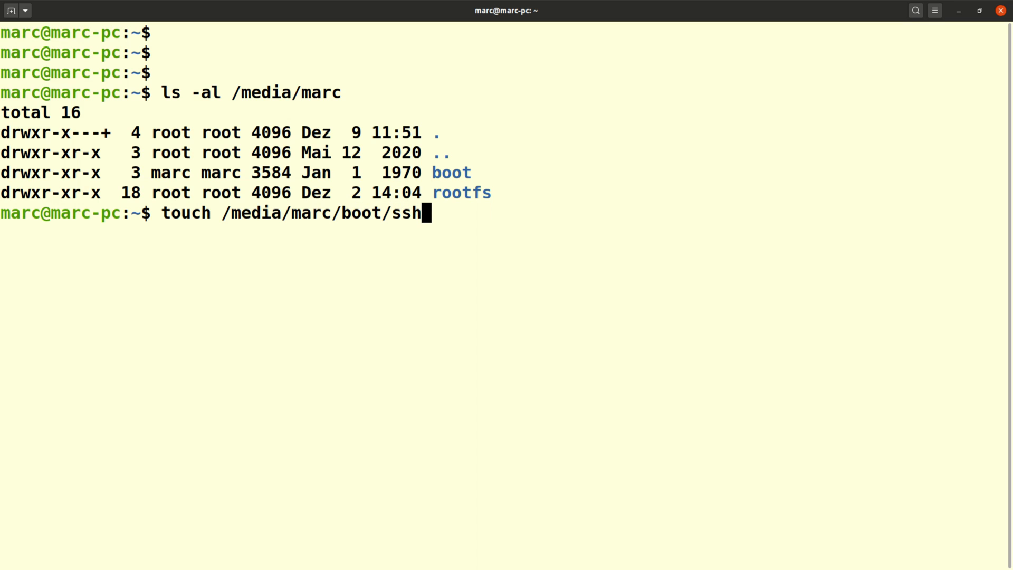
key("Return")
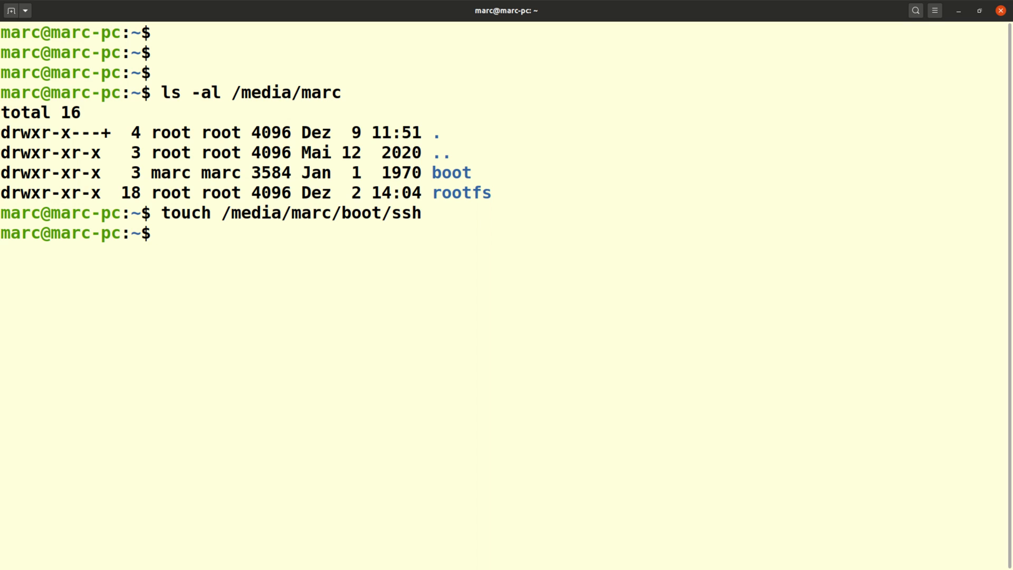
key("Return")
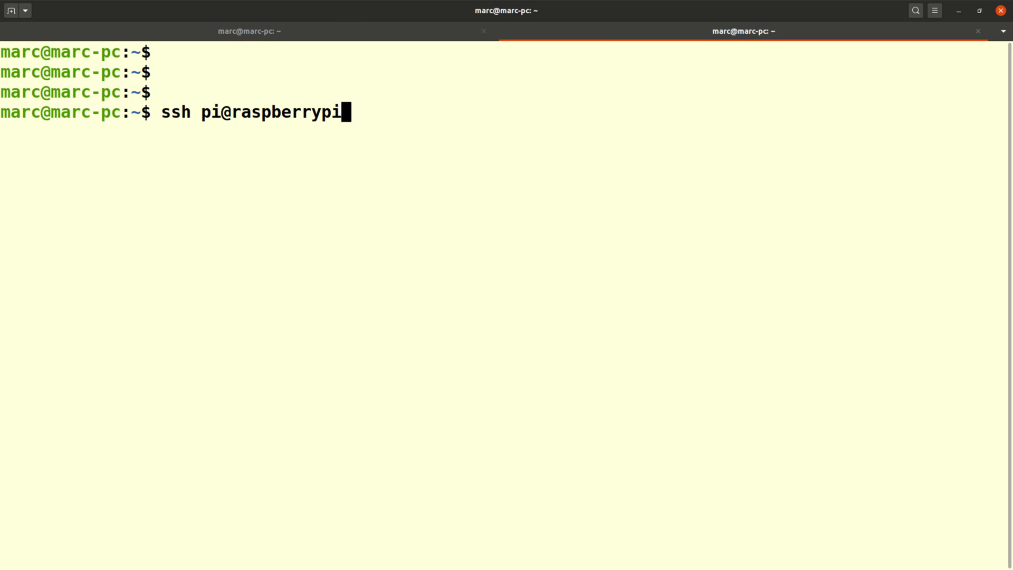
Step: SSH into pi@raspberrypi and change the pi user's password with passwd
key("Return")
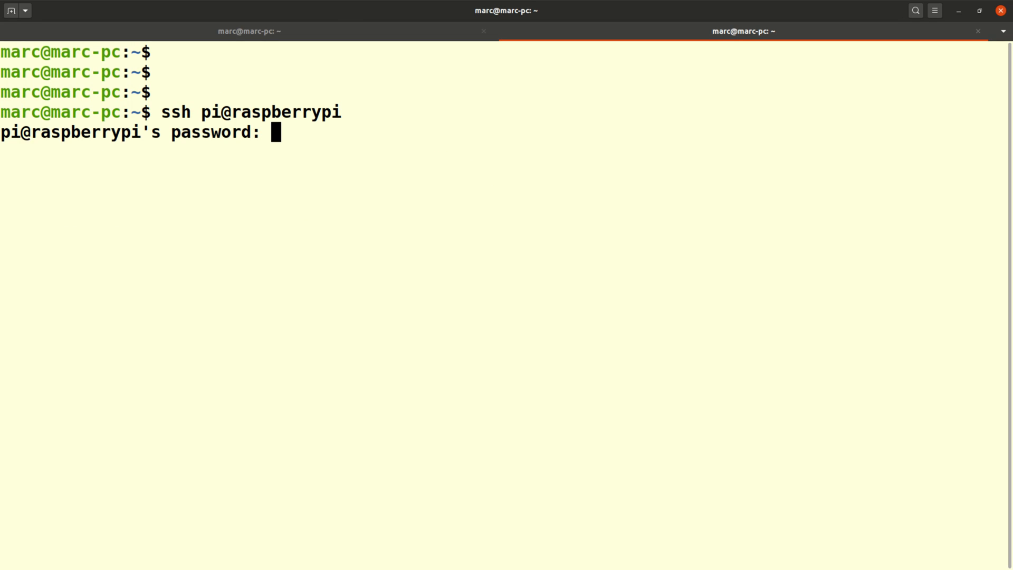
key("Return")
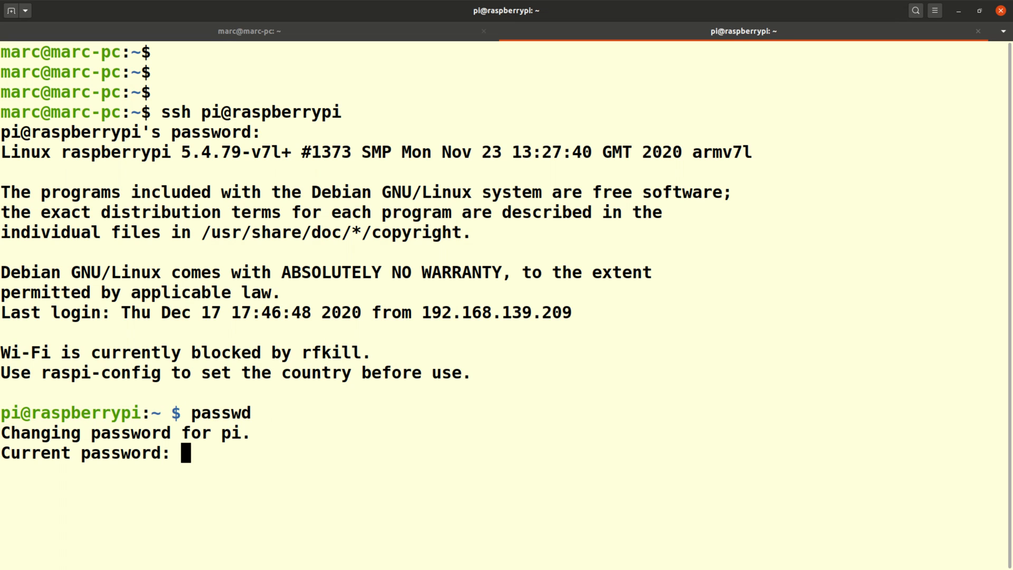
key("Return")
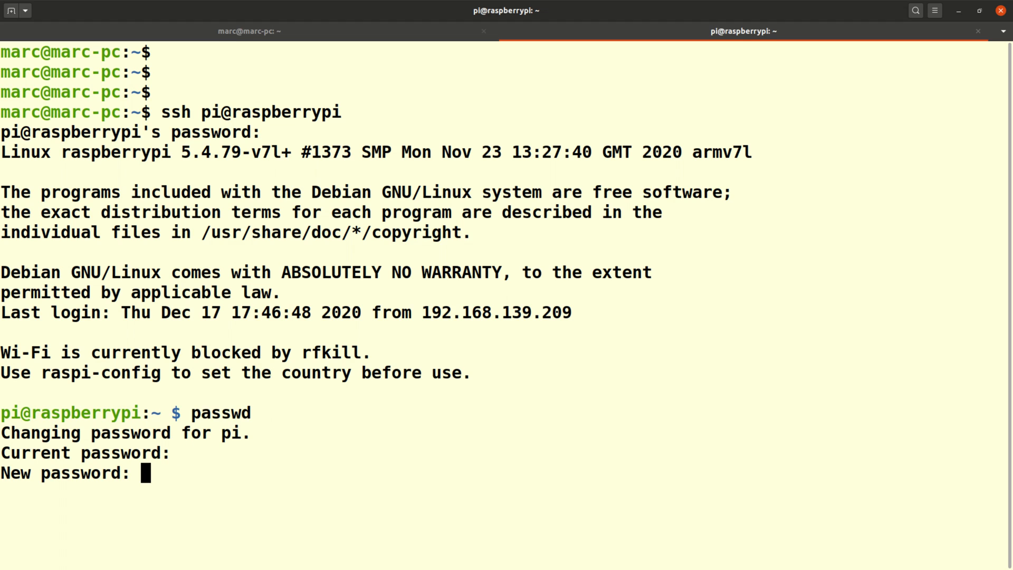
key("Return")
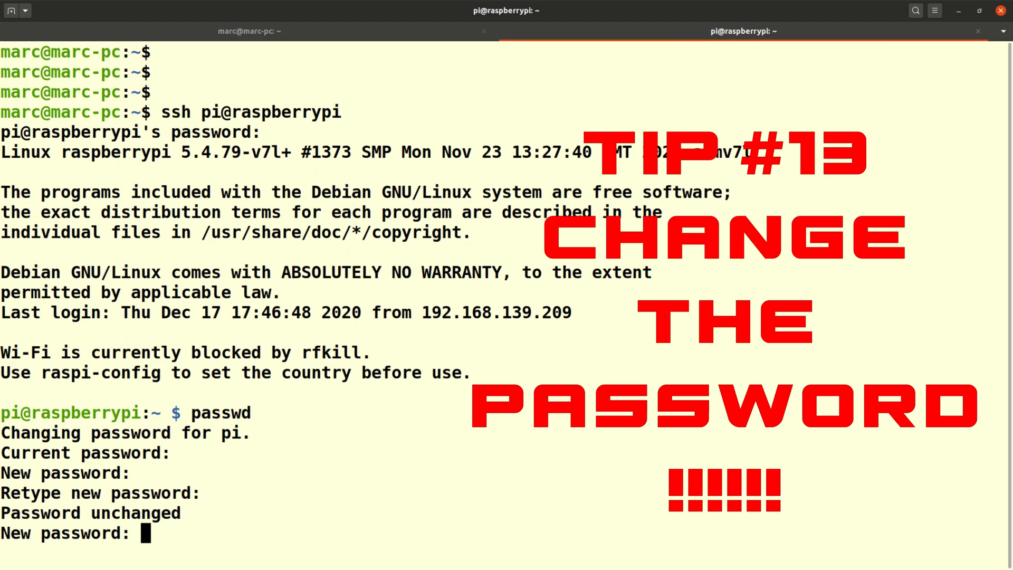
key("Return")
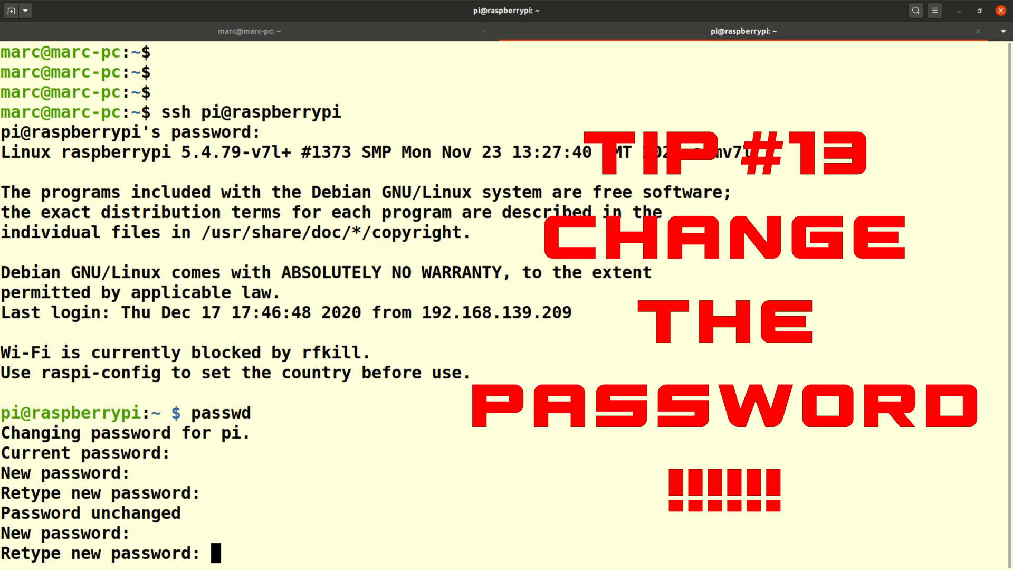
key("Return")
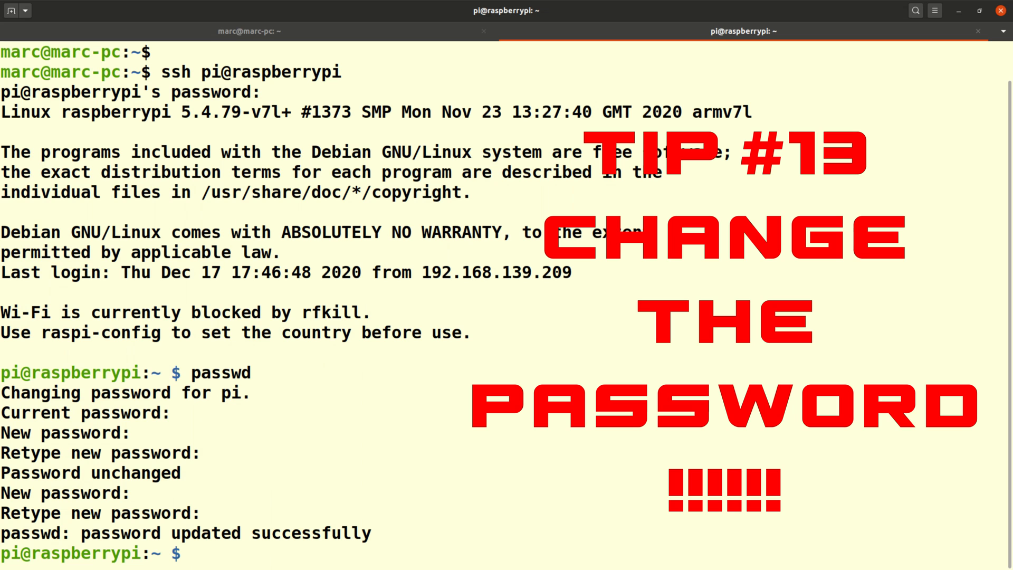
type("clear")
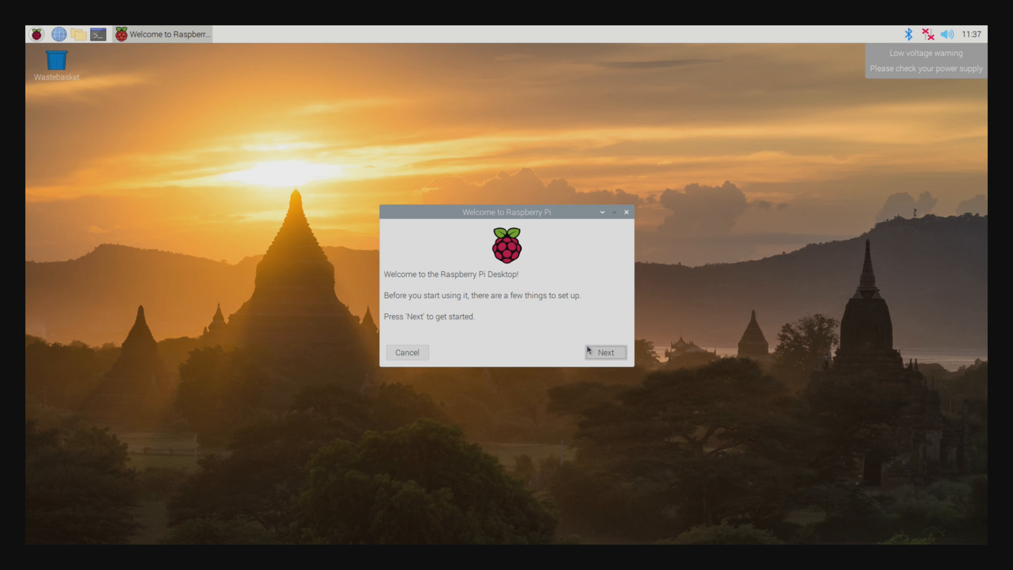
left_click(604, 352)
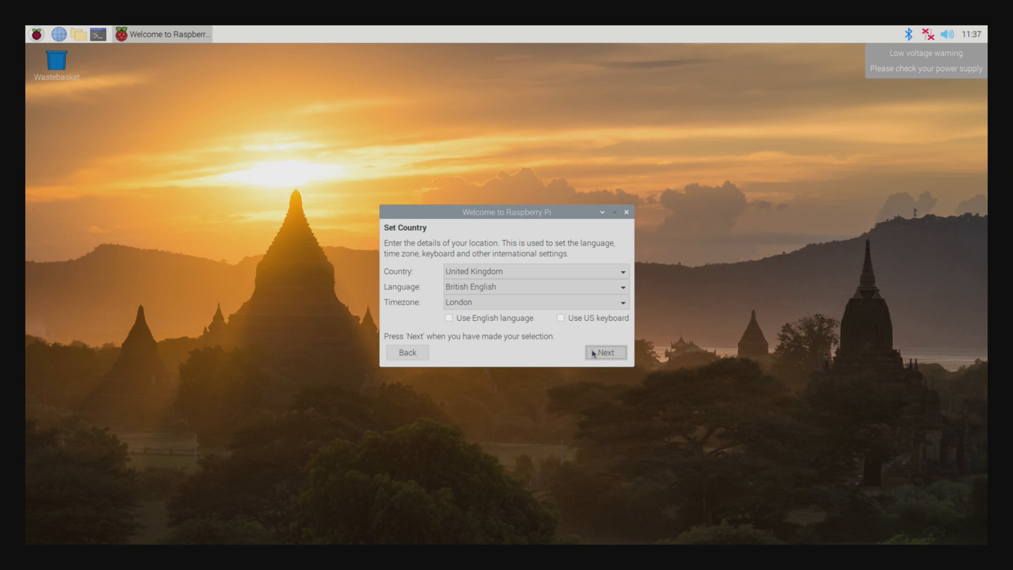
left_click(605, 352)
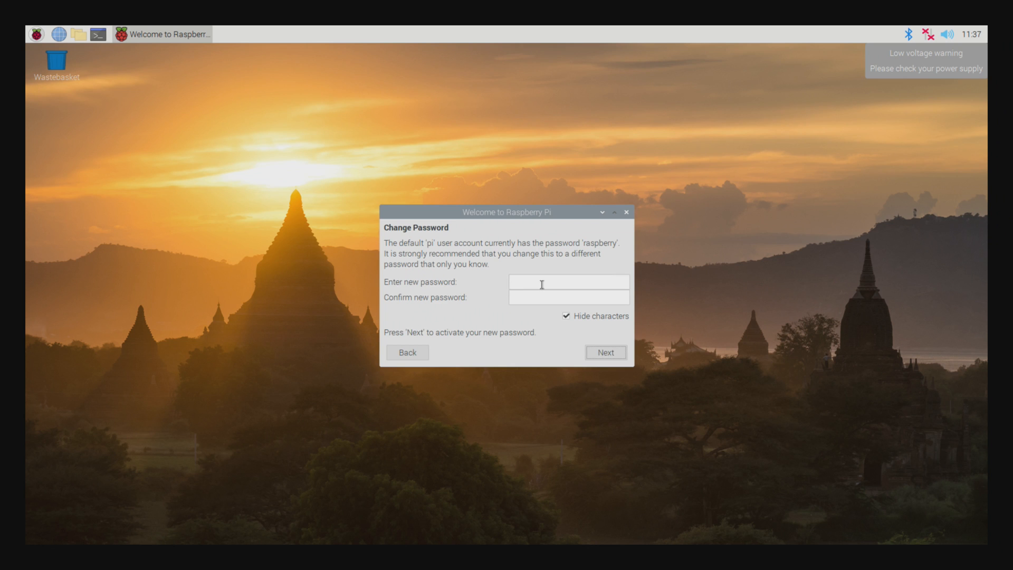
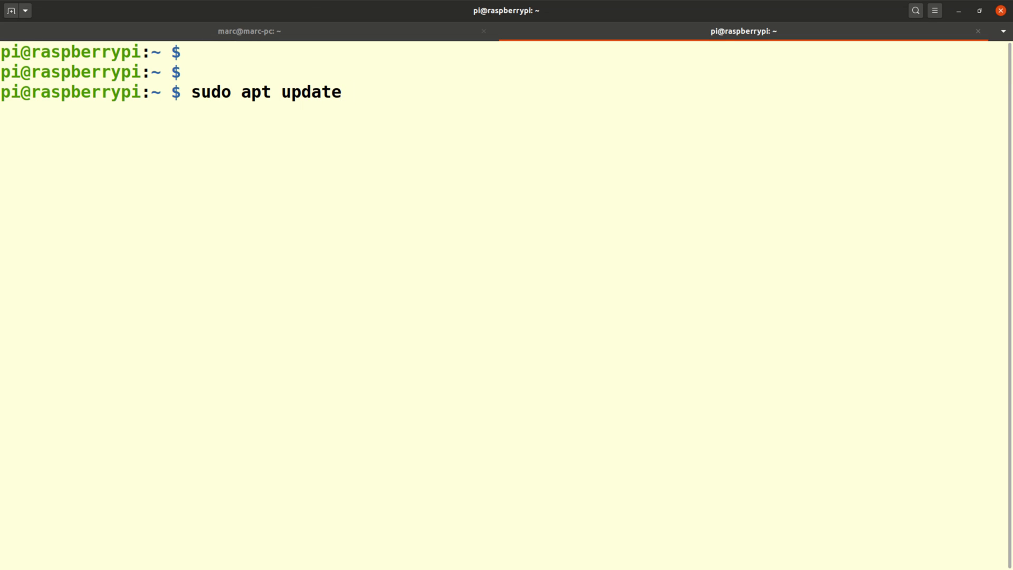
Step: Run sudo apt update and sudo apt full-upgrade, then sudo rpi-update for new firmware
key("Return")
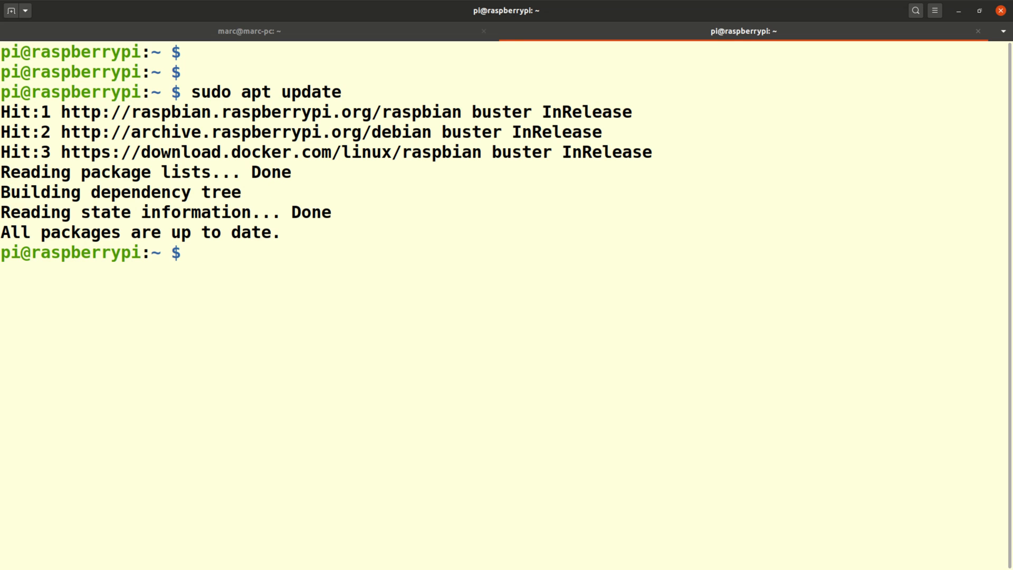
type("sudo ap")
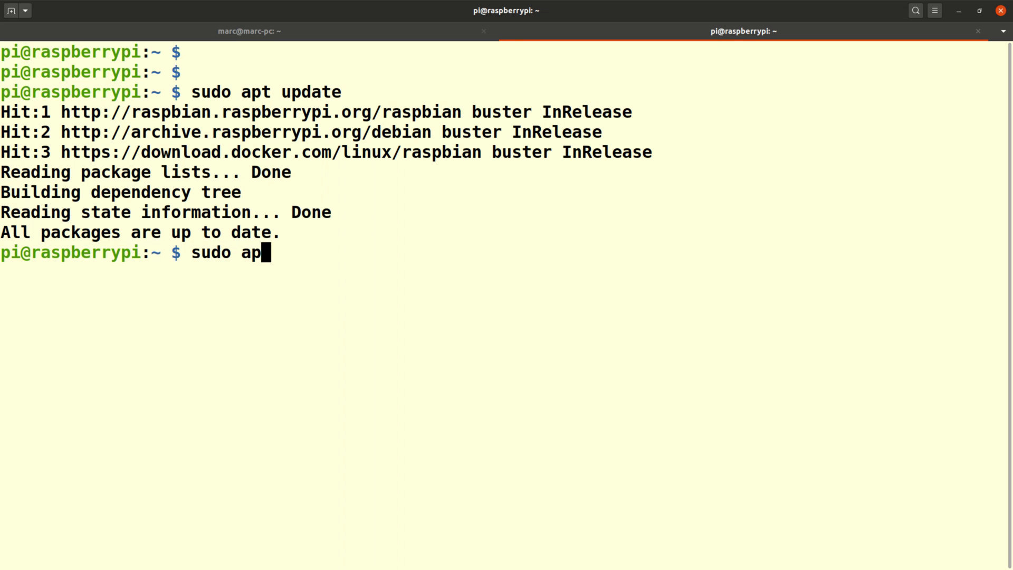
type("t full-")
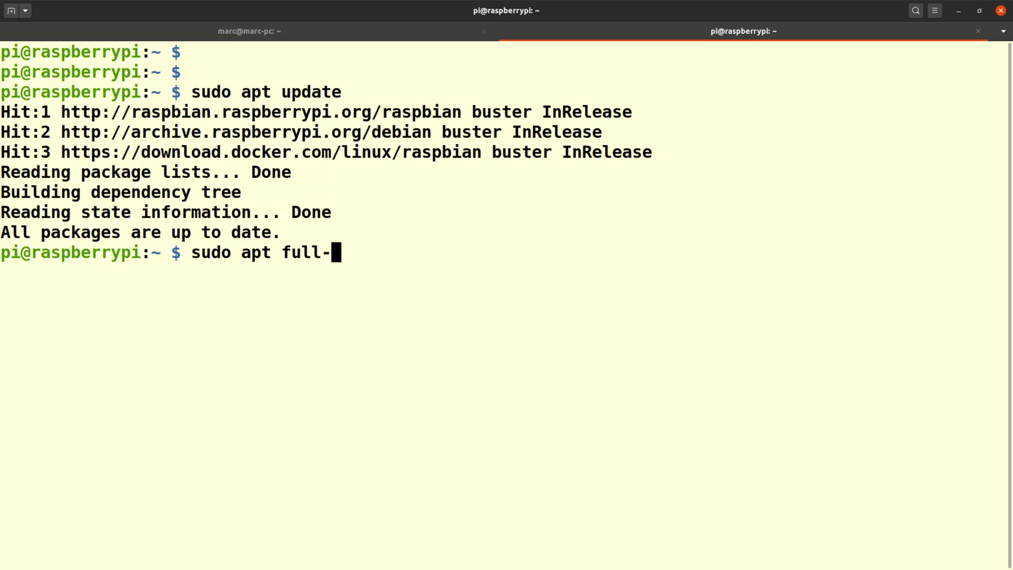
type("upgrade")
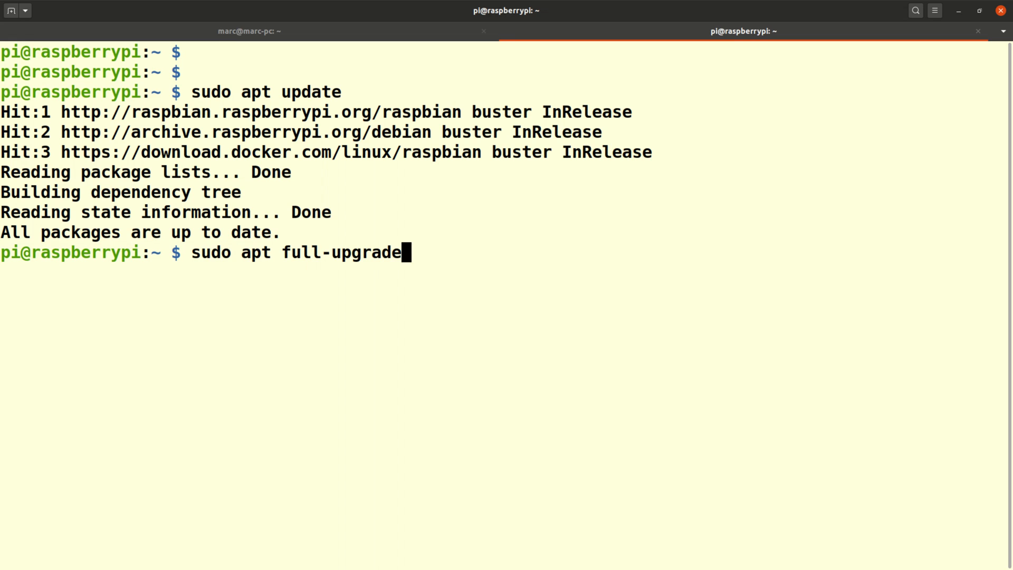
key("Return")
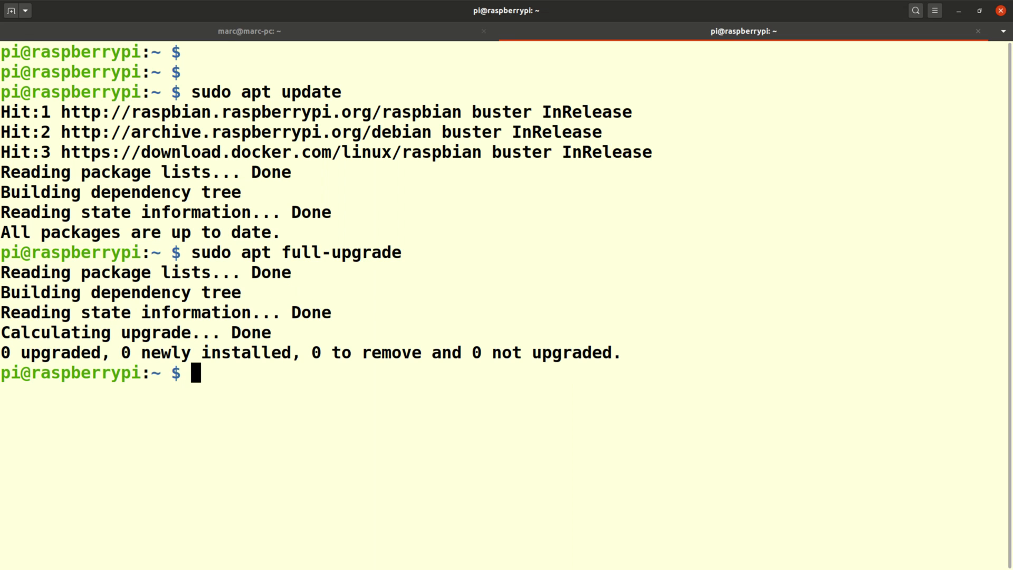
type("sudo")
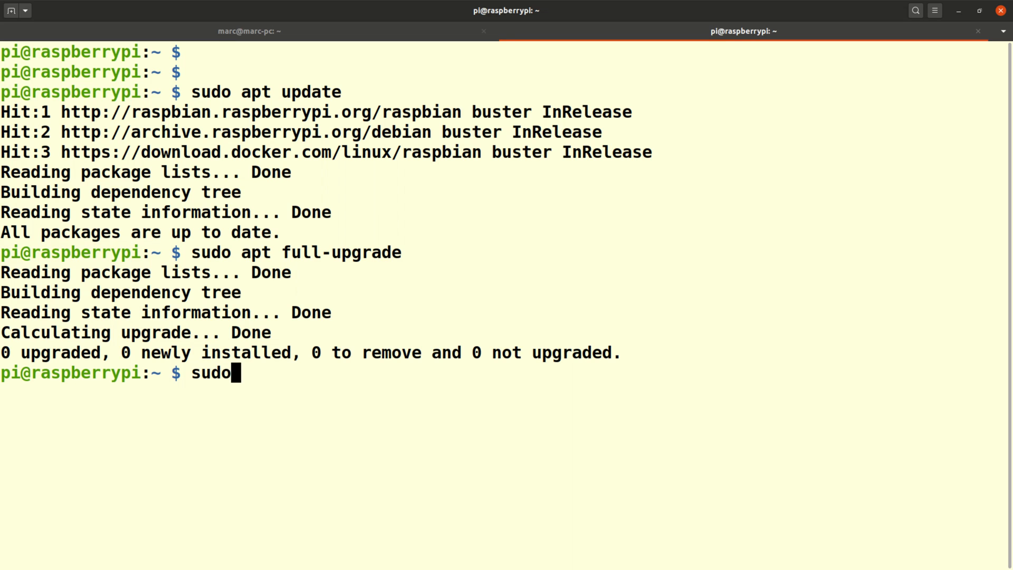
type("rpi-update")
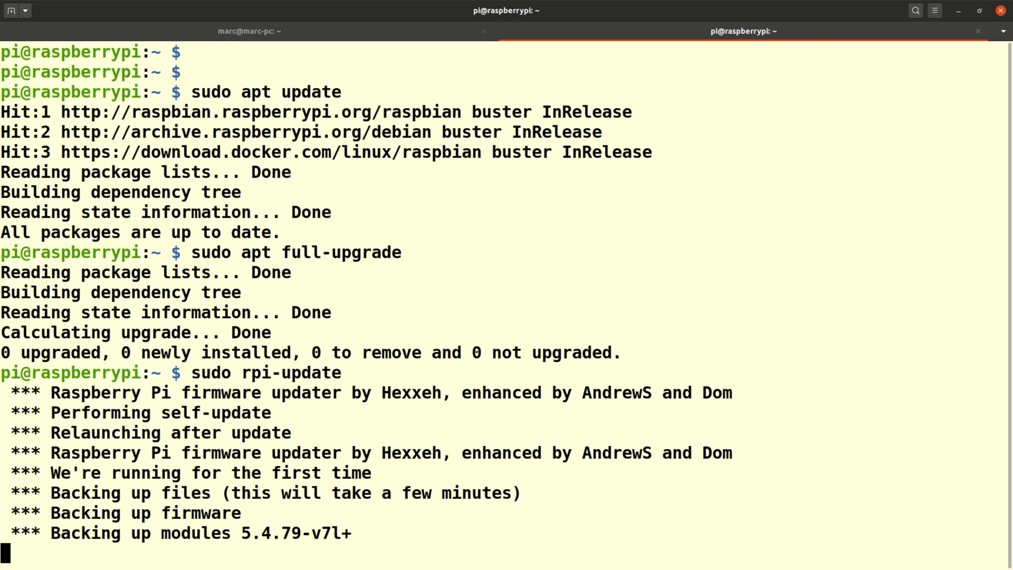
scroll("down", 3)
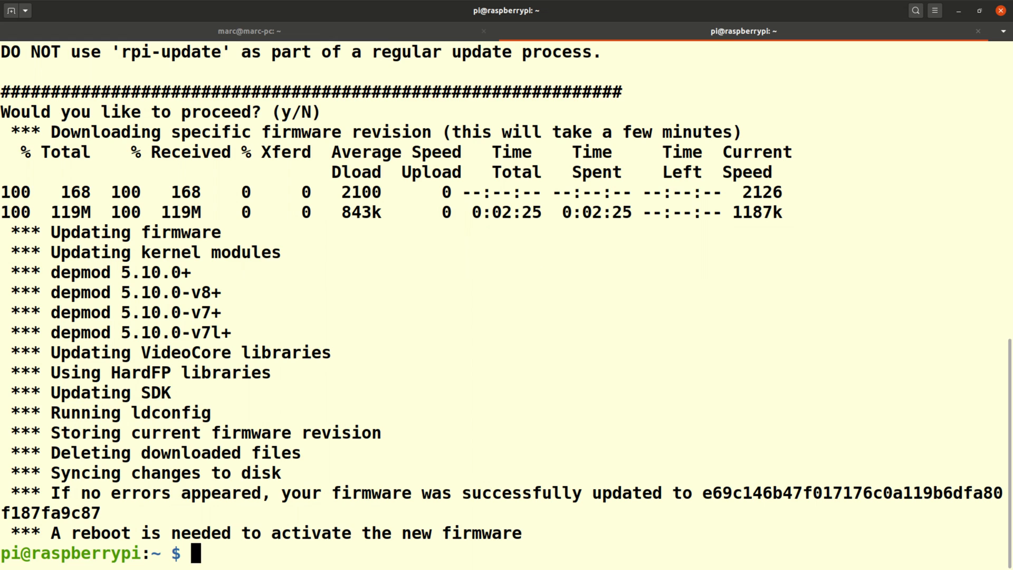
Step: Reboot the Pi with sudo reboot and log back in over SSH
type("sudo reboot")
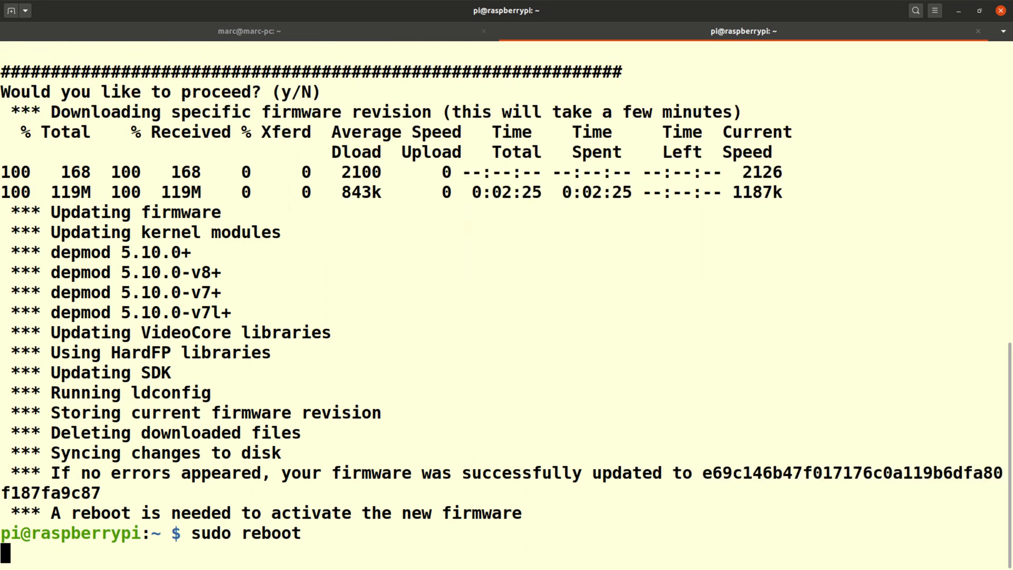
key("Return")
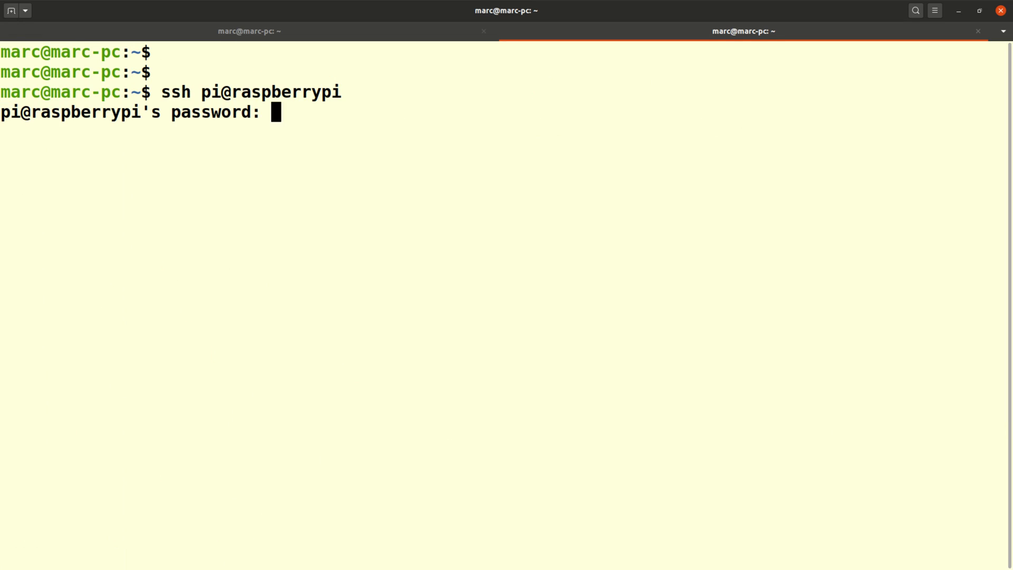
key("Return")
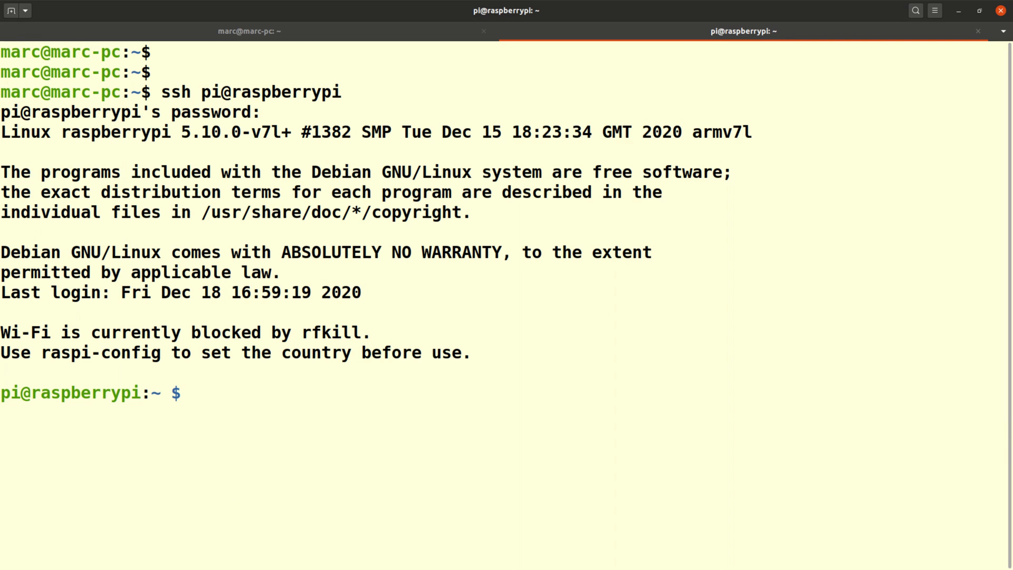
Step: Review rpi-eeprom-update --help and confirm bootloader and VL805 EEPROM are up to date
type("sudo")
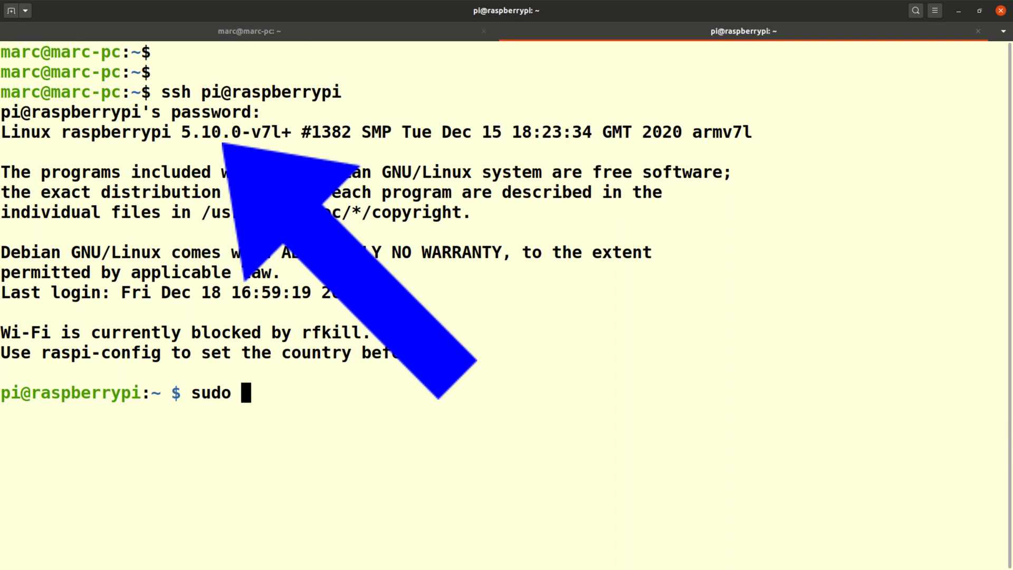
type("rpi-eeprom-")
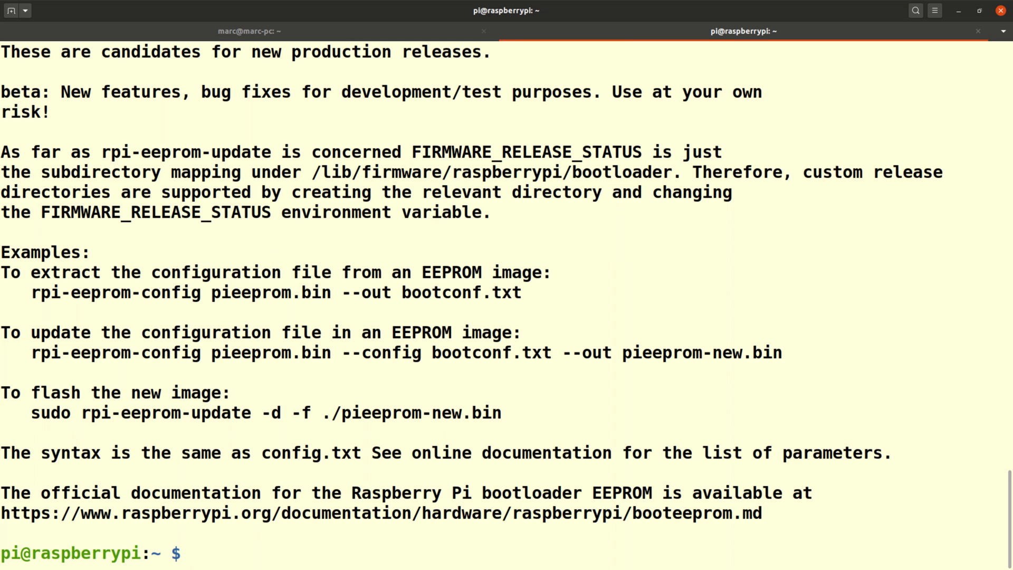
scroll("up", 3)
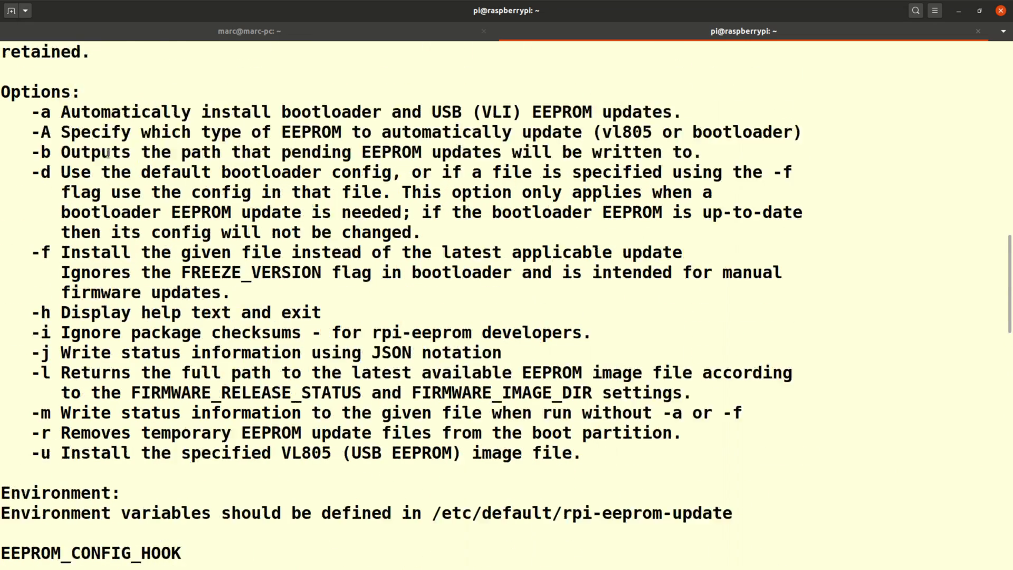
scroll("up", 3)
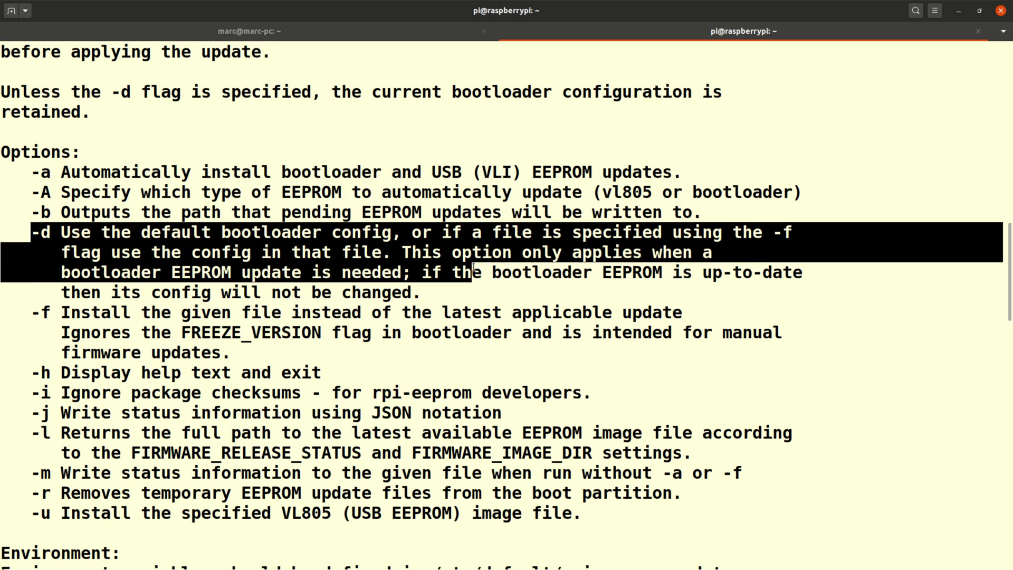
scroll("down", 3)
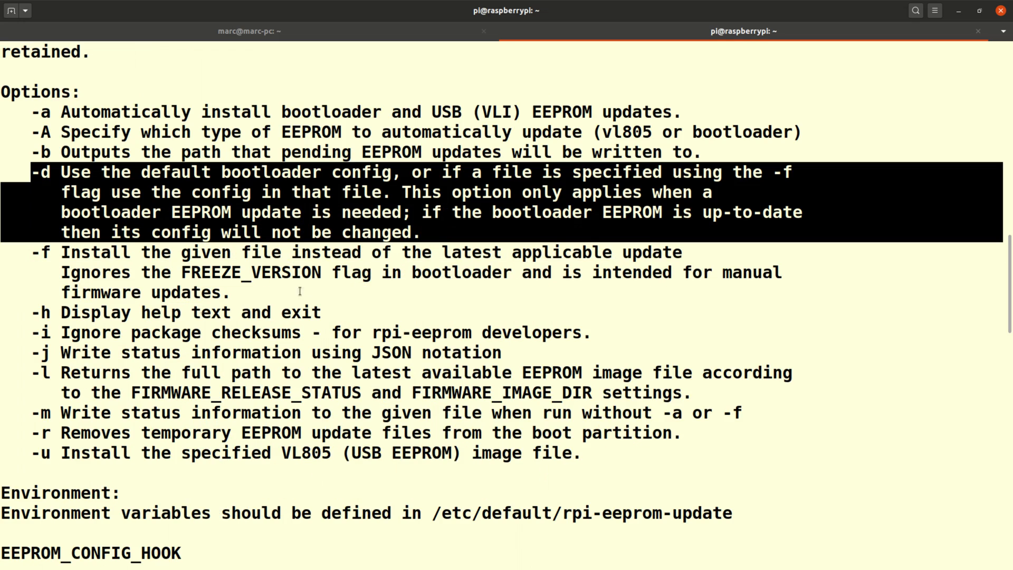
scroll("down", 3)
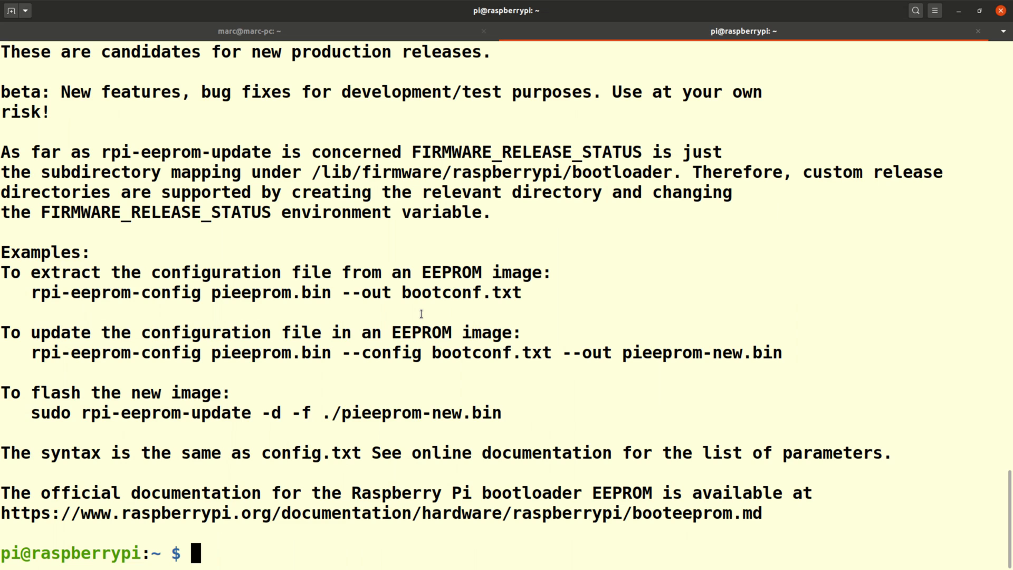
type("sudo rpi-eeprom-update --help")
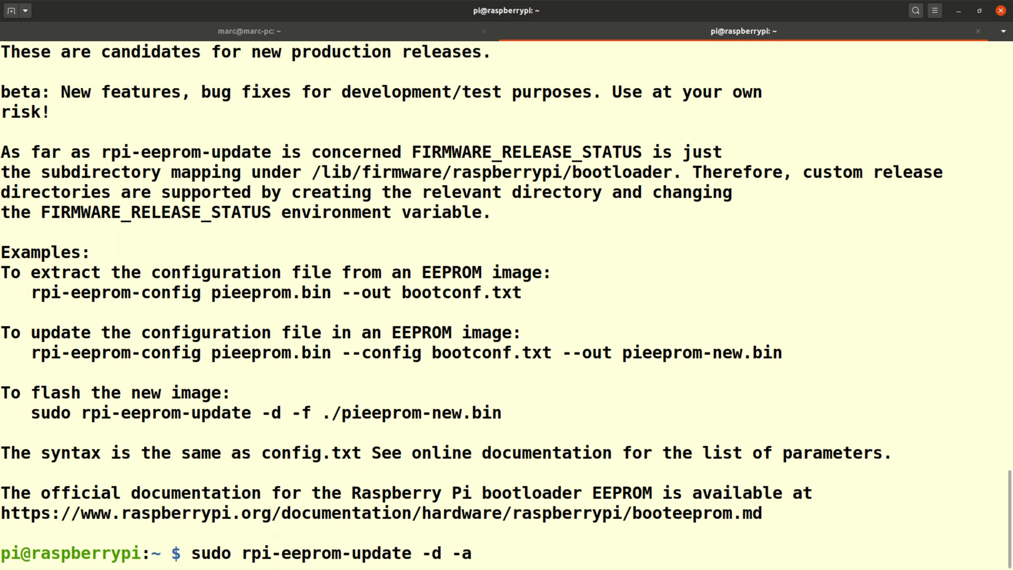
key("Return")
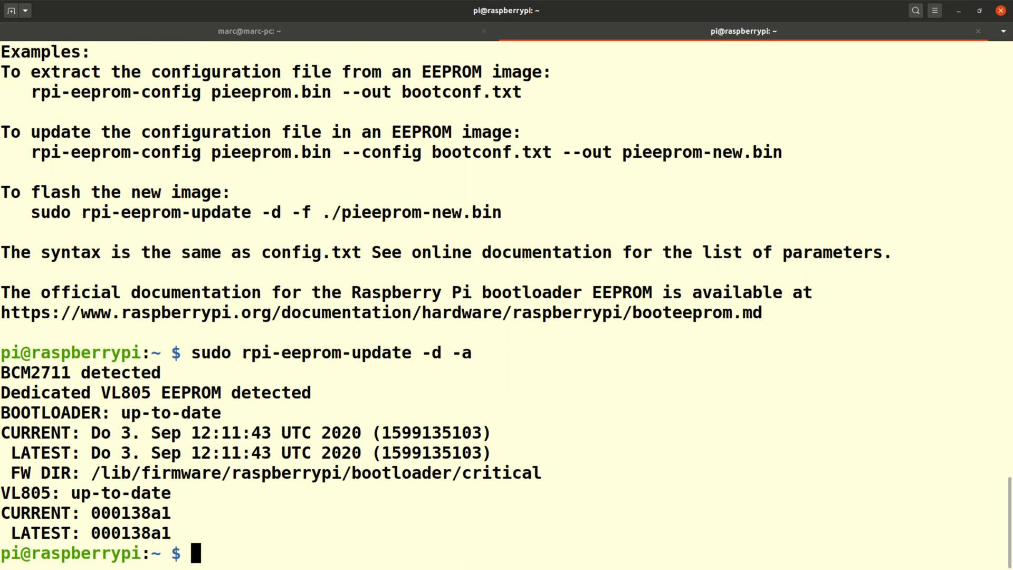
mouse_move(486, 423)
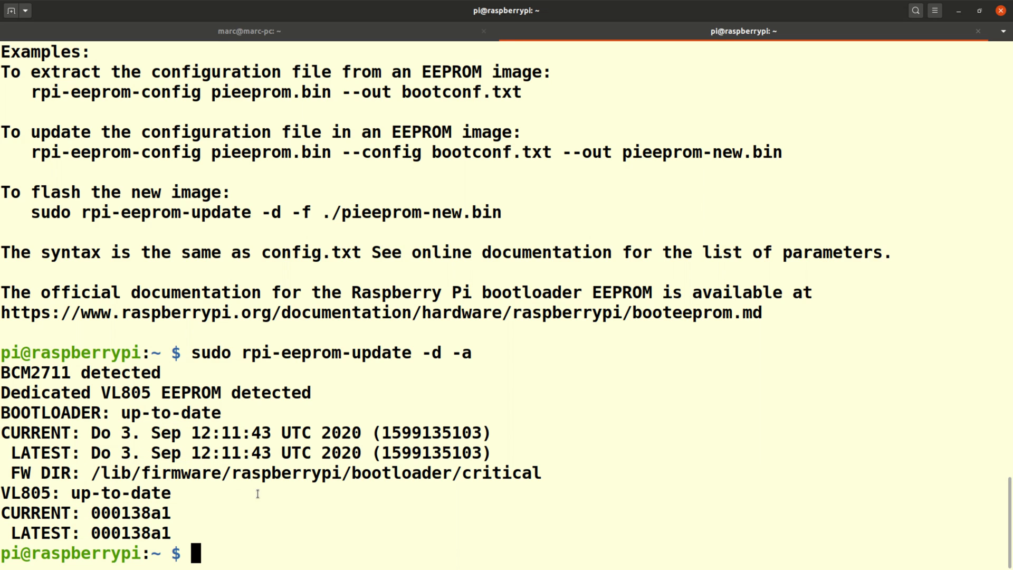
type("(re")
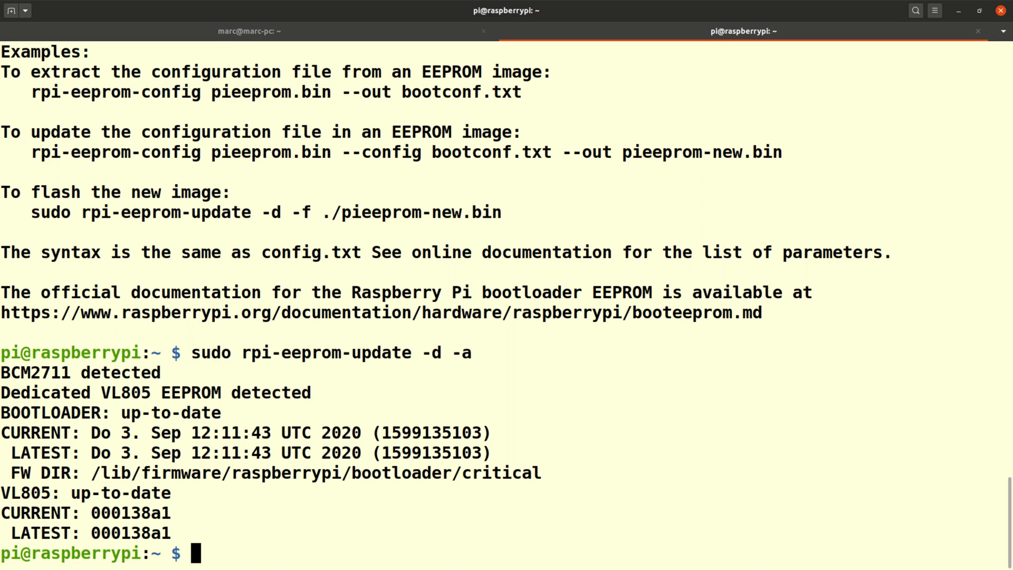
type("sudo raspi-config")
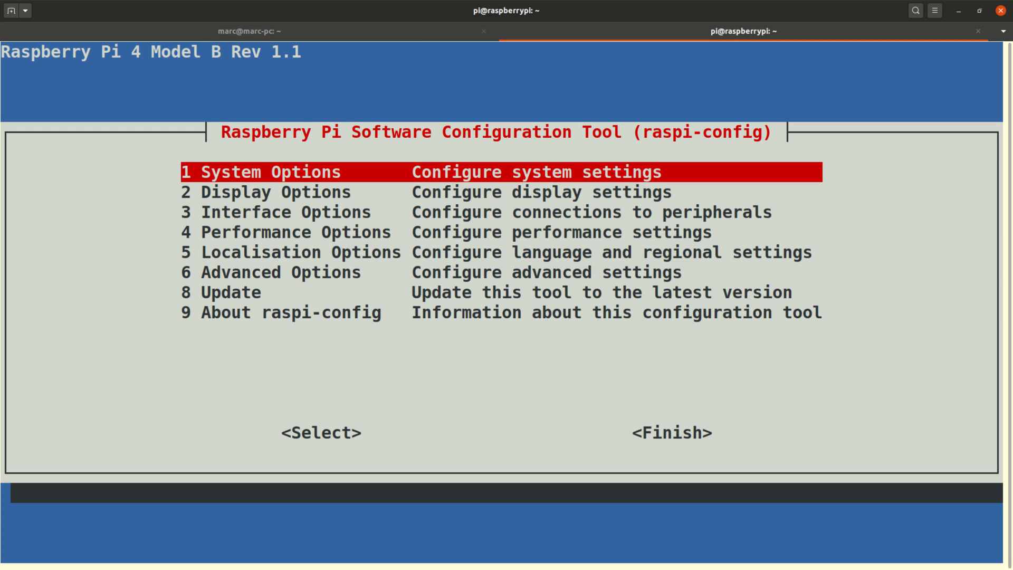
Step: Move to Advanced Options in raspi-config and exit to the desktop's Setup Complete dialog
key("Down")
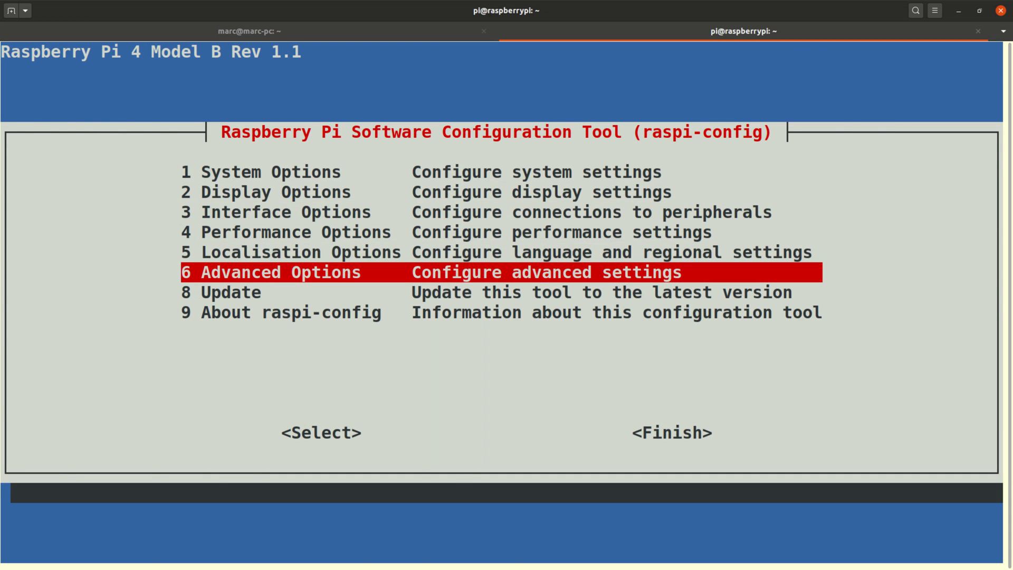
key("Return")
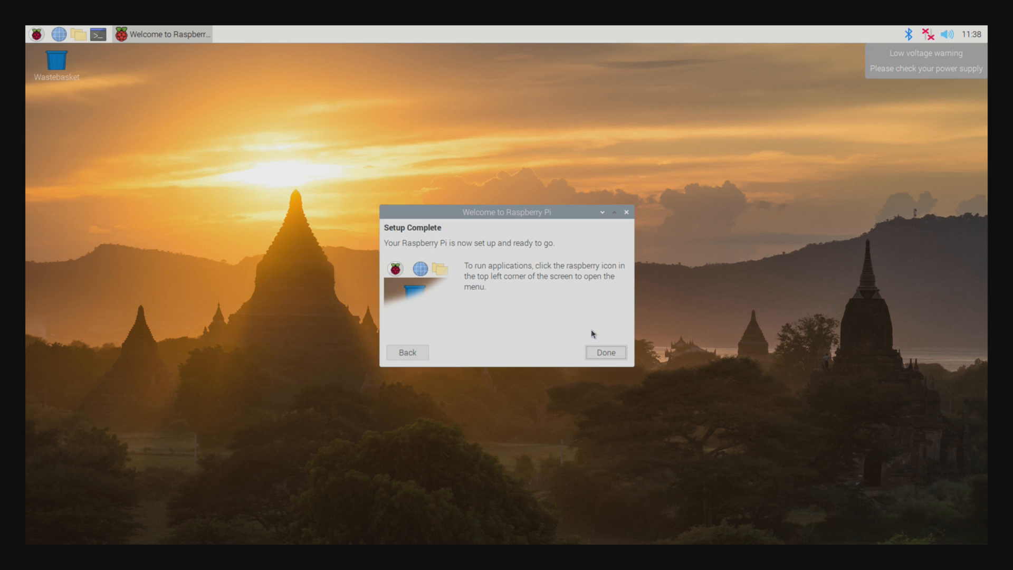
Step: Dismiss the welcome dialog, launch SD Card Copier, and choose SC32G (/dev/mmcblk0) as source
left_click(604, 353)
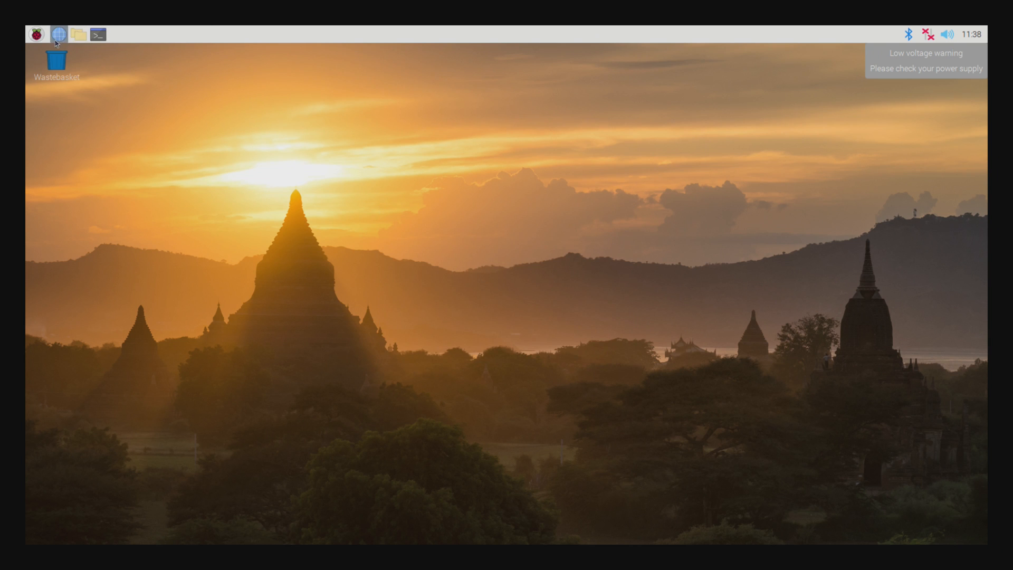
left_click(14, 35)
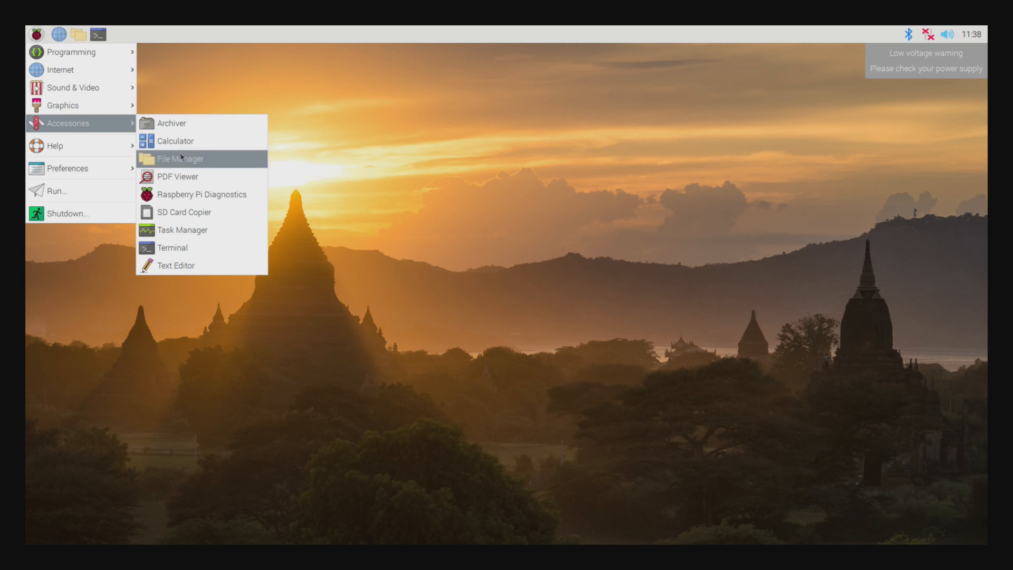
mouse_move(220, 213)
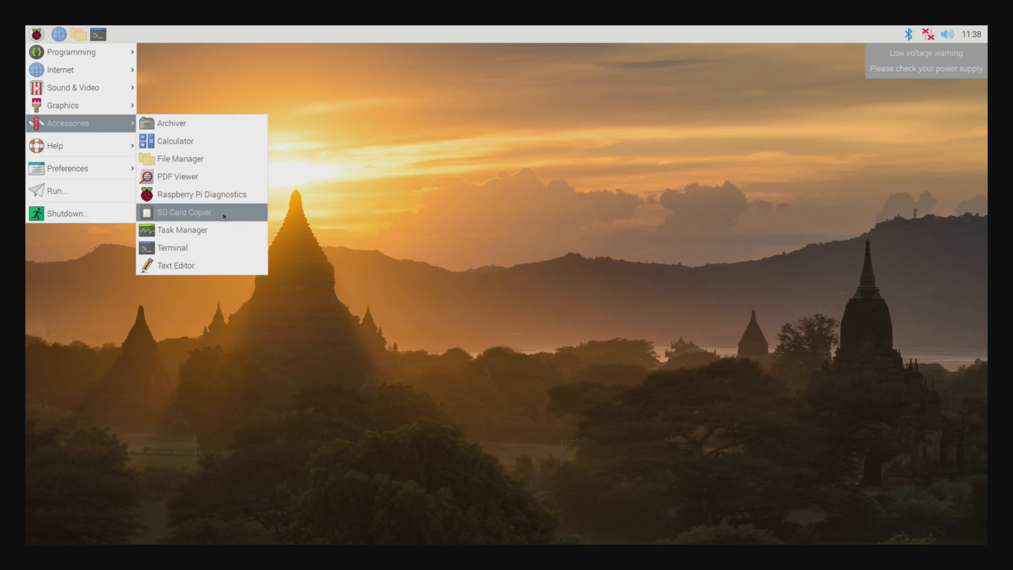
left_click(183, 212)
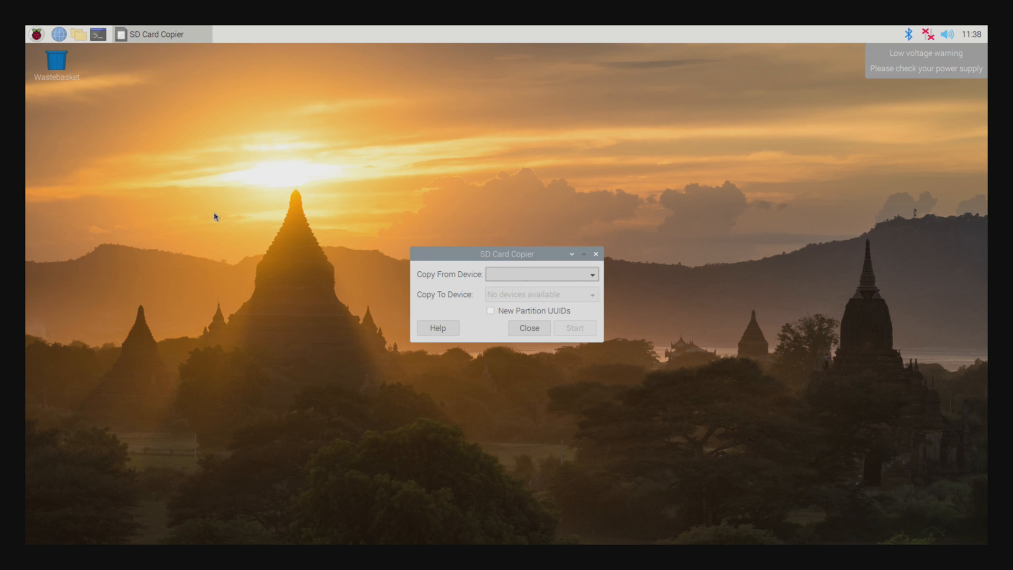
left_click(590, 274)
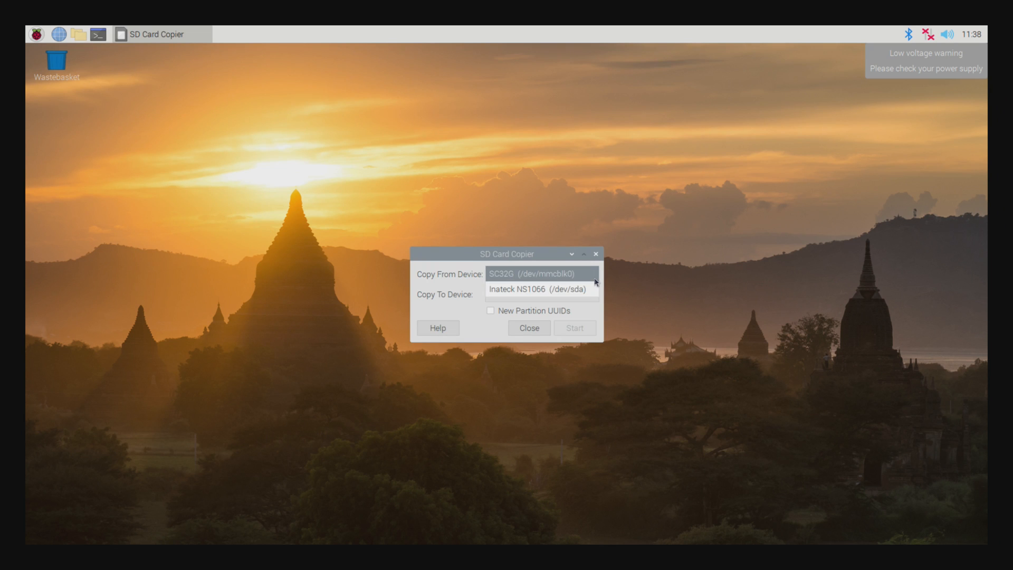
left_click(540, 271)
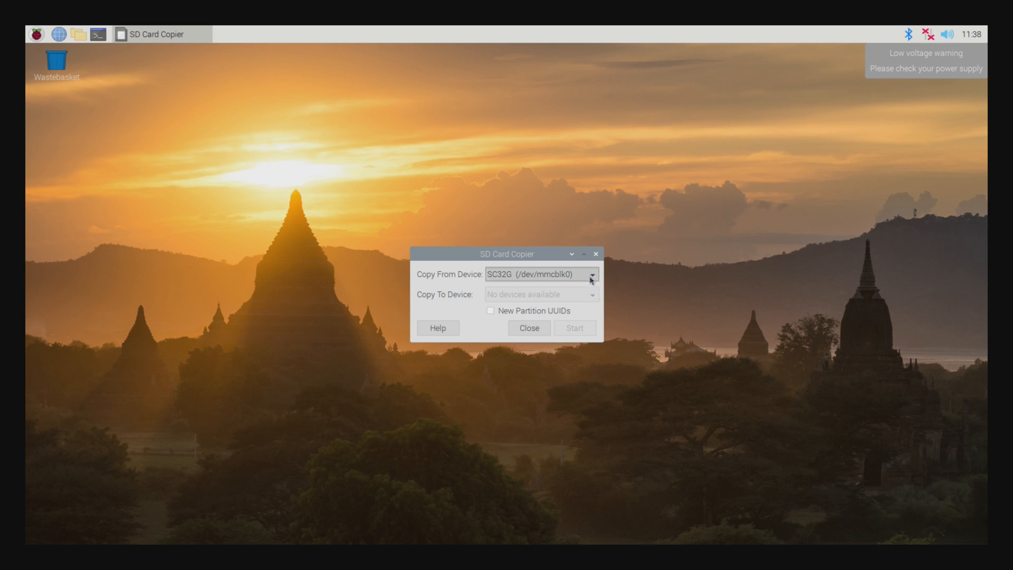
mouse_move(592, 301)
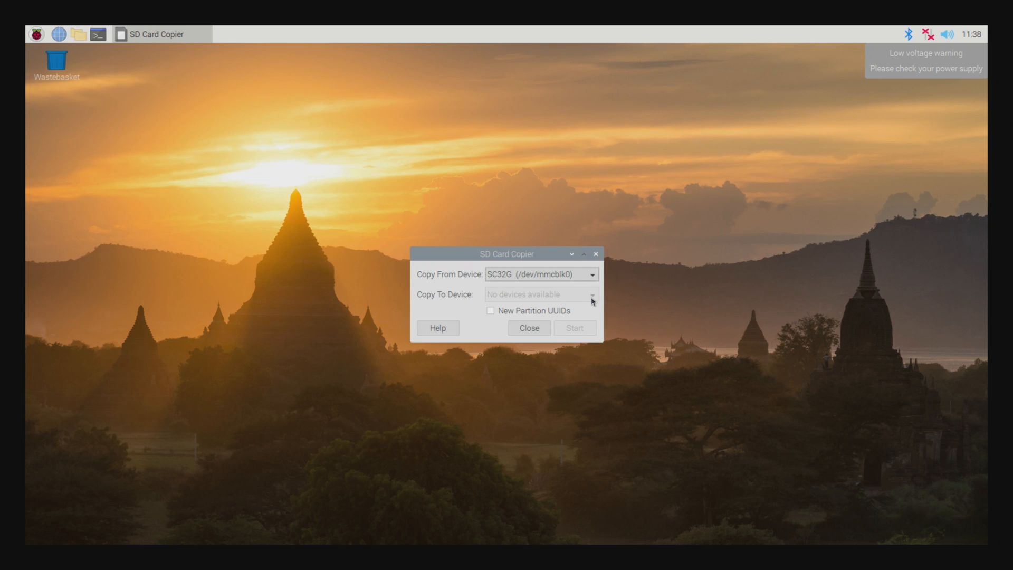
mouse_move(589, 295)
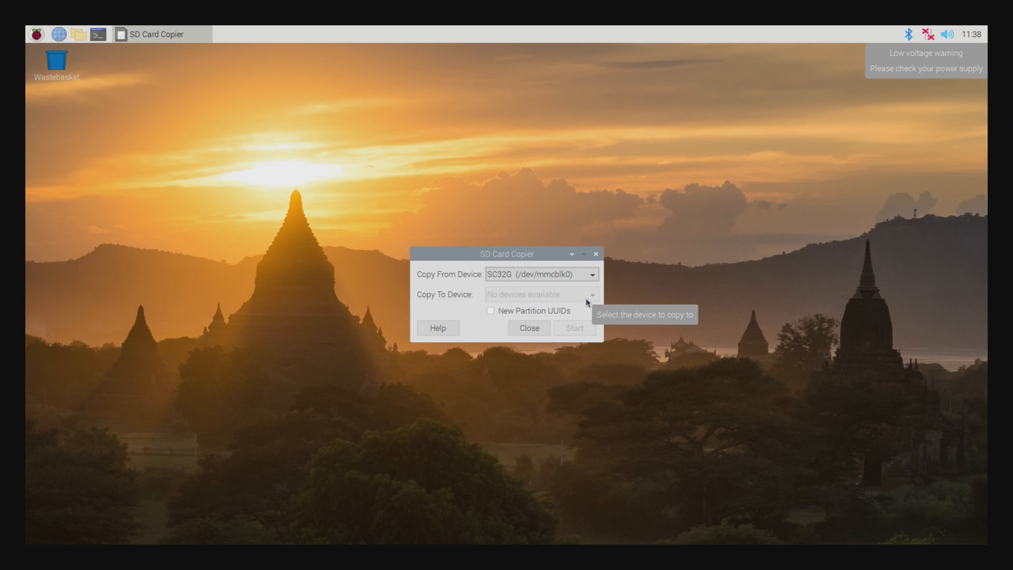
mouse_move(582, 275)
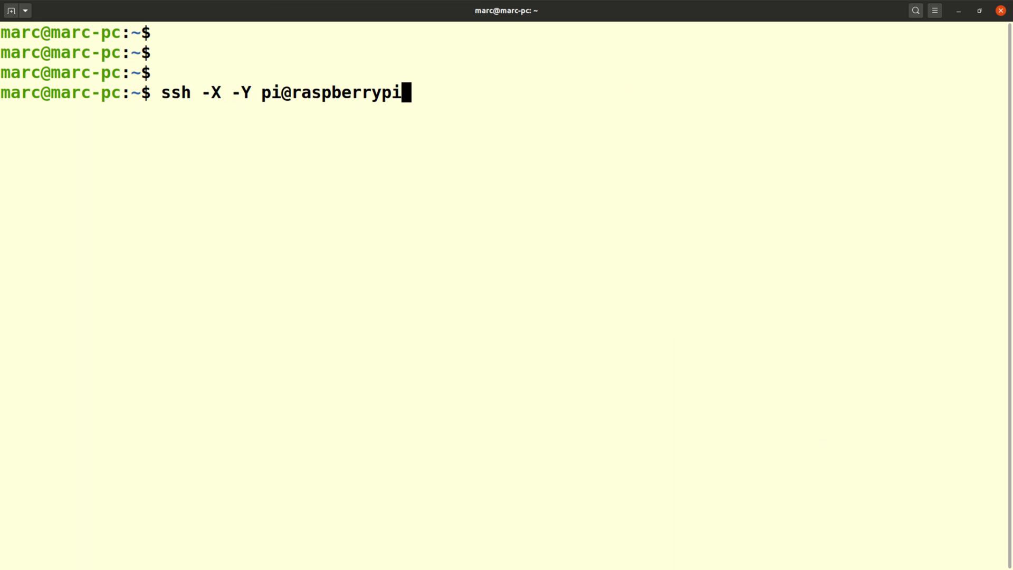
Step: SSH into pi@raspberrypi with X forwarding, accepting the host key, and install x11-apps
key("Return")
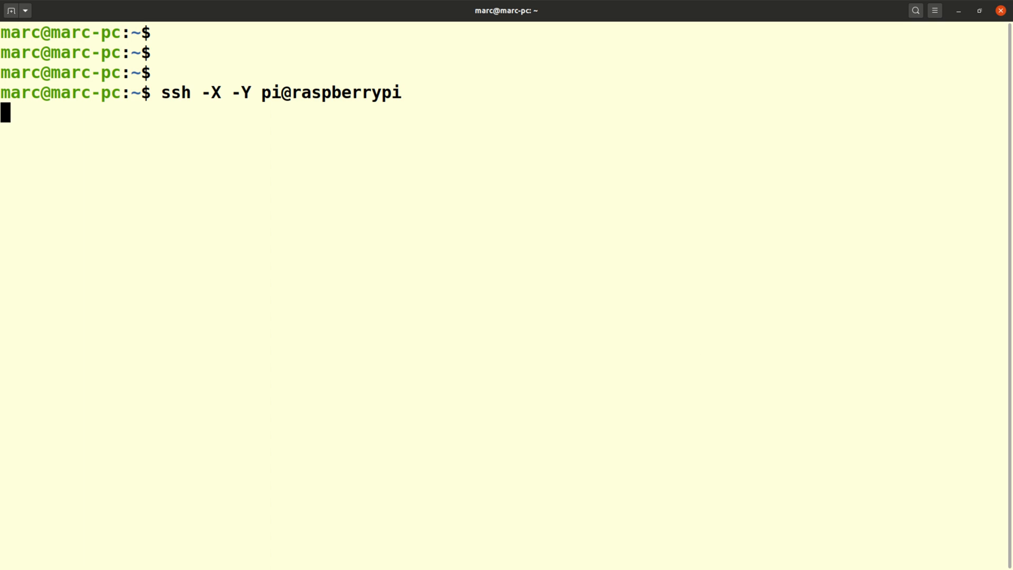
key("Return")
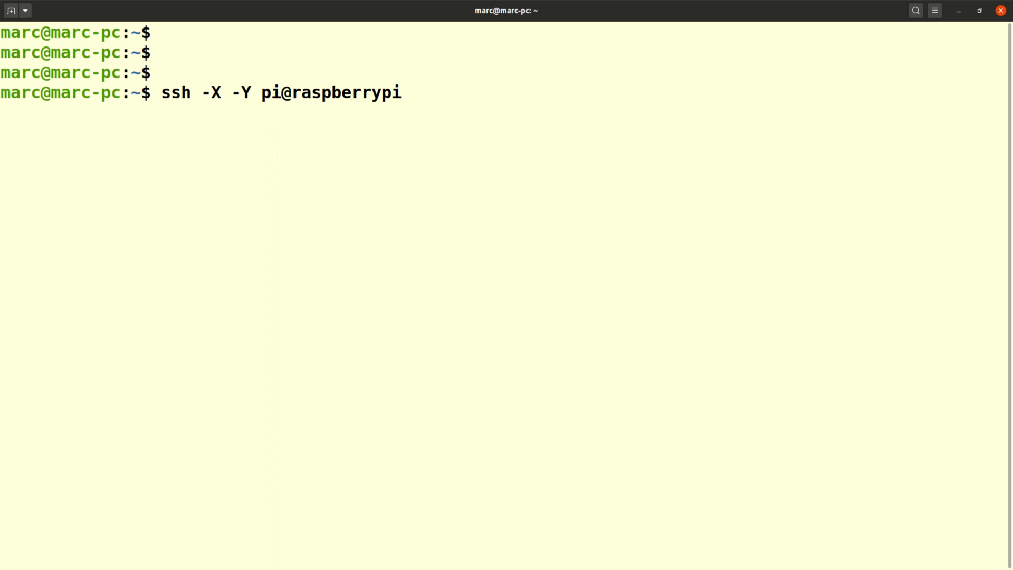
type("yes/no/[fingerprint])? yes")
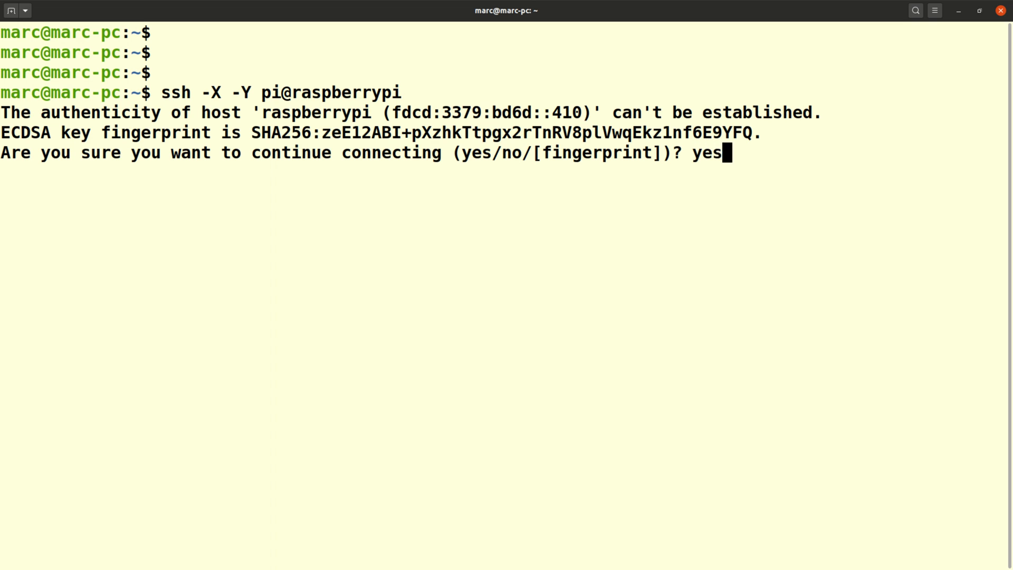
key("Return")
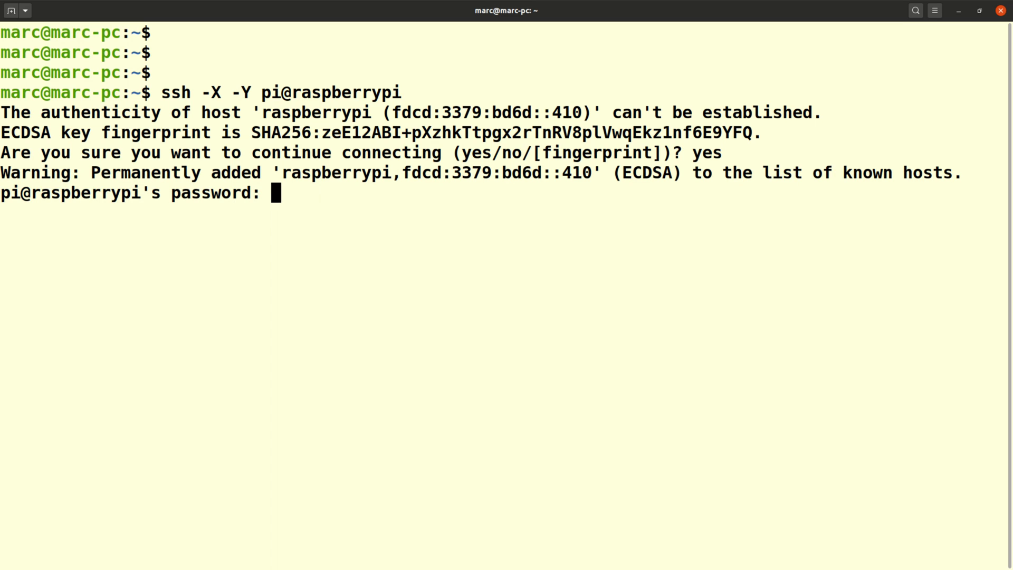
key("Return")
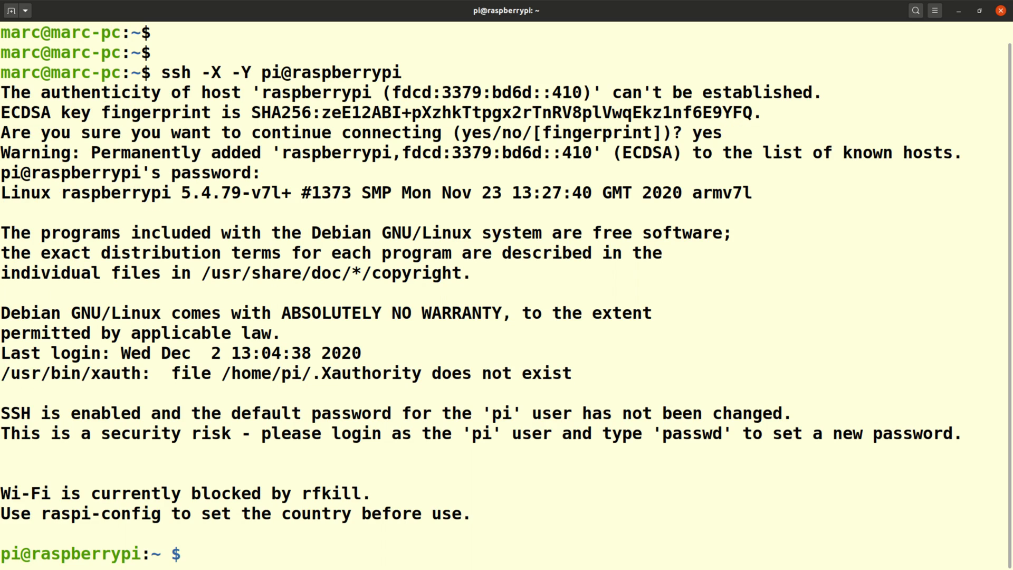
type("su")
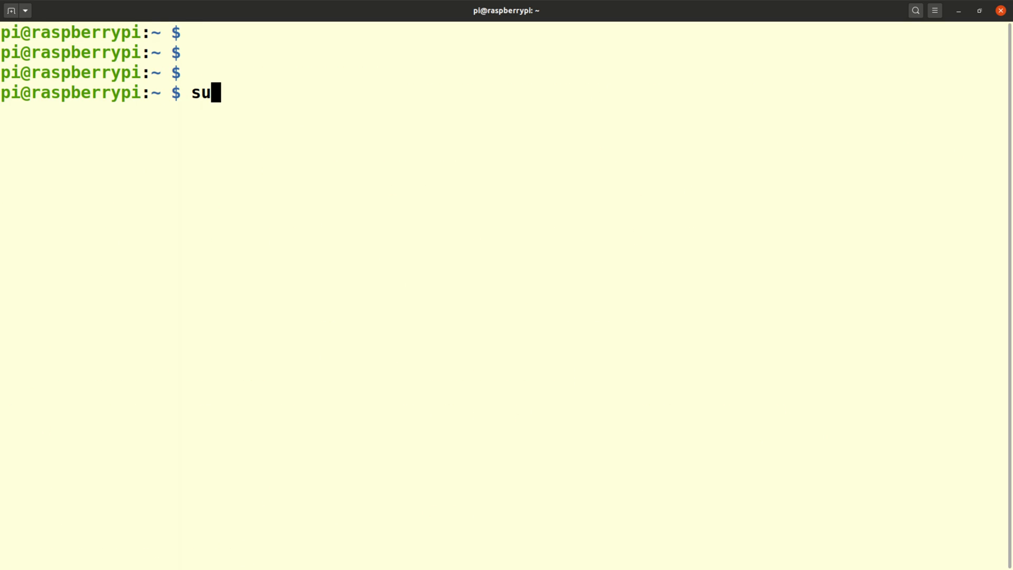
type("do apt install")
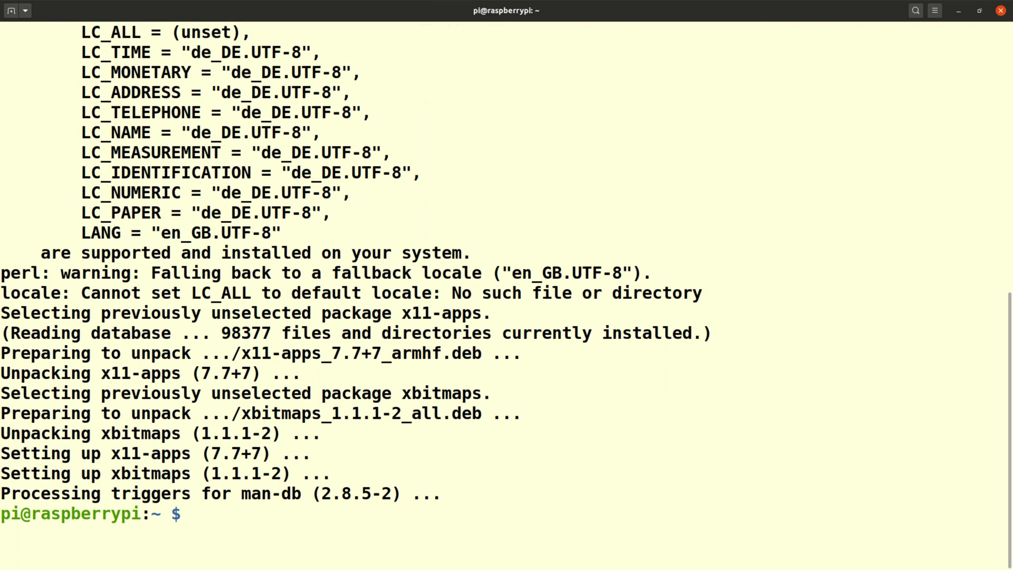
Step: Test X forwarding by launching and closing xclock and xeyes, then start an xauth command
type("xcloc")
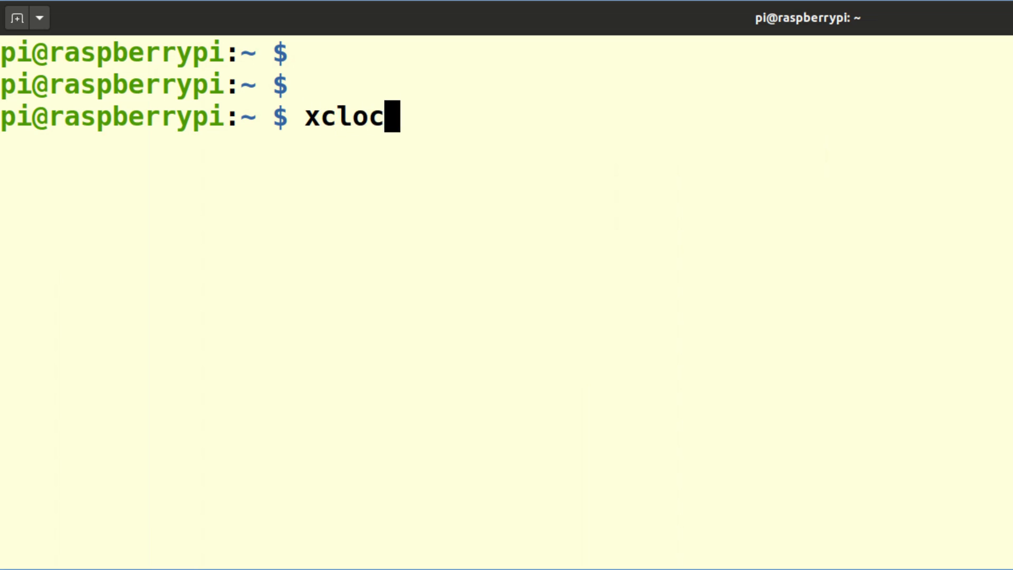
key("Return")
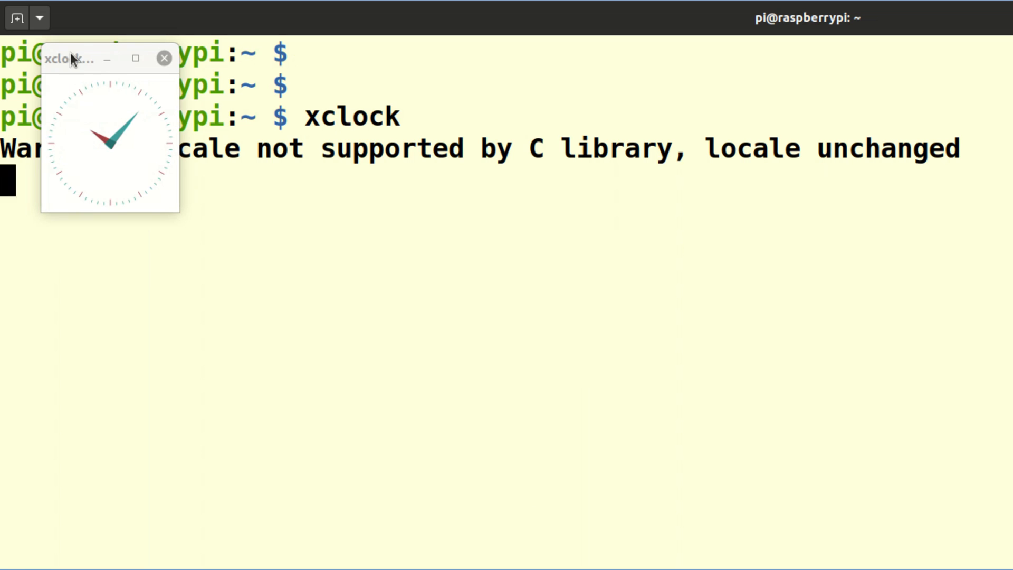
left_click(164, 58)
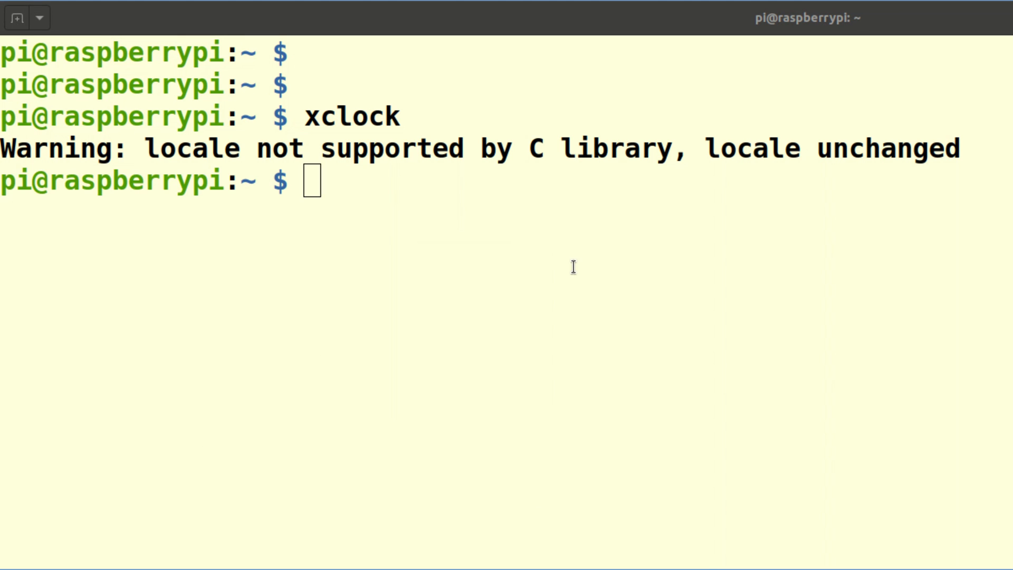
type("xeyes")
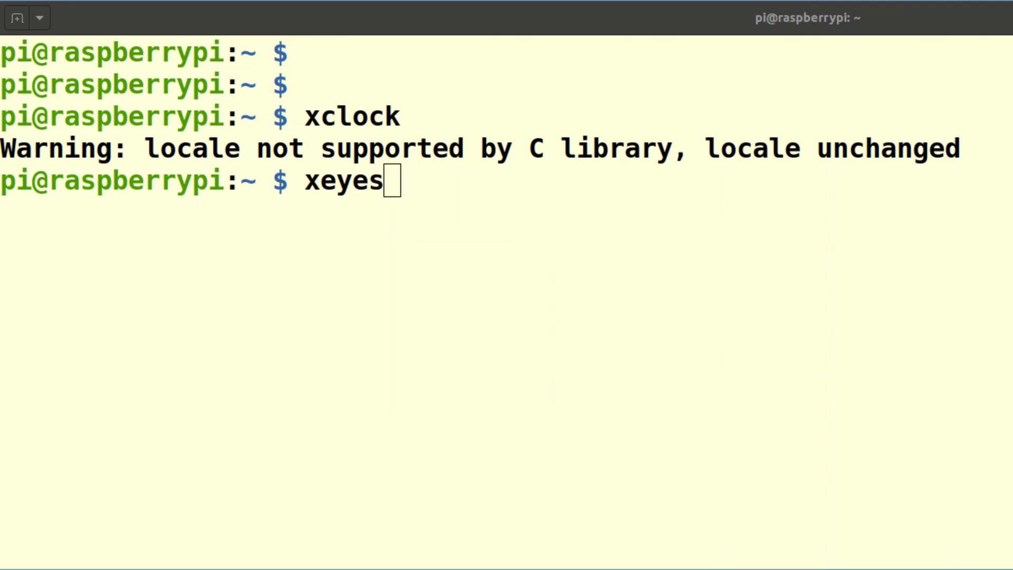
key("Return")
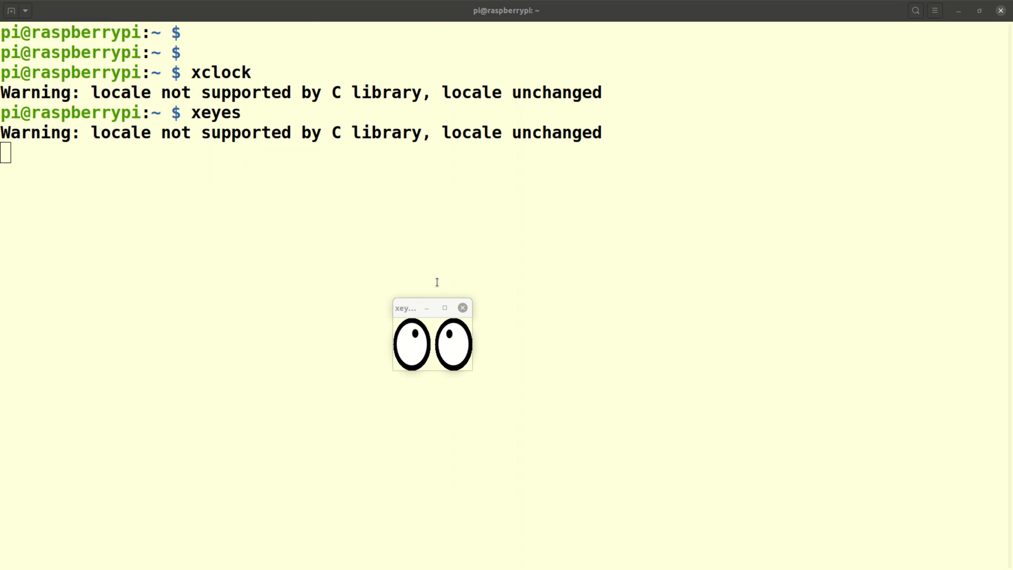
left_click(462, 308)
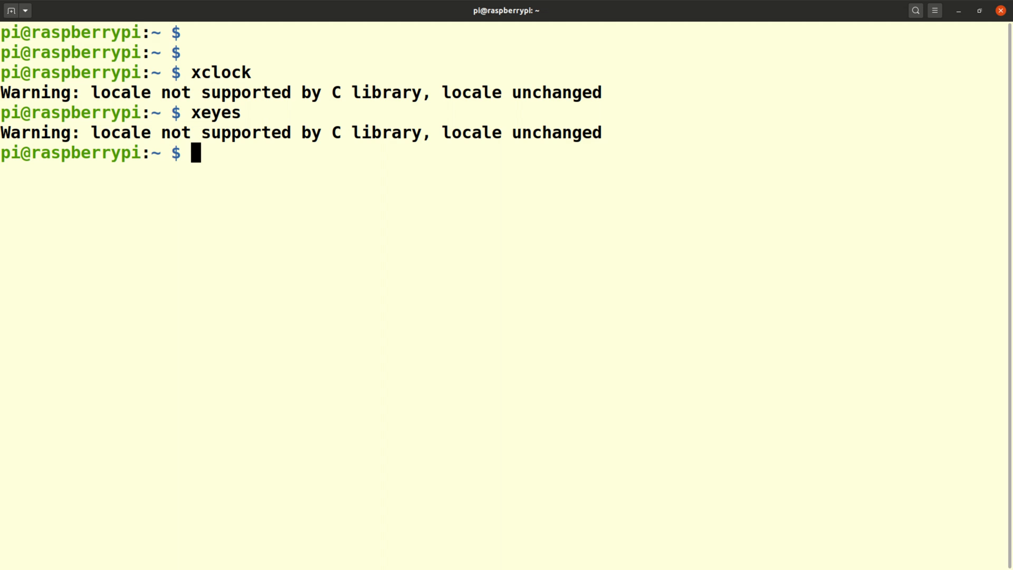
type("xauth is")
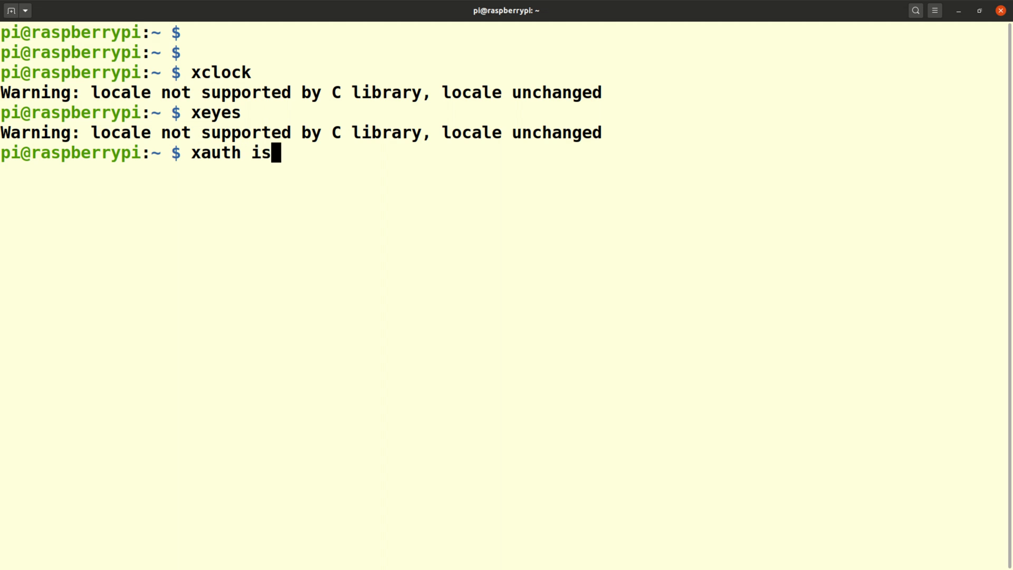
Step: Create root's .Xauthority, add the X cookie with xauth add, then test and stop sudo xeyes
key("Return")
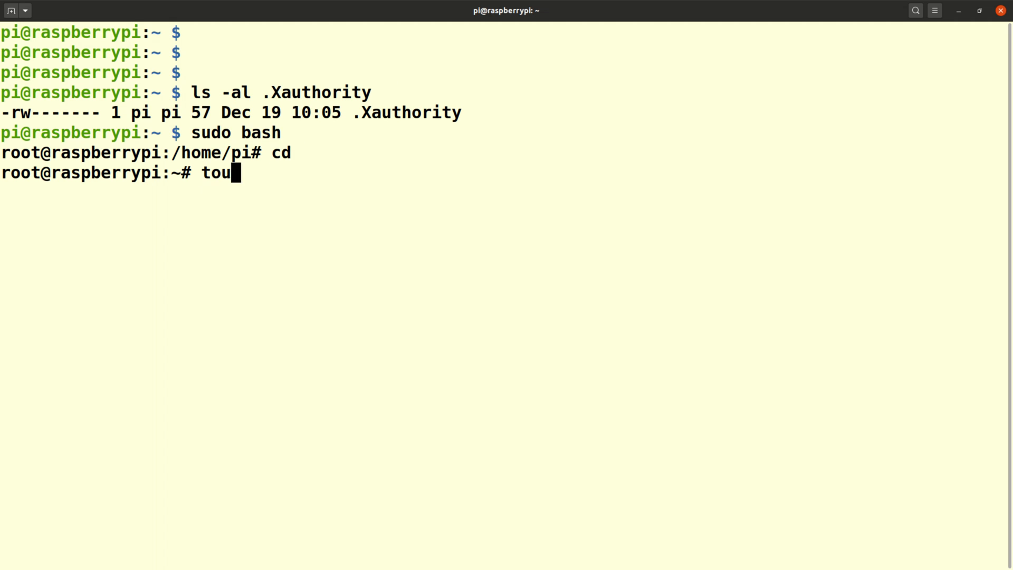
type("ch .Xa")
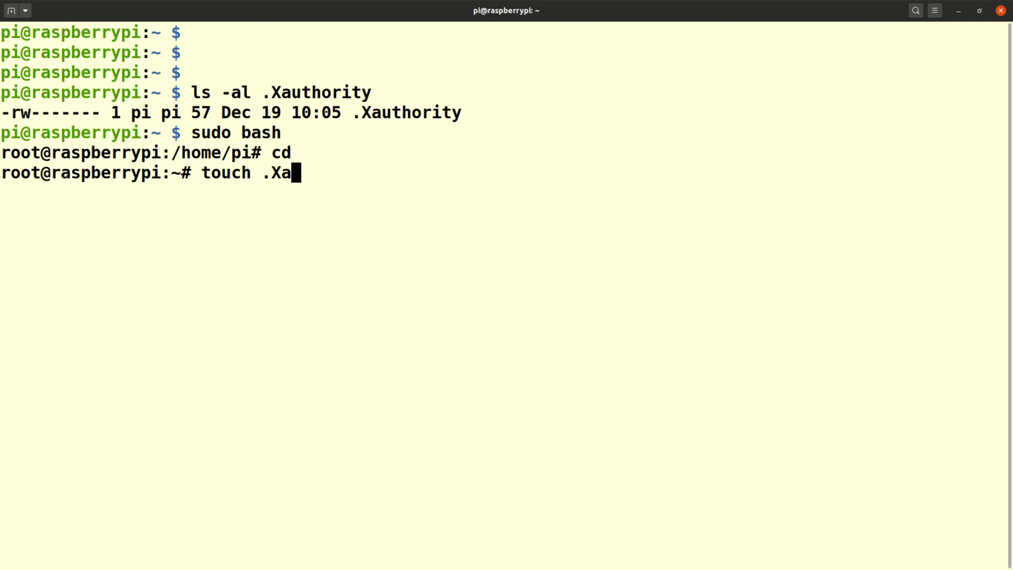
key("Return")
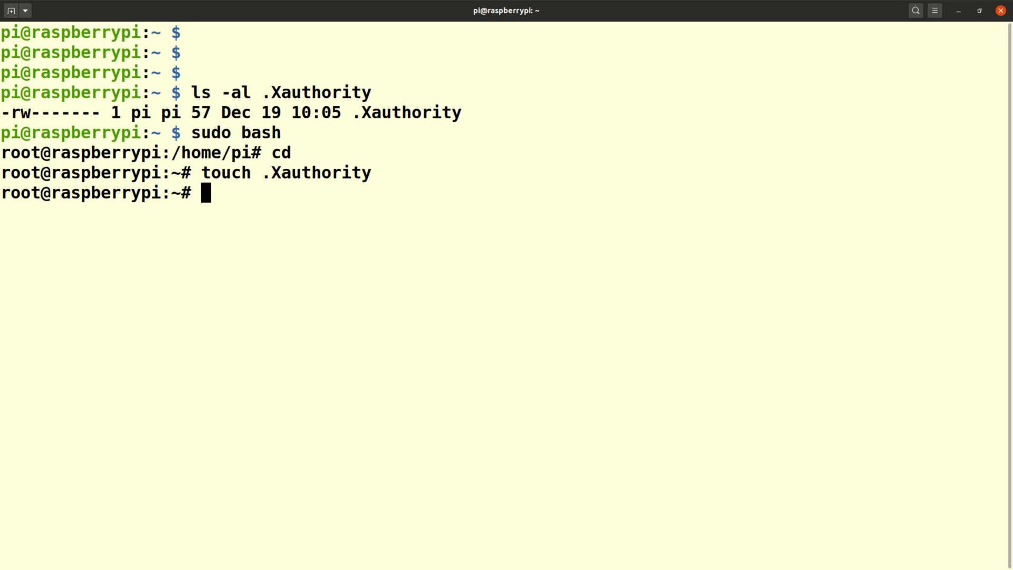
type("xauth a")
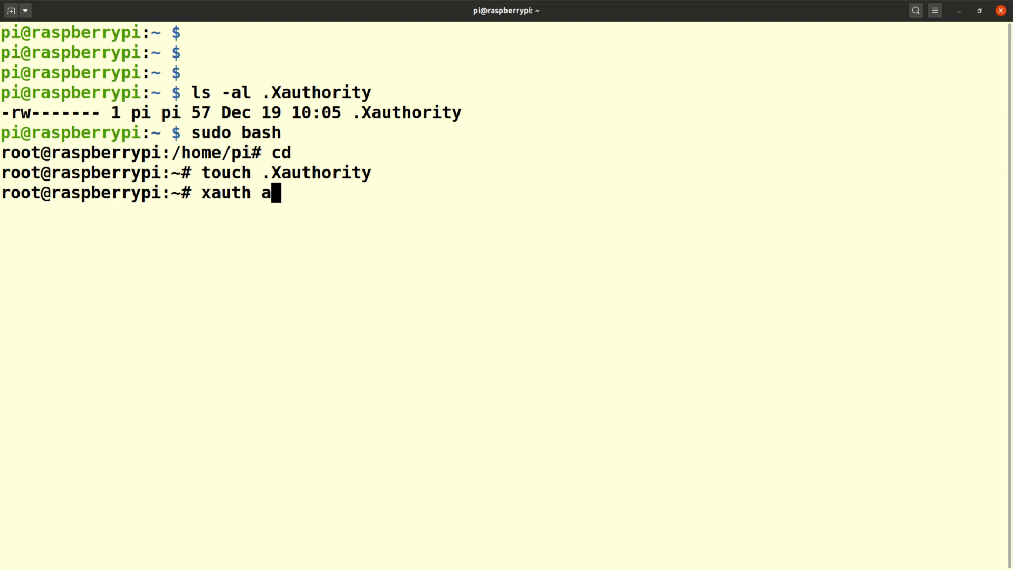
key("Return")
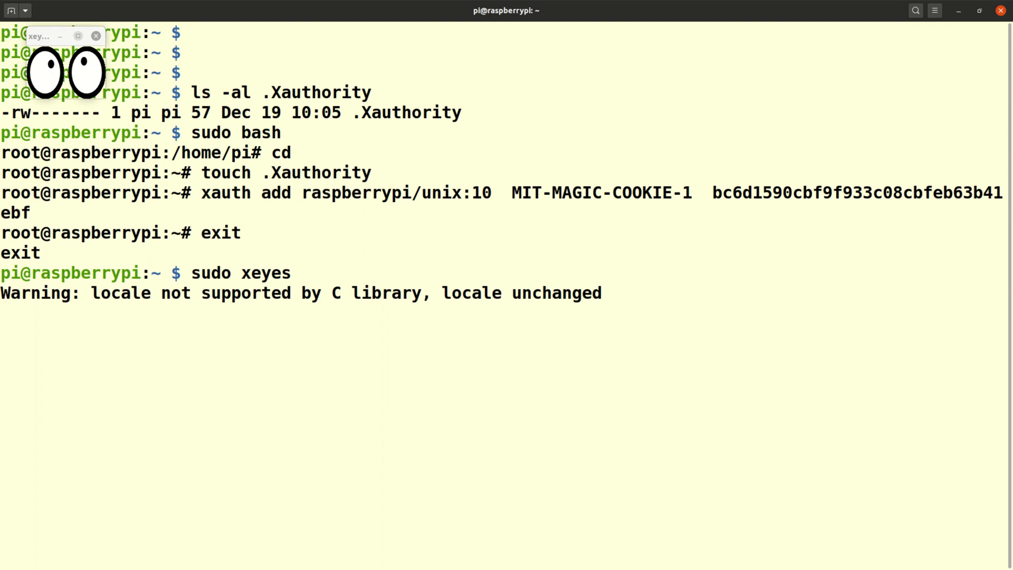
left_click(96, 35)
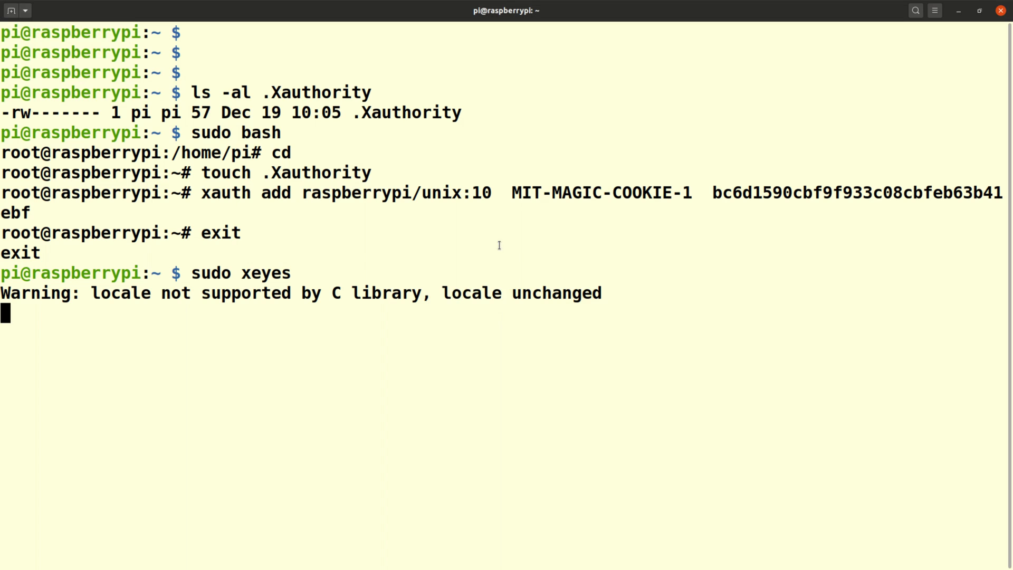
key("ctrl+c")
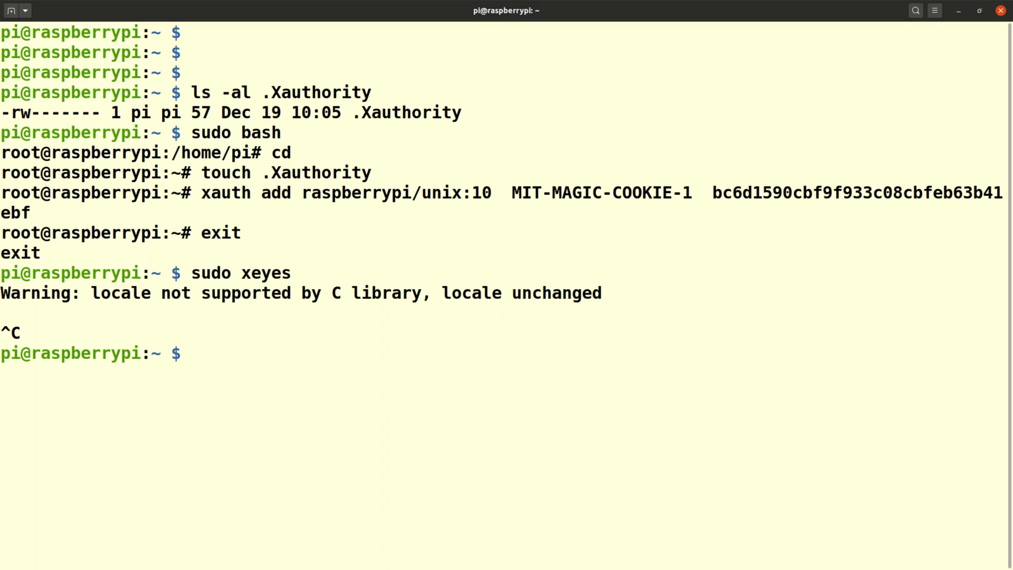
Step: Relaunch piclone via sudo dbus-launch and start cloning SC32G onto Inateck NS1066 (/dev/sda)
type("sudo piclone")
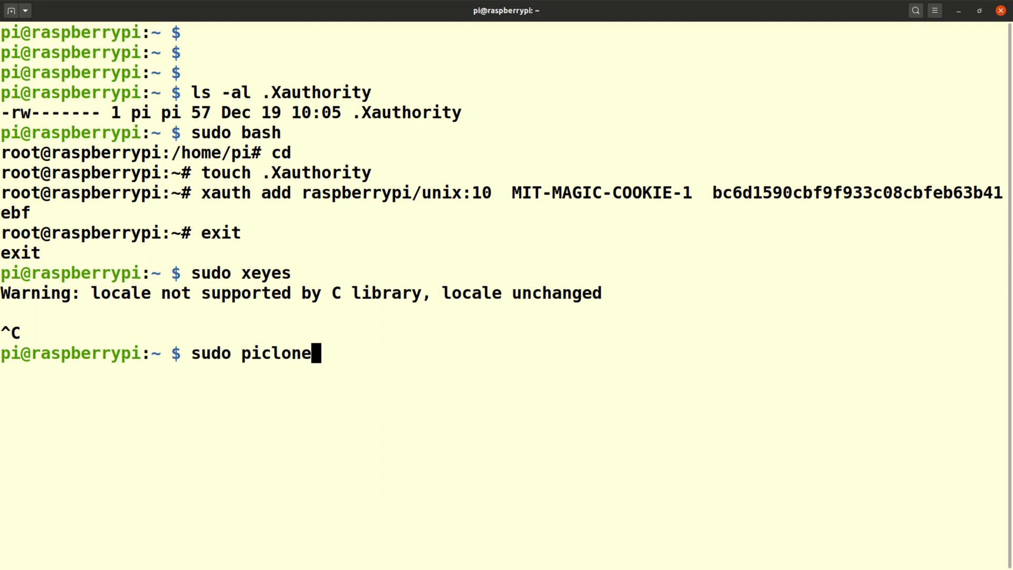
key("Return")
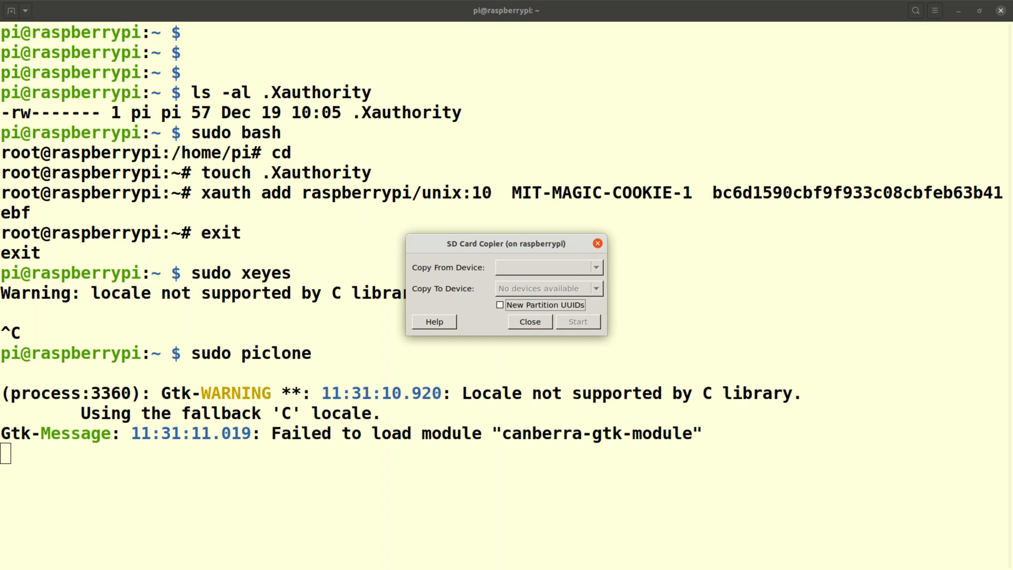
left_click(529, 321)
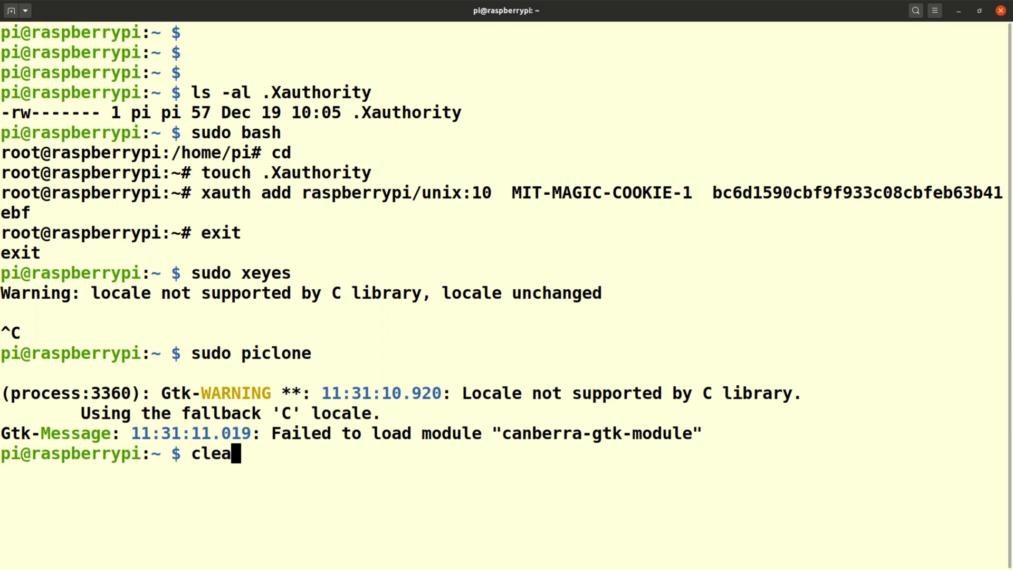
key("Return")
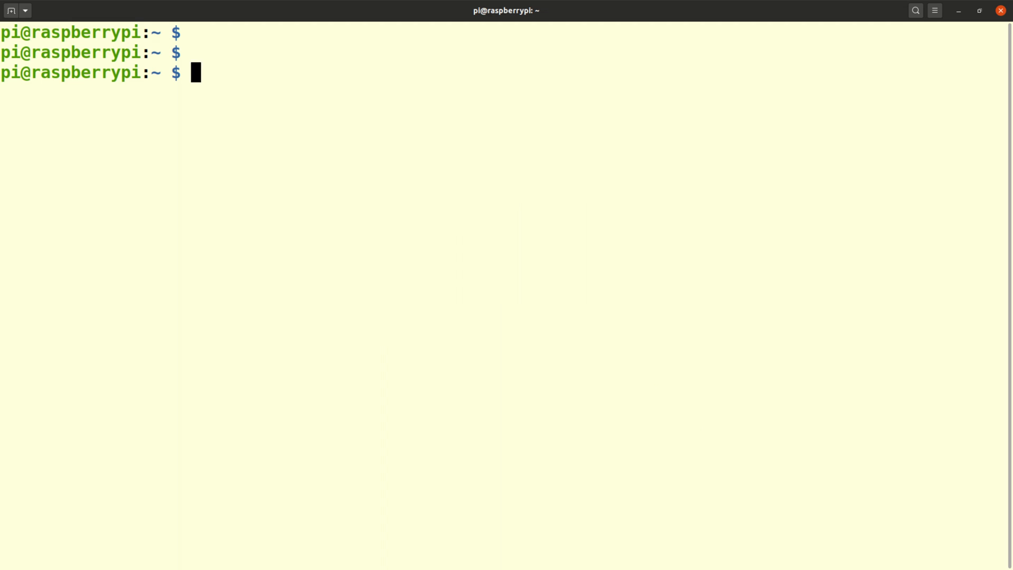
type("sudo dbus-launch")
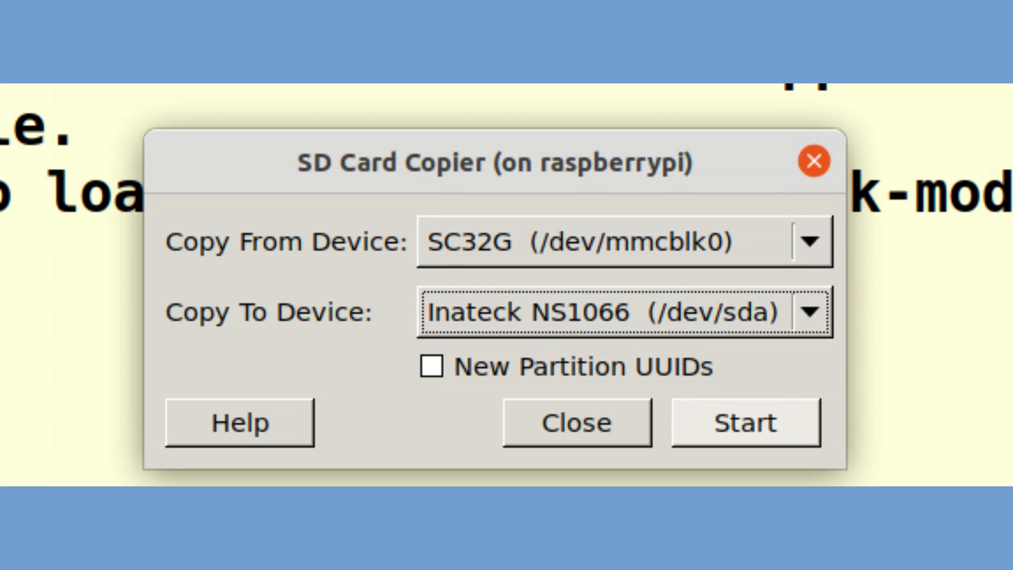
left_click(744, 423)
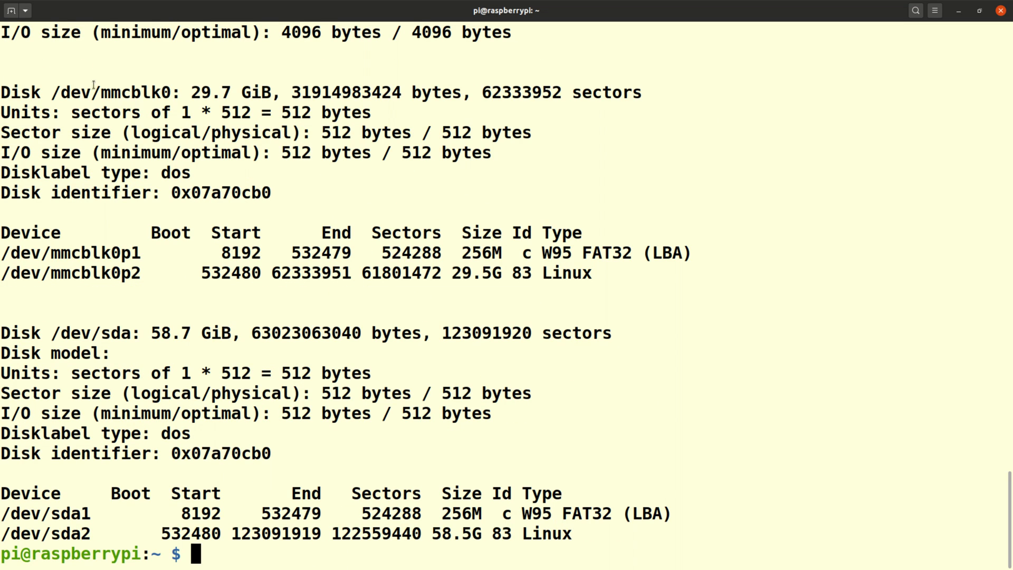
double_click(109, 93)
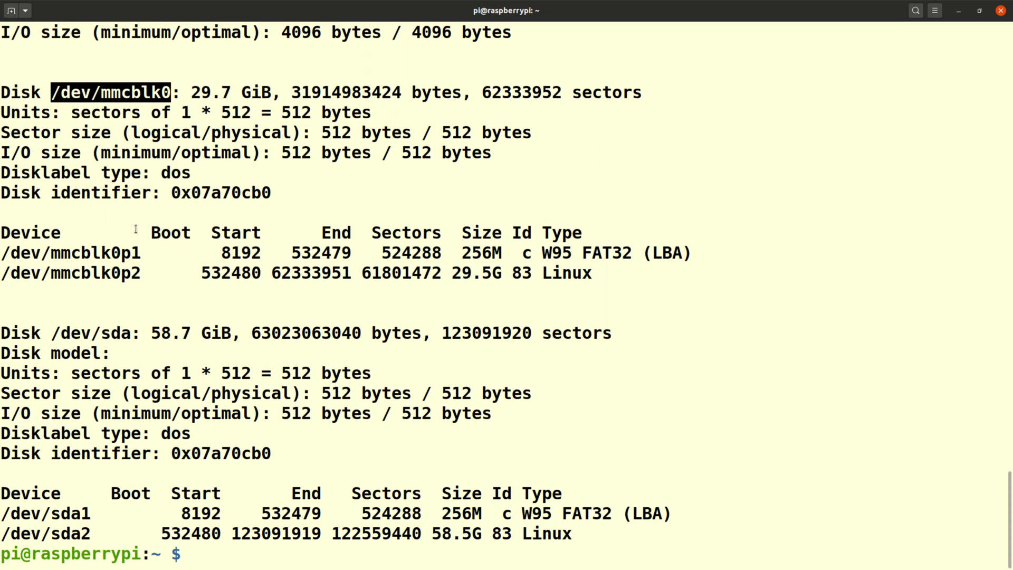
double_click(222, 192)
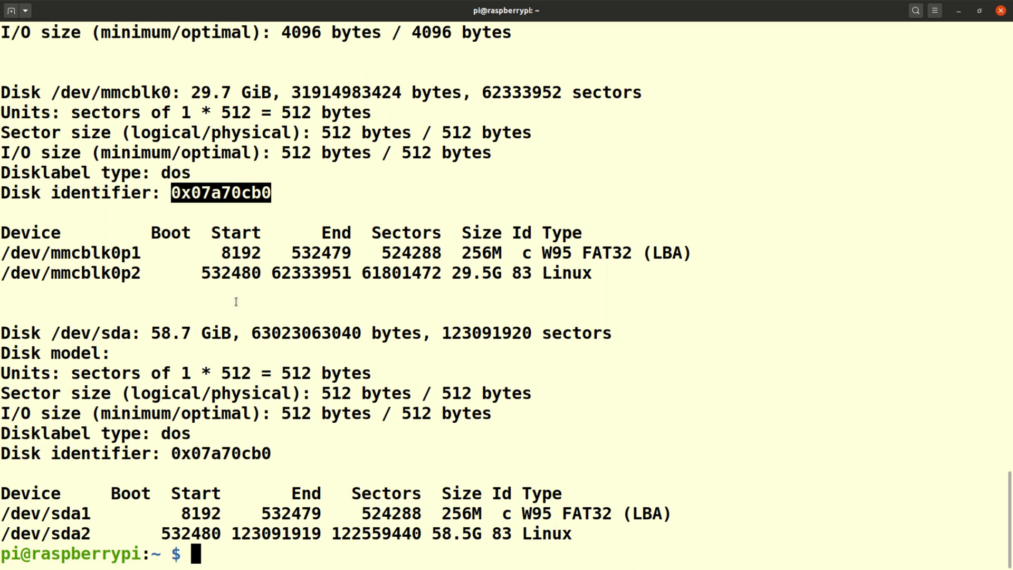
double_click(220, 453)
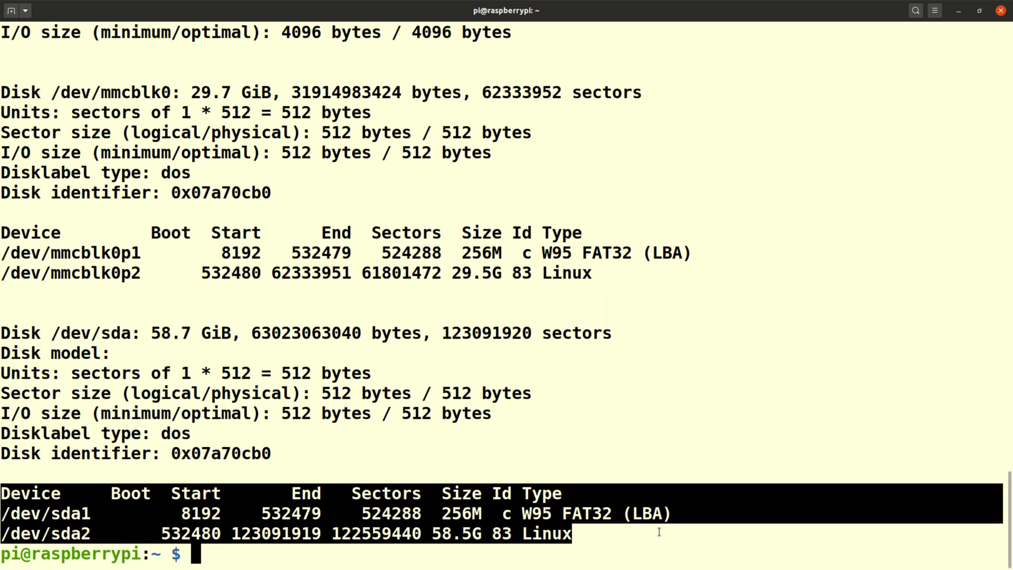
left_click(258, 556)
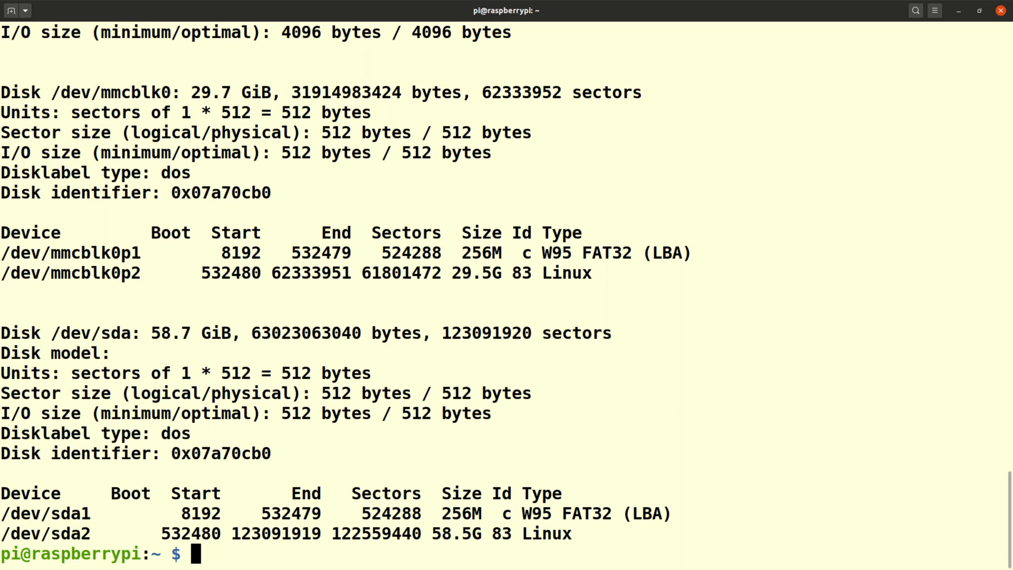
Step: Halt the Pi with sudo shutdown -h now, then clear the terminal after reconnecting
type("sudo sh")
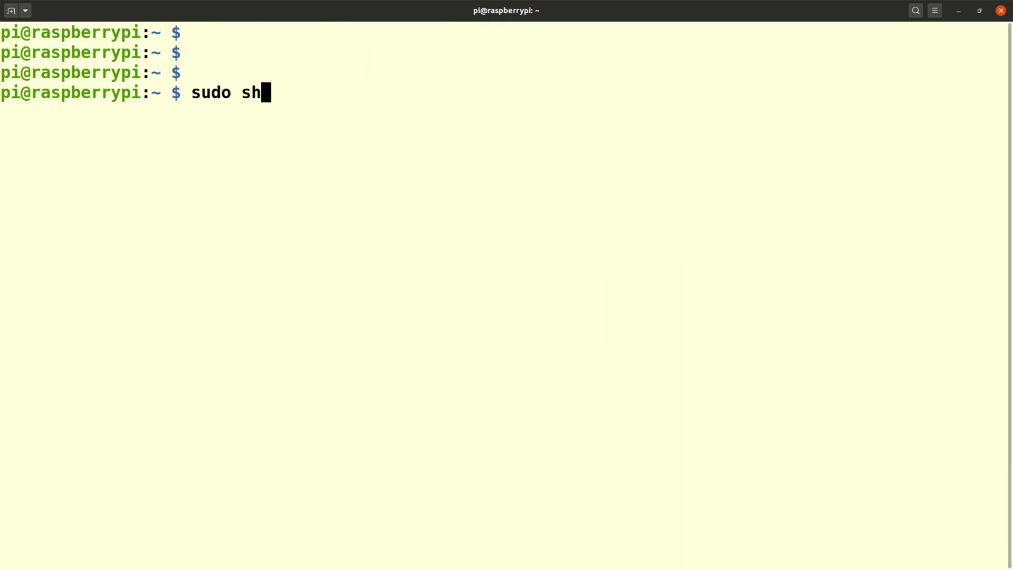
type("utdown -h now")
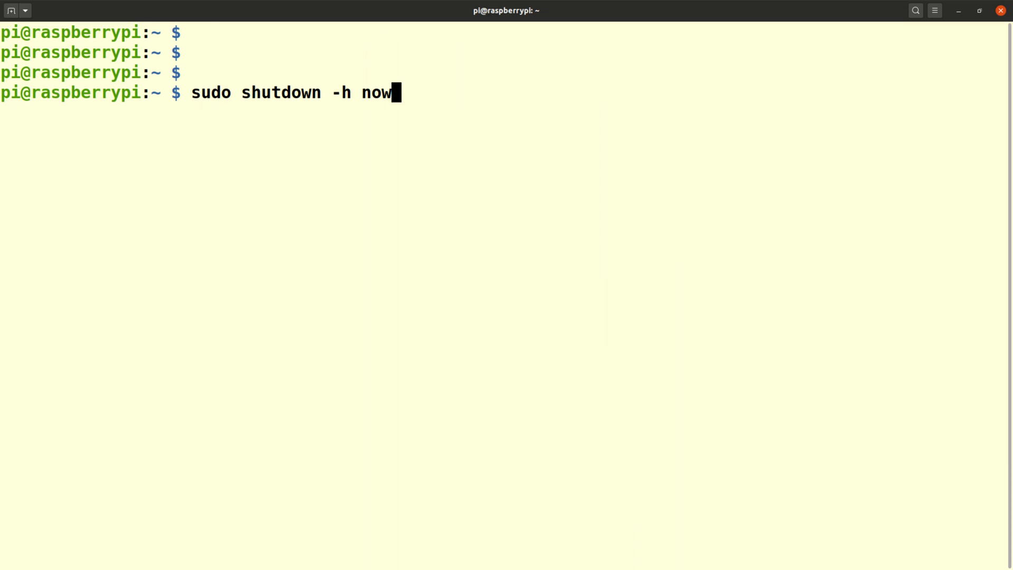
key("Return")
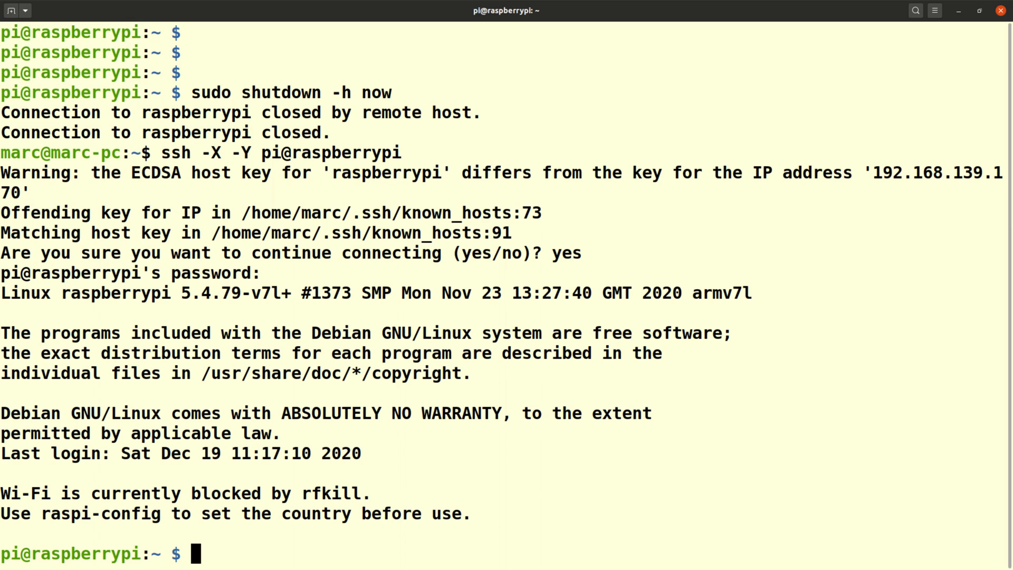
type("clear")
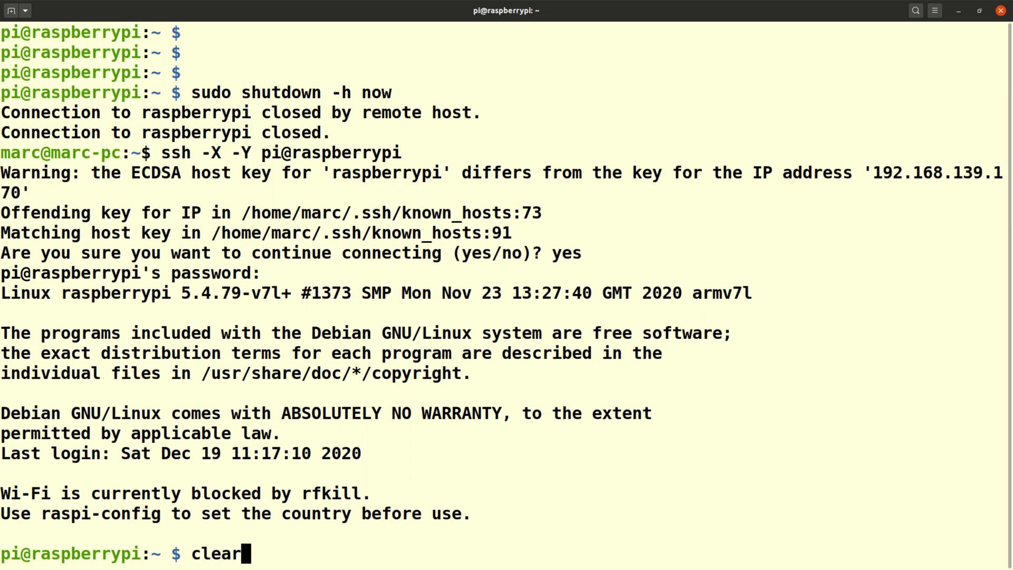
key("Return")
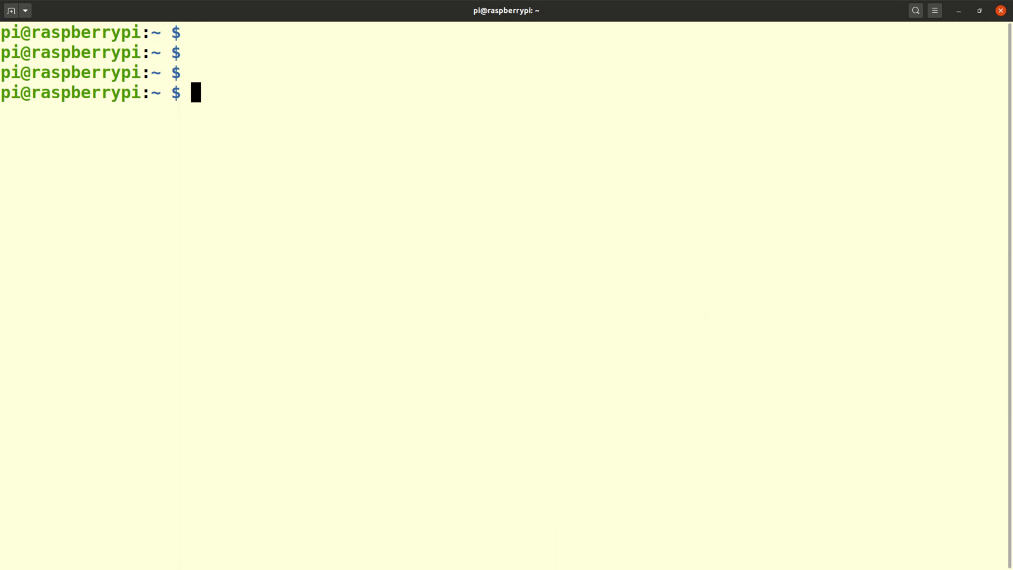
Step: Rerun raspi-config with sudo, Finish without rebooting, and move toward Display Options
type("raspi-con")
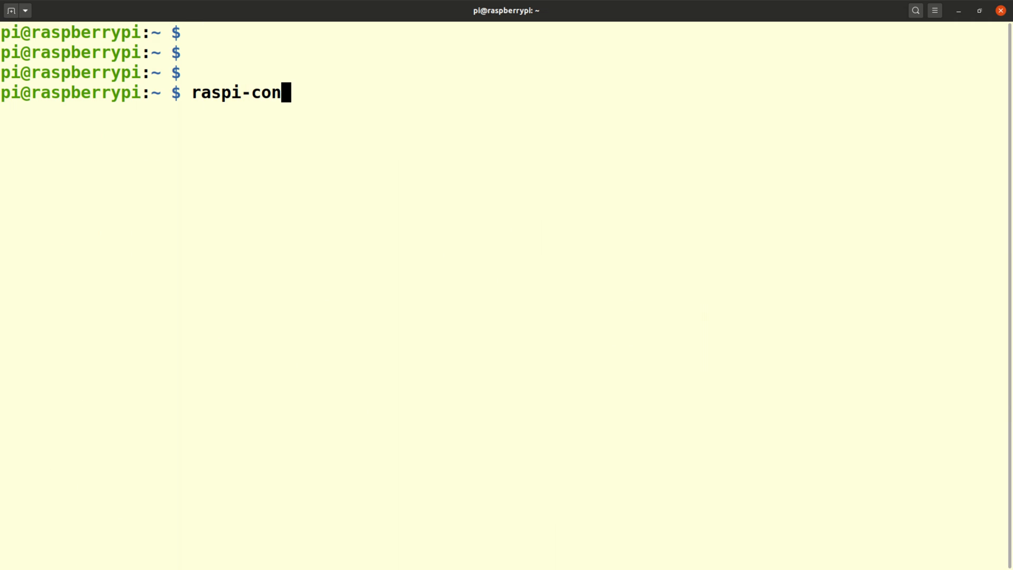
key("Return")
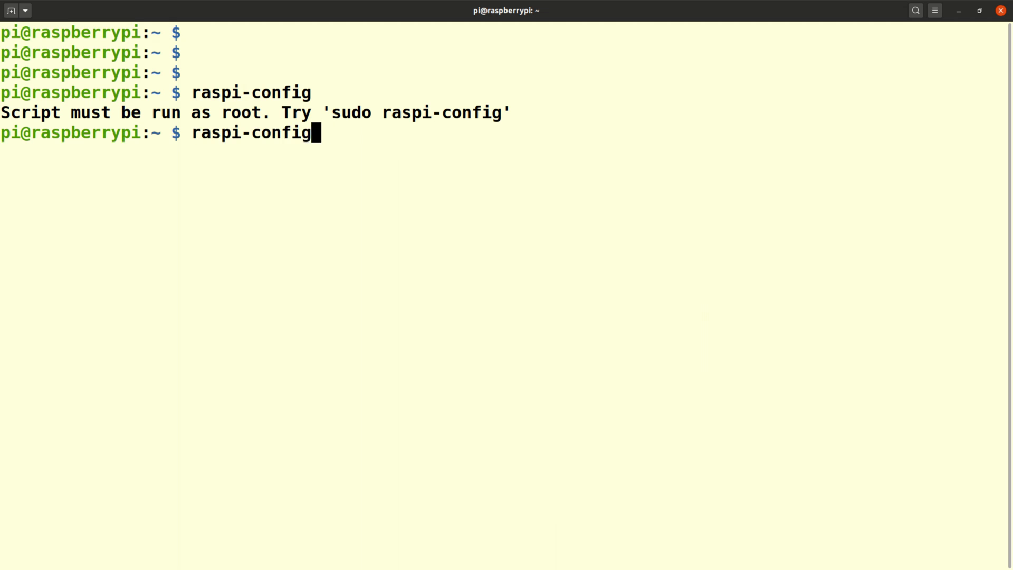
key("Home")
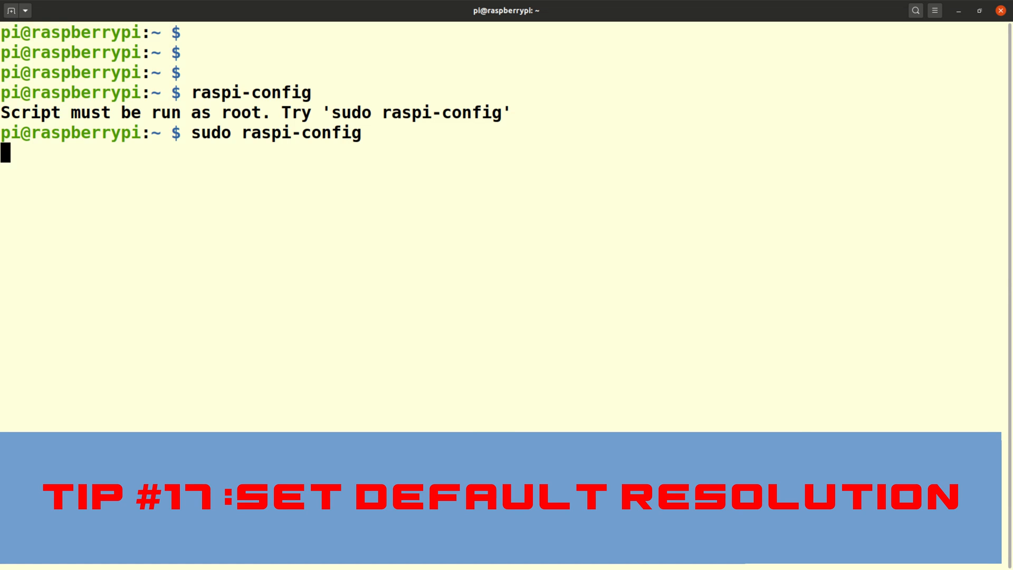
key("Return")
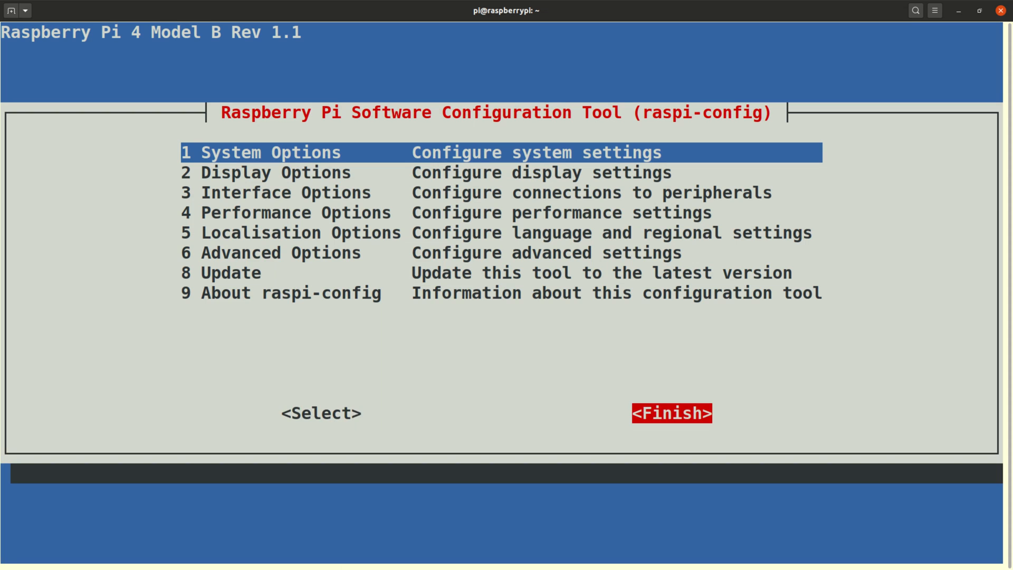
left_click(671, 412)
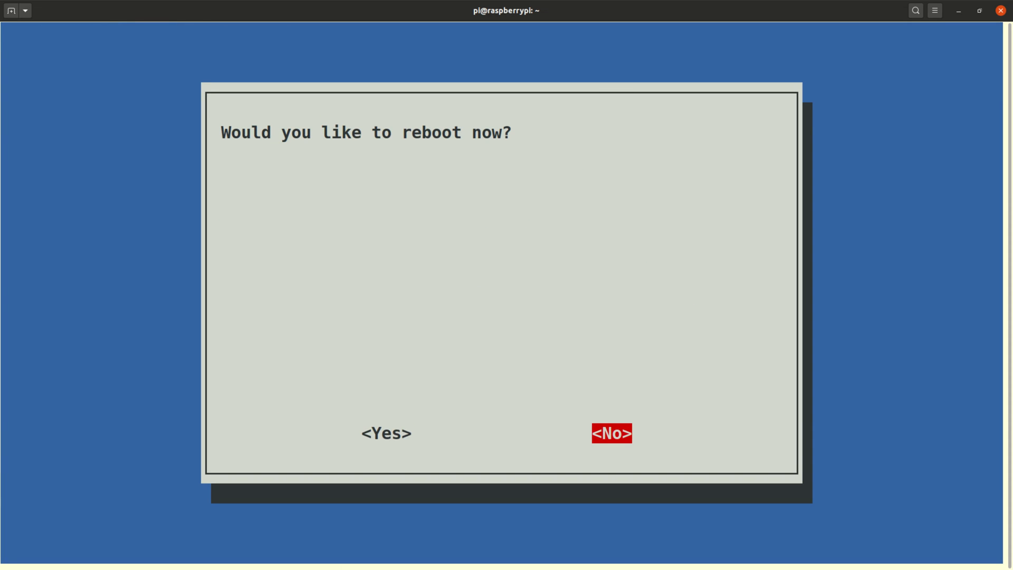
left_click(610, 433)
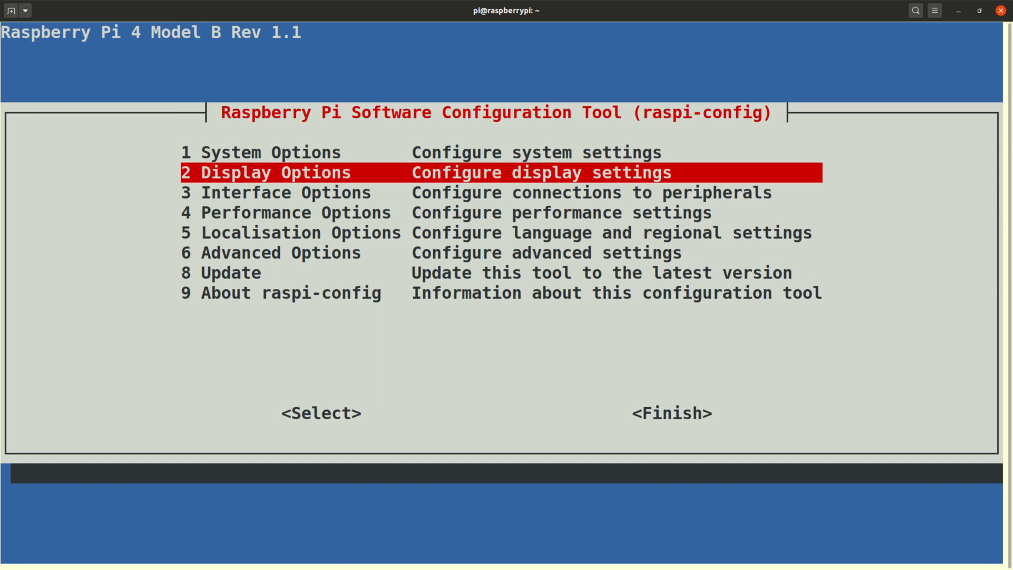
key("Down")
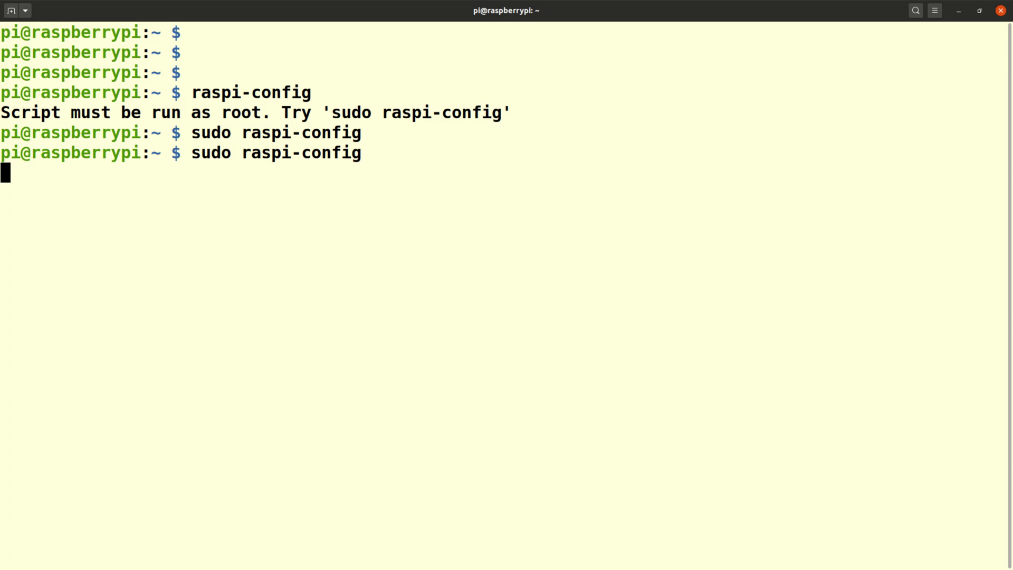
Step: Select en_US.UTF-8 for locale generation and confirm it as the default locale
key("Return")
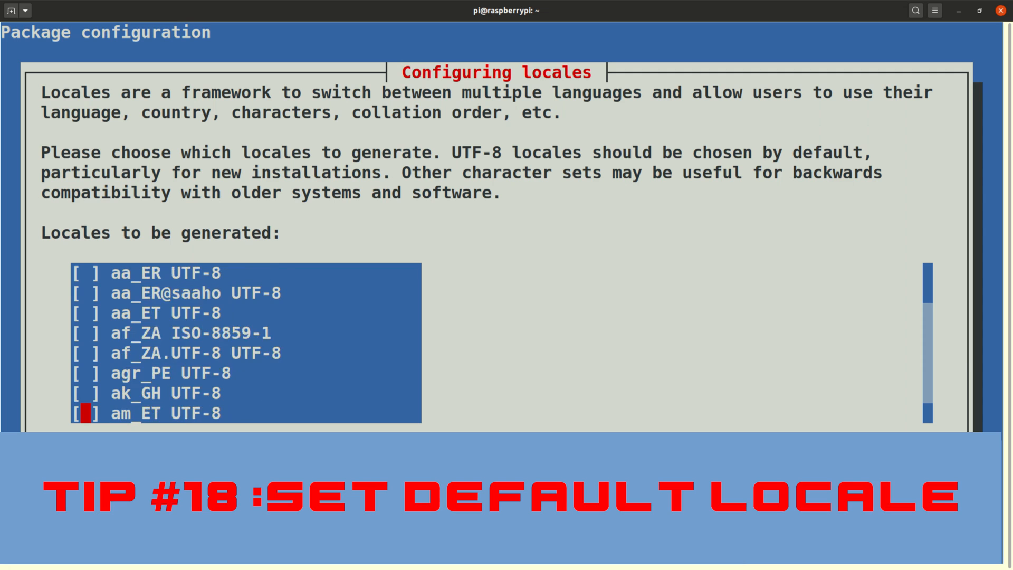
scroll("down", 3)
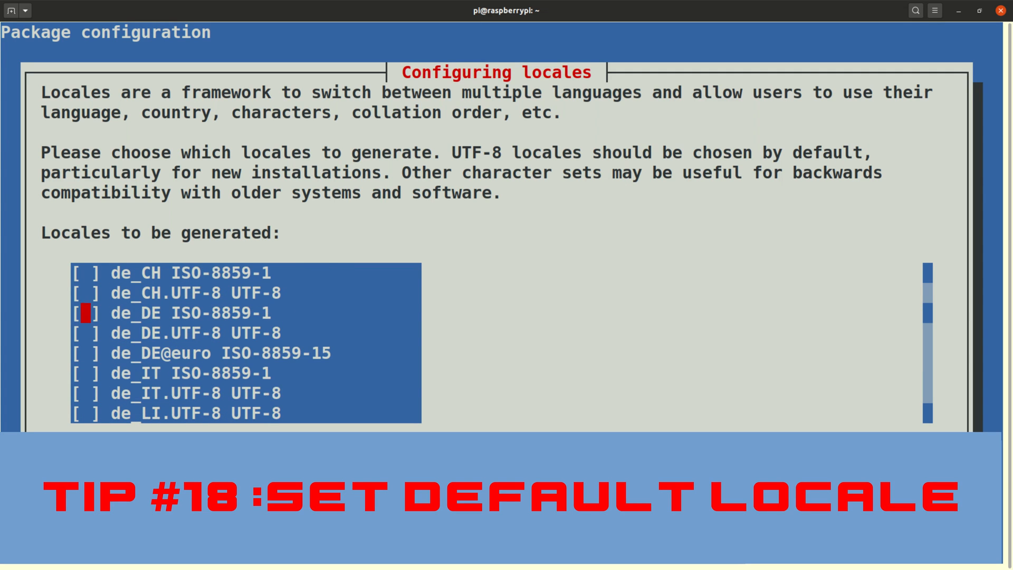
scroll("down", 3)
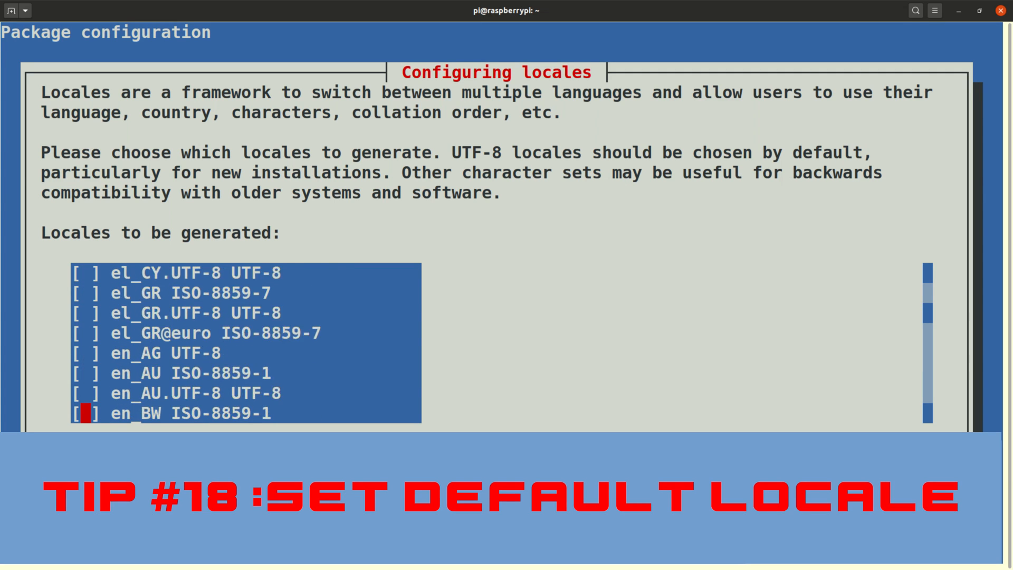
scroll("down", 3)
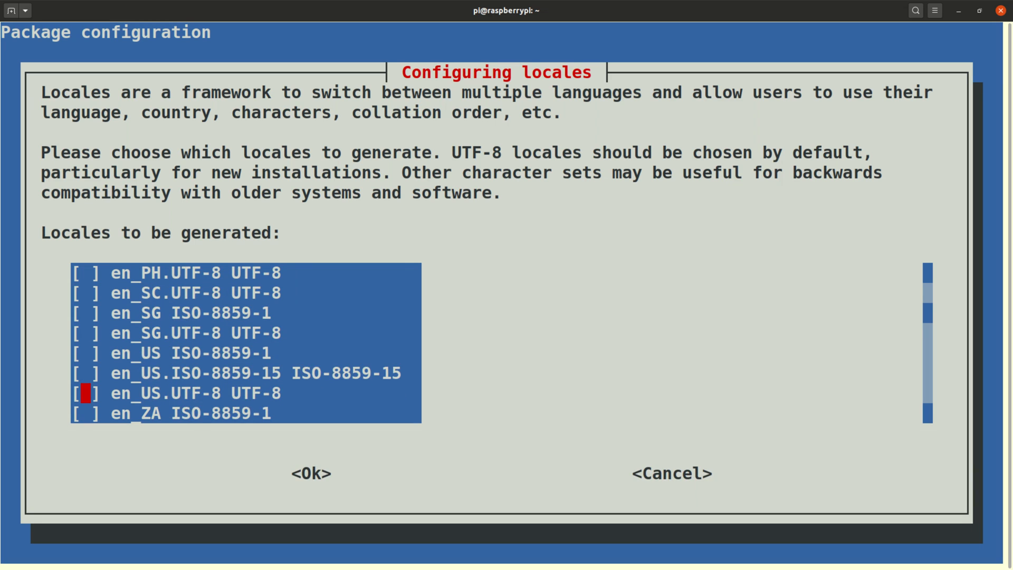
left_click(311, 473)
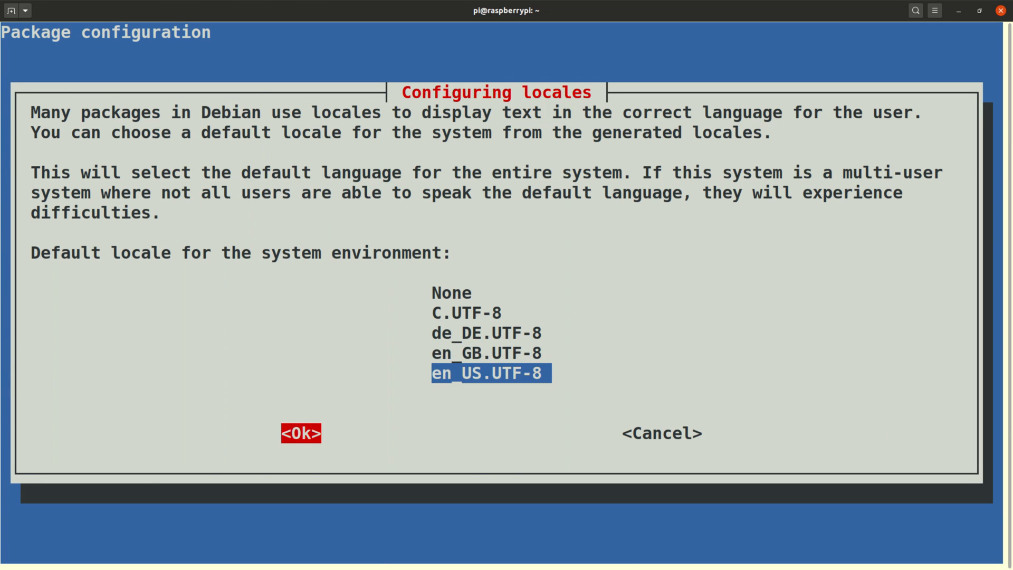
left_click(300, 433)
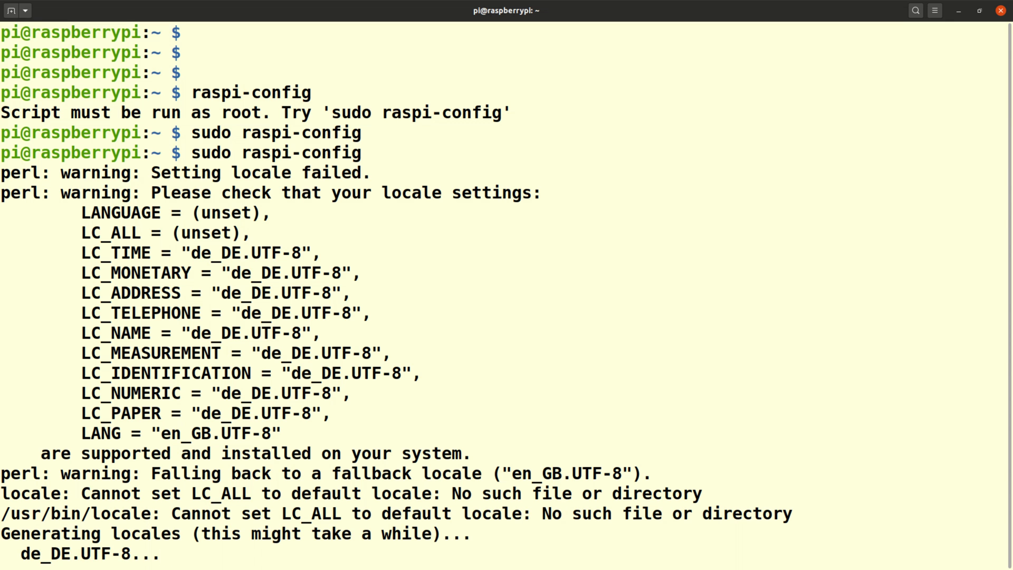